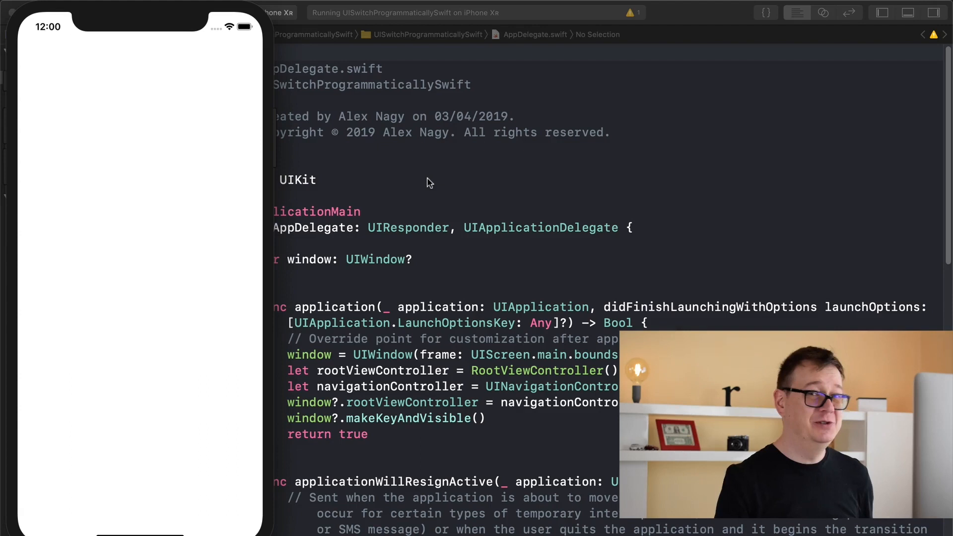
pyautogui.moveTo(184, 288)
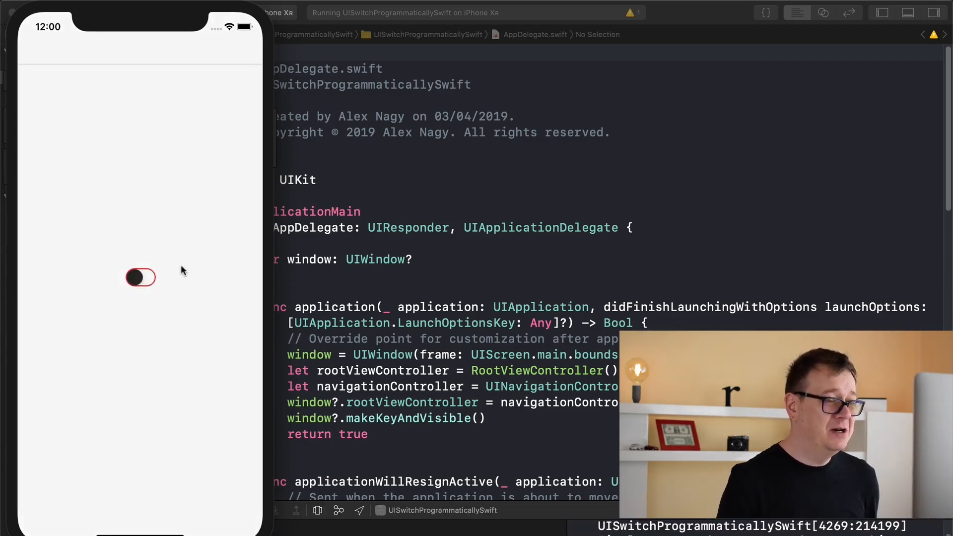
pyautogui.moveTo(109, 262)
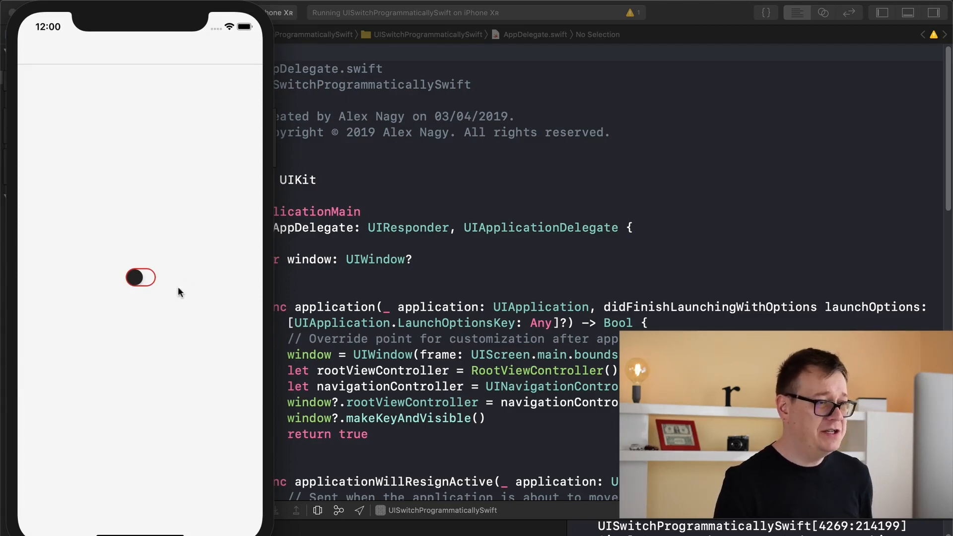
pyautogui.moveTo(149, 285)
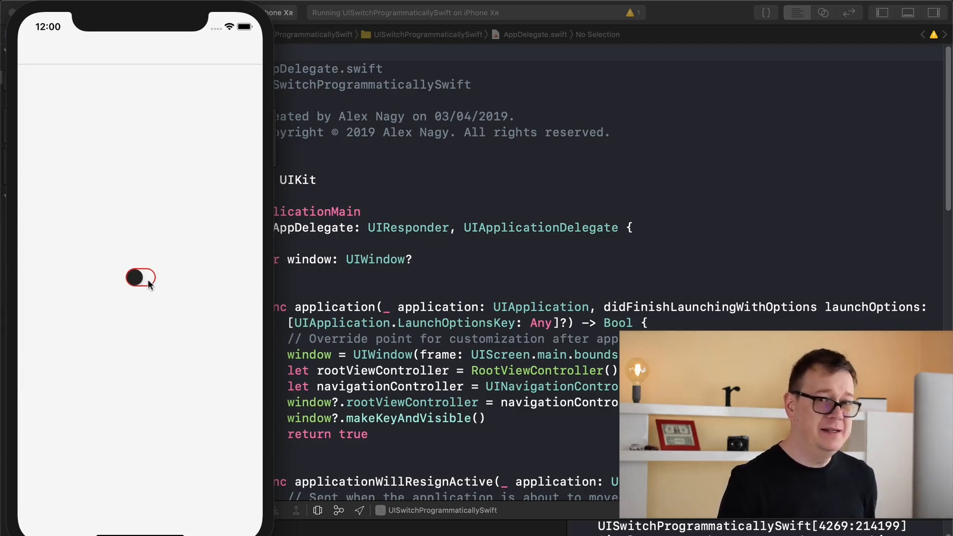
# - Toggle the red-tinted switch on, off and on again in the running simulator app
pyautogui.click(140, 278)
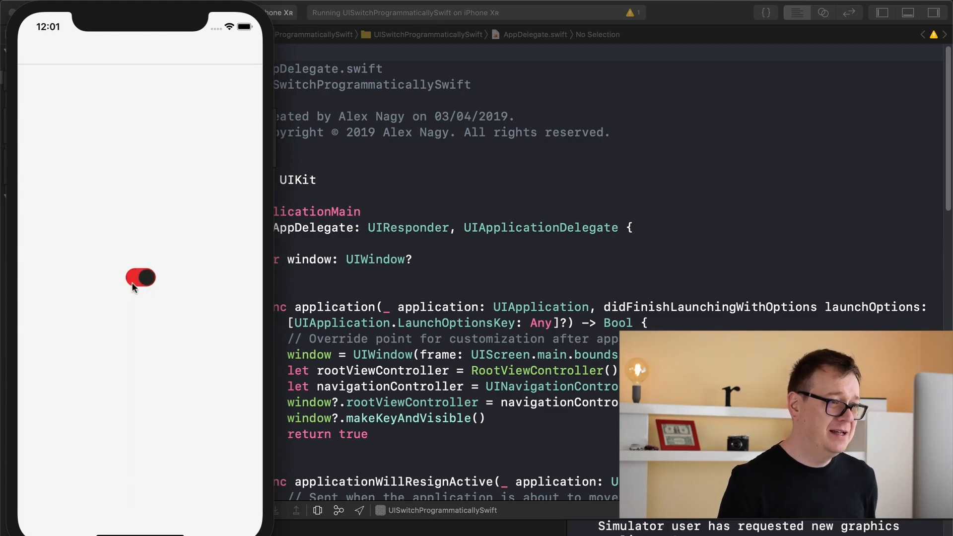
pyautogui.click(141, 278)
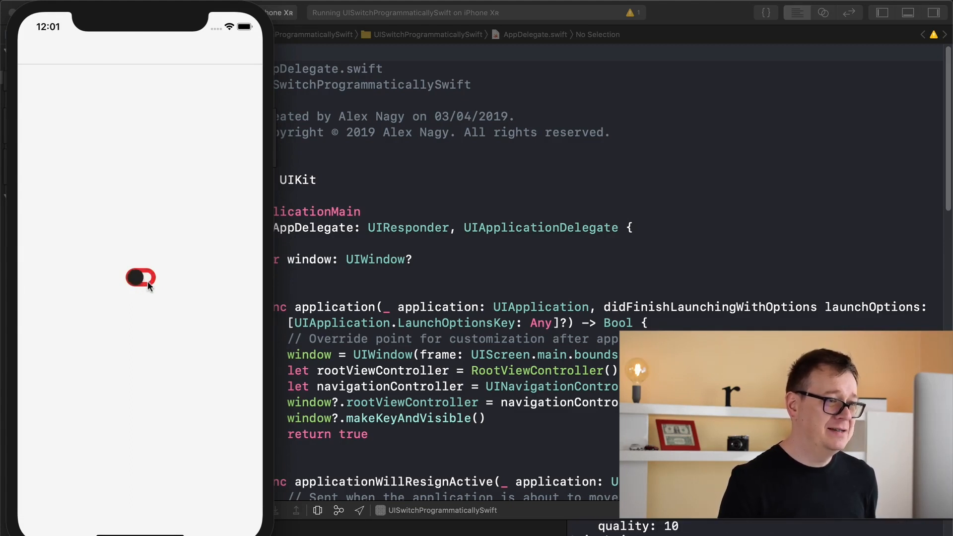
pyautogui.click(140, 278)
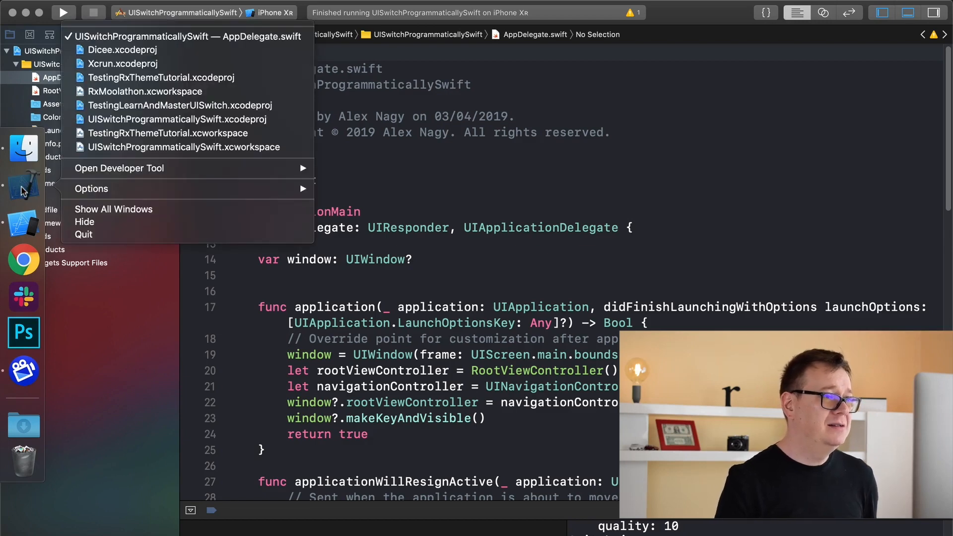
# - Start a new project named UISwitchProgrammaticallySwift with Embed in Navigation Controller kept, and proceed to Next
pyautogui.click(84, 7)
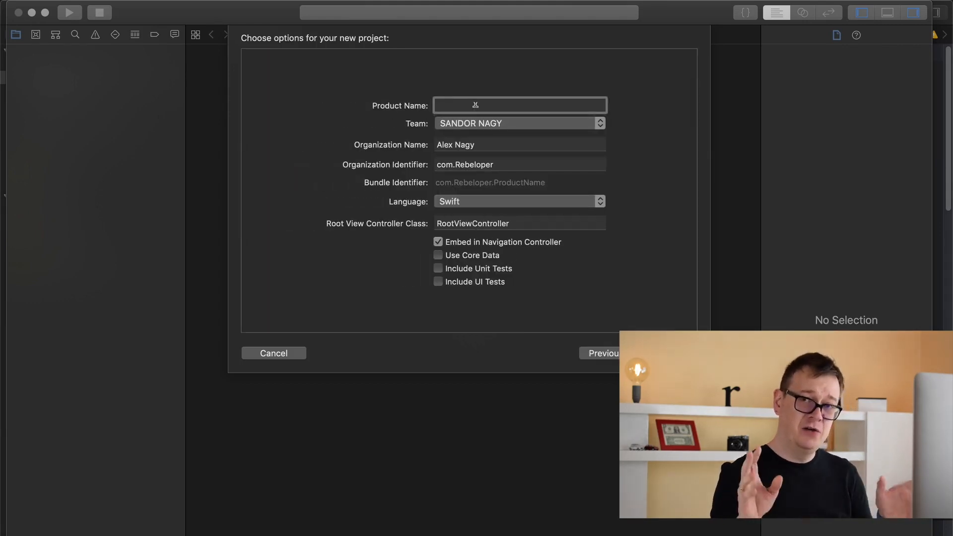
pyautogui.moveTo(519, 105)
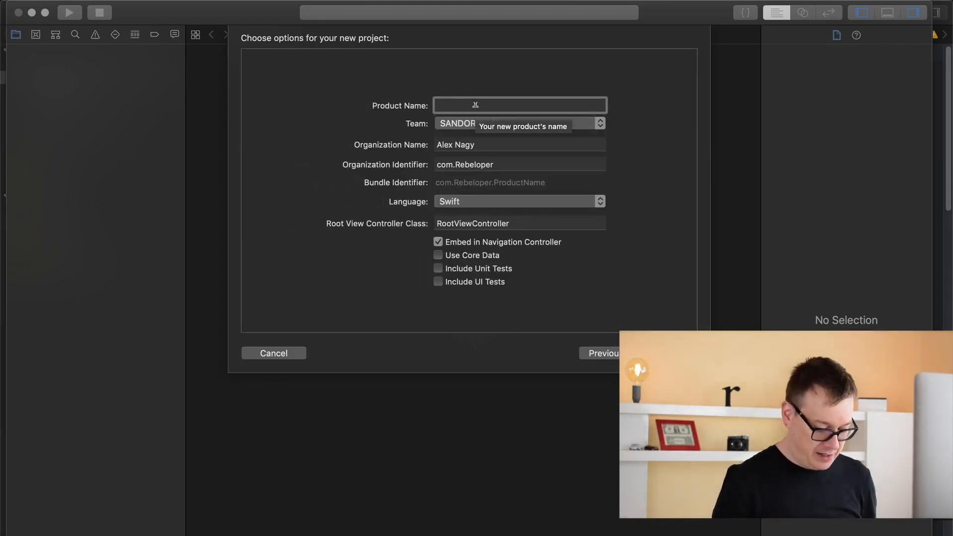
pyautogui.write('UISwitchProgrammaticallySwift')
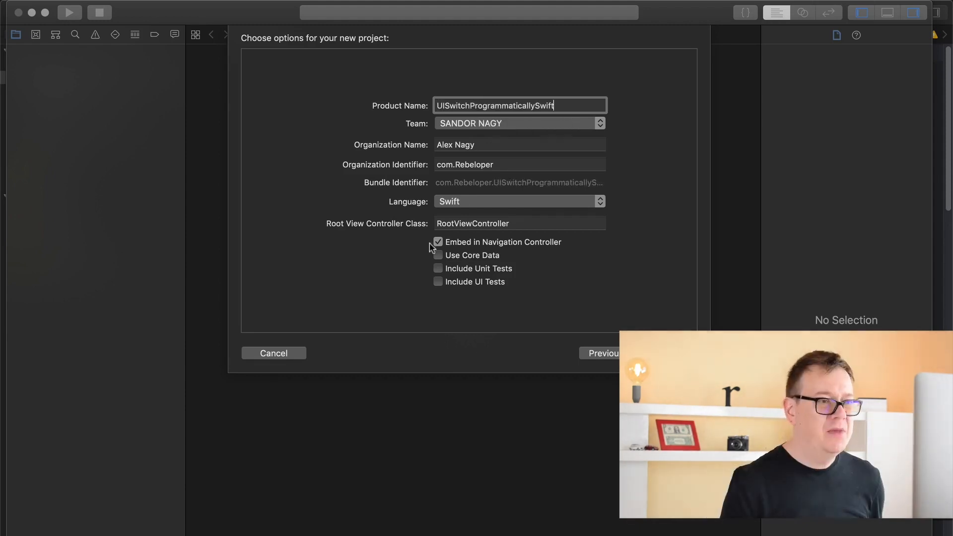
pyautogui.moveTo(564, 249)
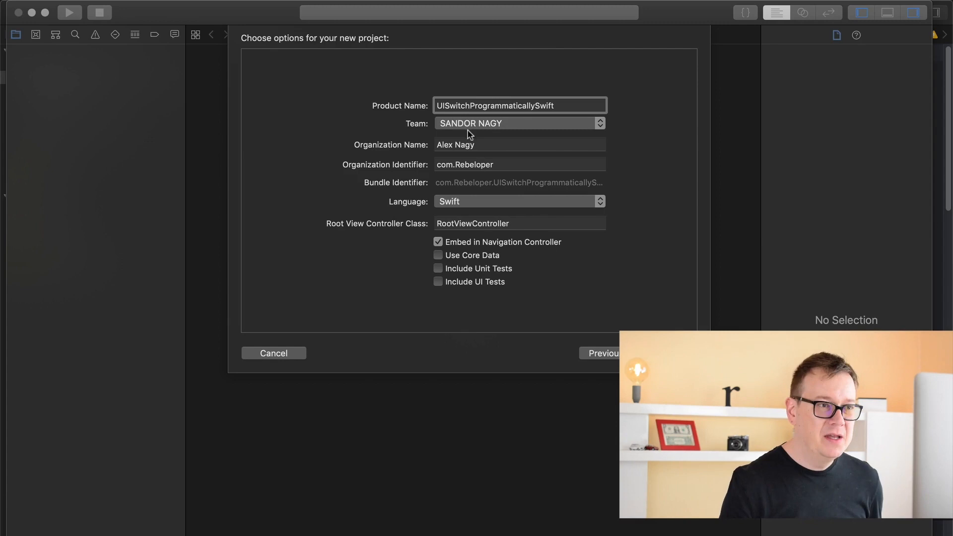
pyautogui.click(520, 105)
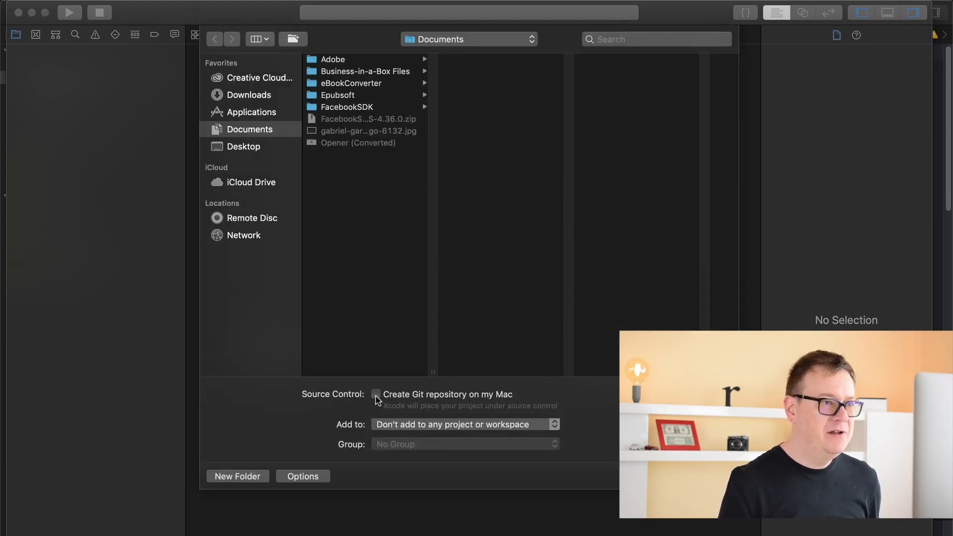
# - Enable Create Git repository and make a new Code folder under Desktop/YouTube/Videos/04_05 for the project
pyautogui.click(244, 147)
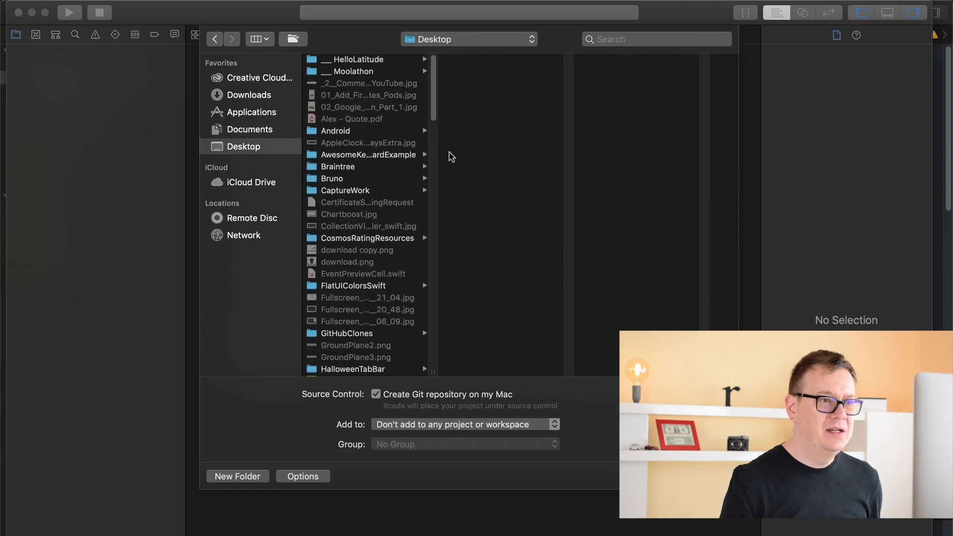
pyautogui.scroll(-3)
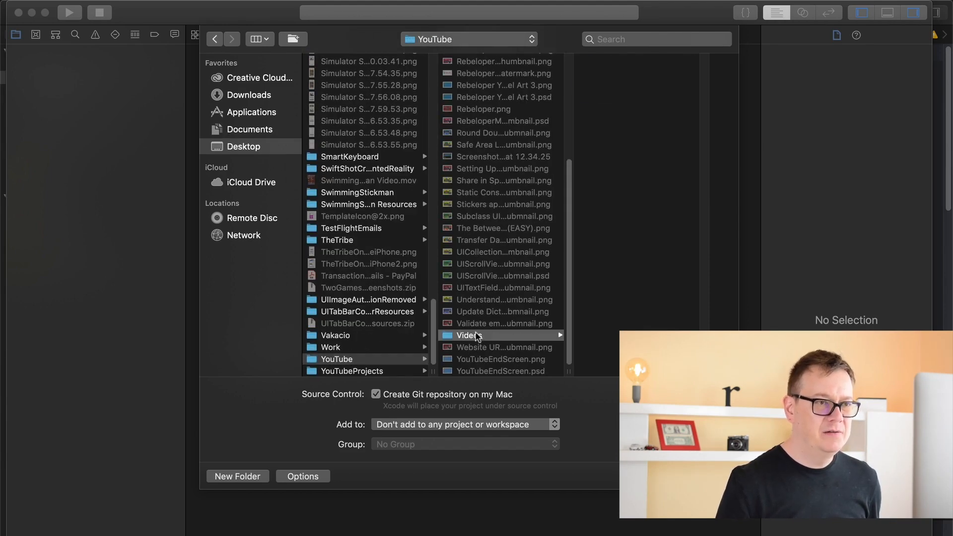
pyautogui.click(469, 334)
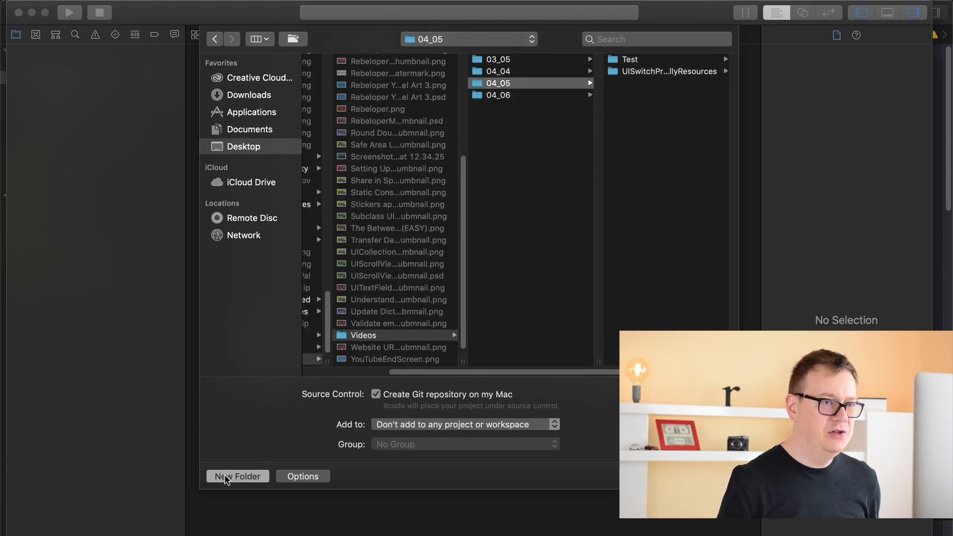
pyautogui.click(237, 475)
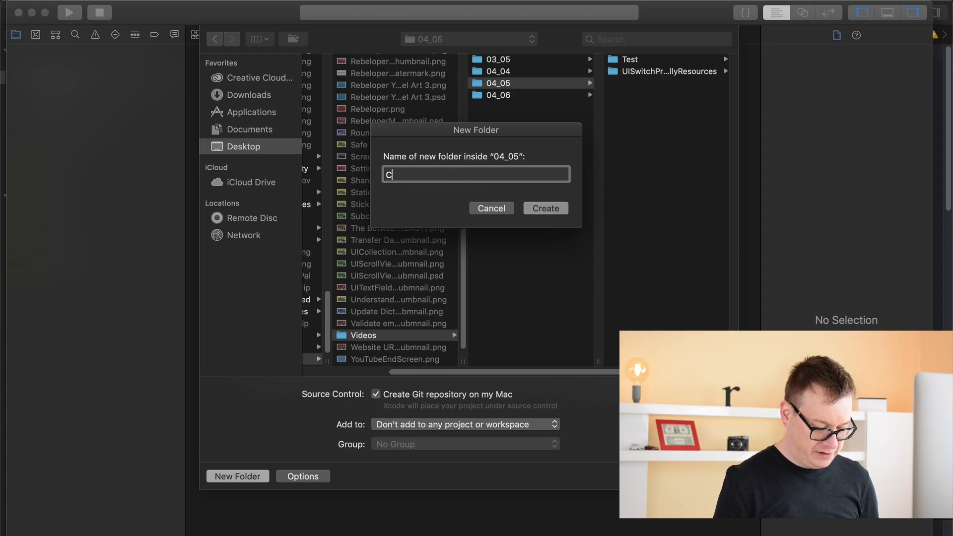
pyautogui.click(545, 208)
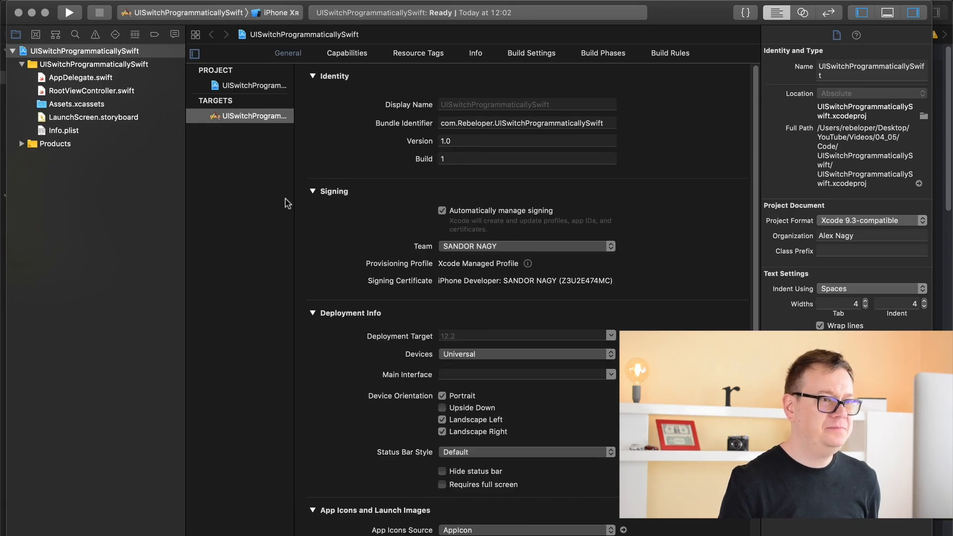
pyautogui.moveTo(239, 183)
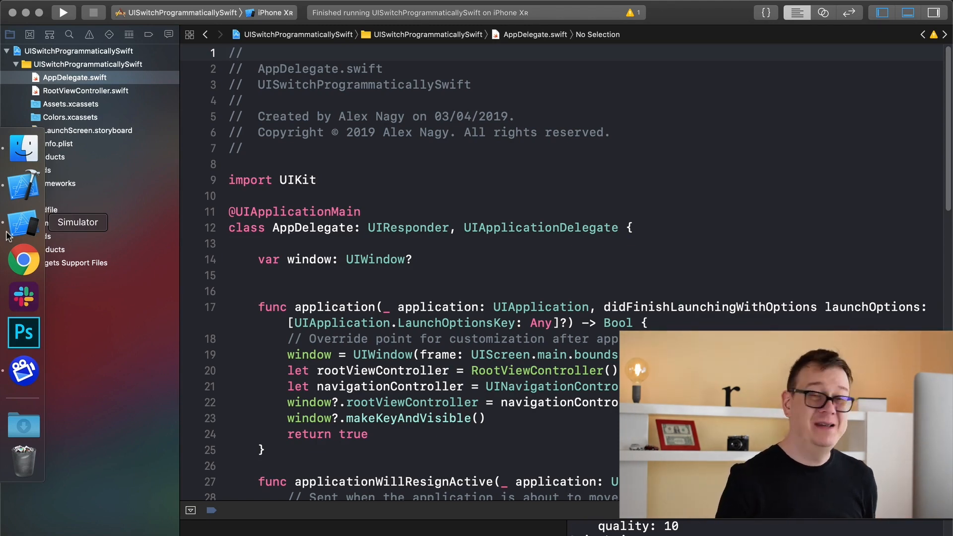
pyautogui.moveTo(23, 185)
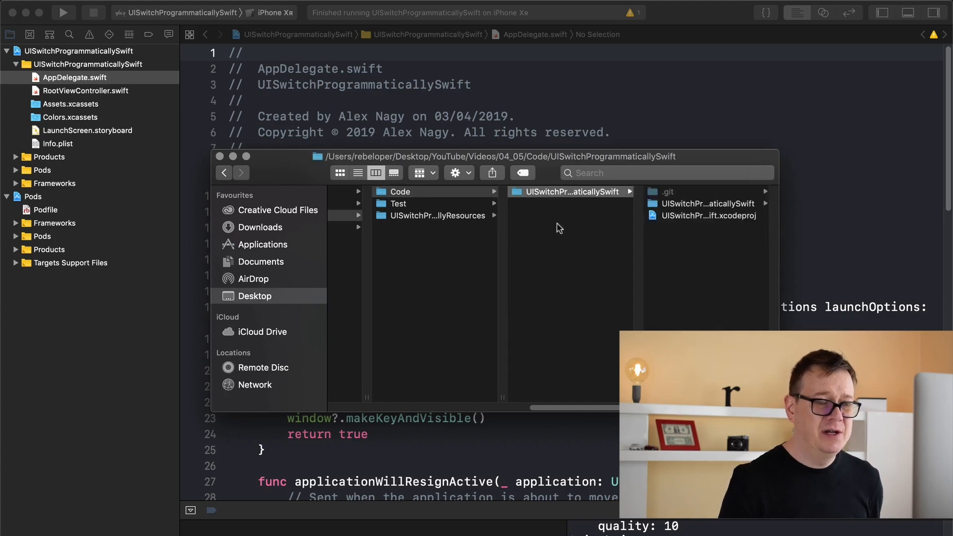
# - Launch Terminal via Spotlight, cd into the project folder and begin pod init
pyautogui.write('terminal')
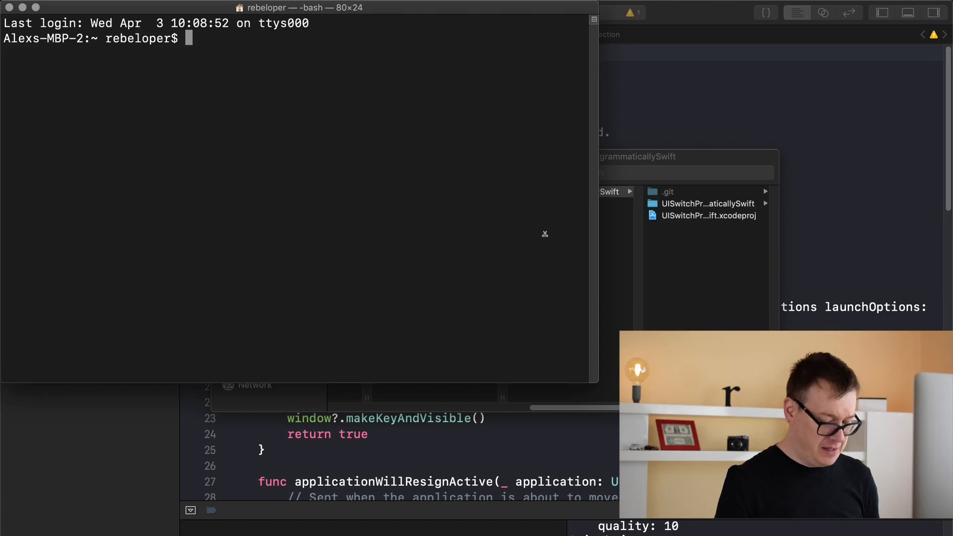
pyautogui.write('cd')
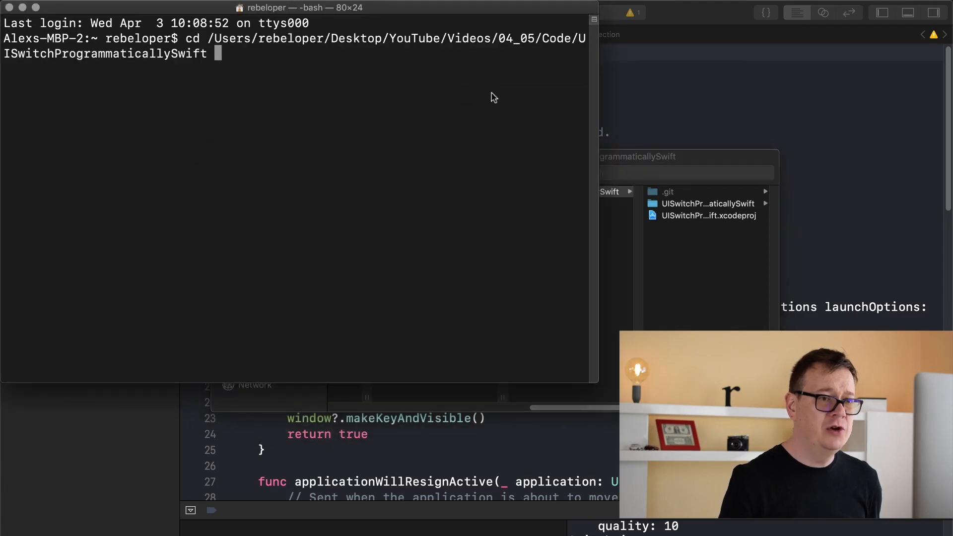
pyautogui.moveTo(407, 86)
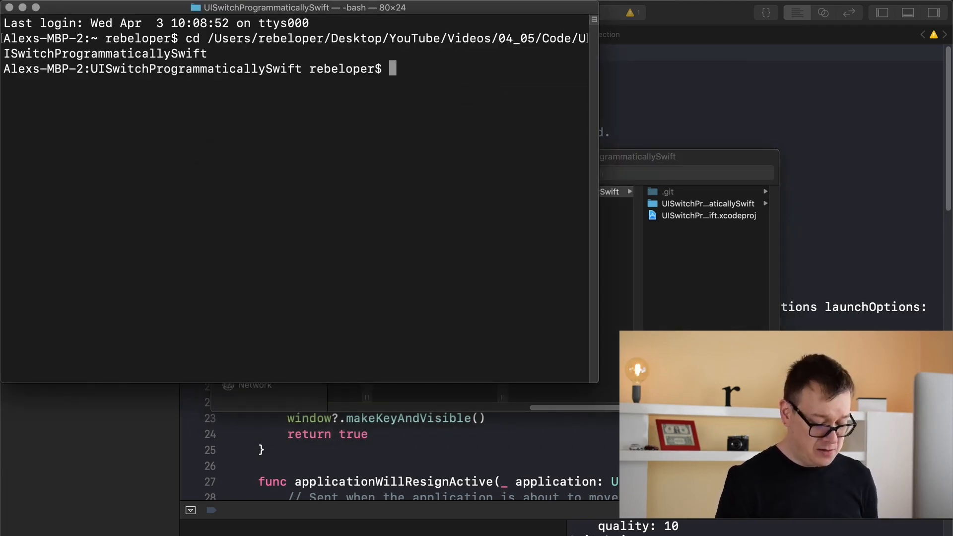
pyautogui.write('pod')
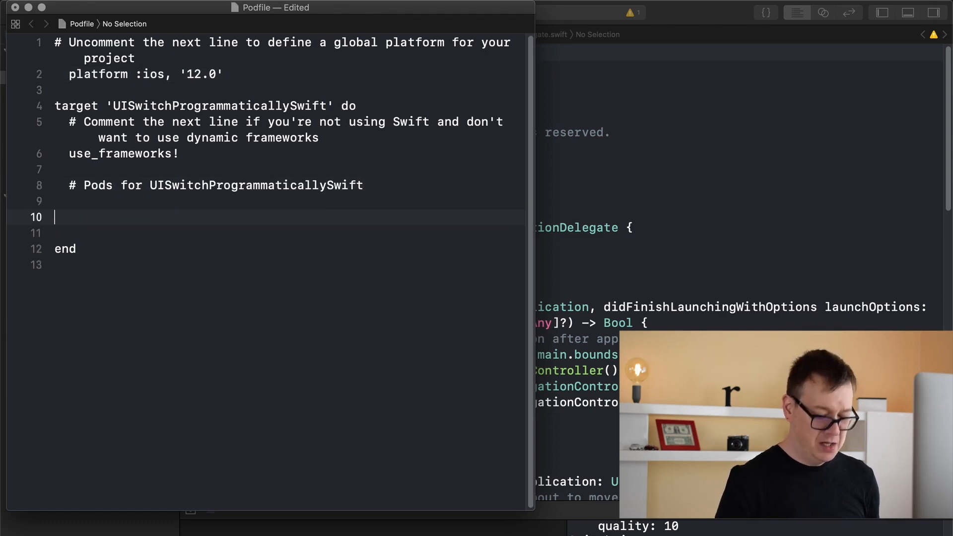
# - Add pod 'TinyConstraints' to the Podfile, run pod install, and select the installed 4.0.0 version
pyautogui.write("pod ''")
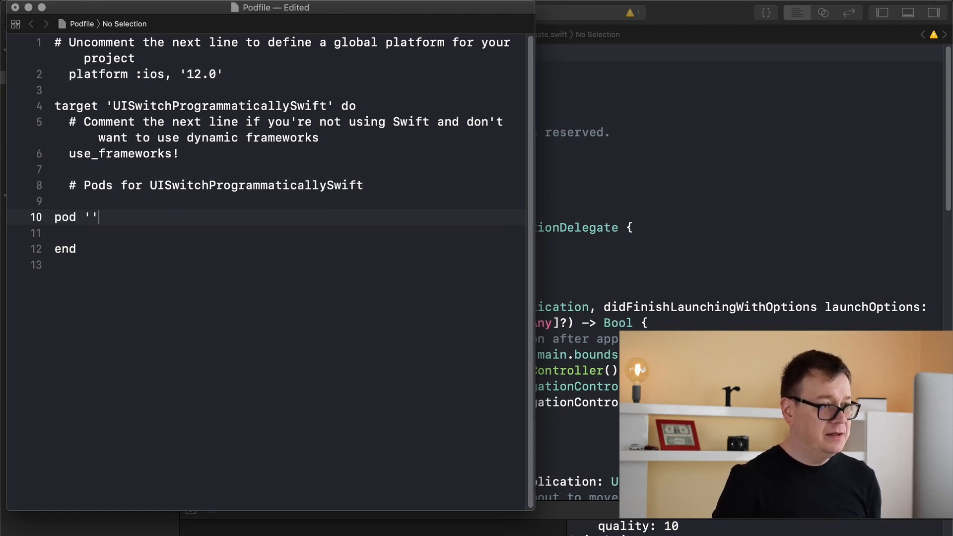
pyautogui.write('TinyConstraints')
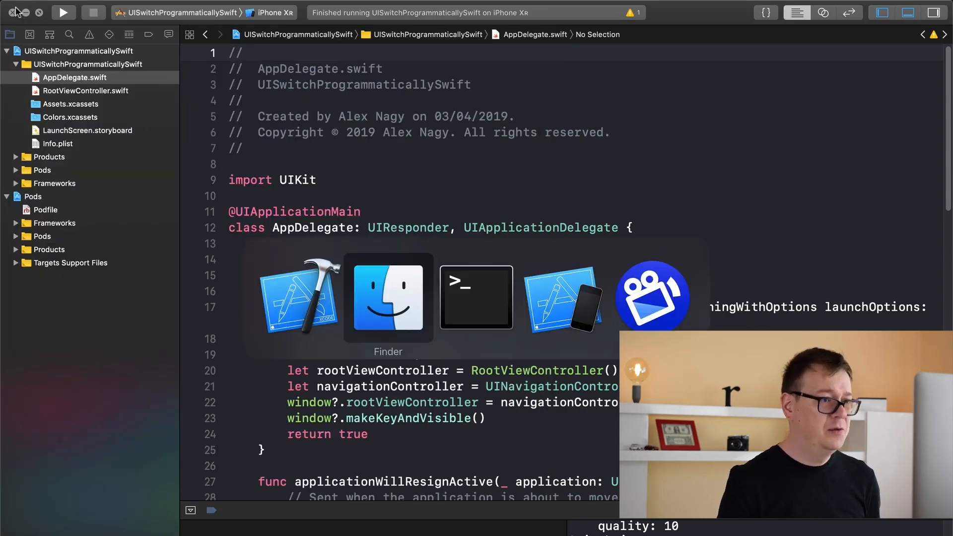
pyautogui.click(477, 297)
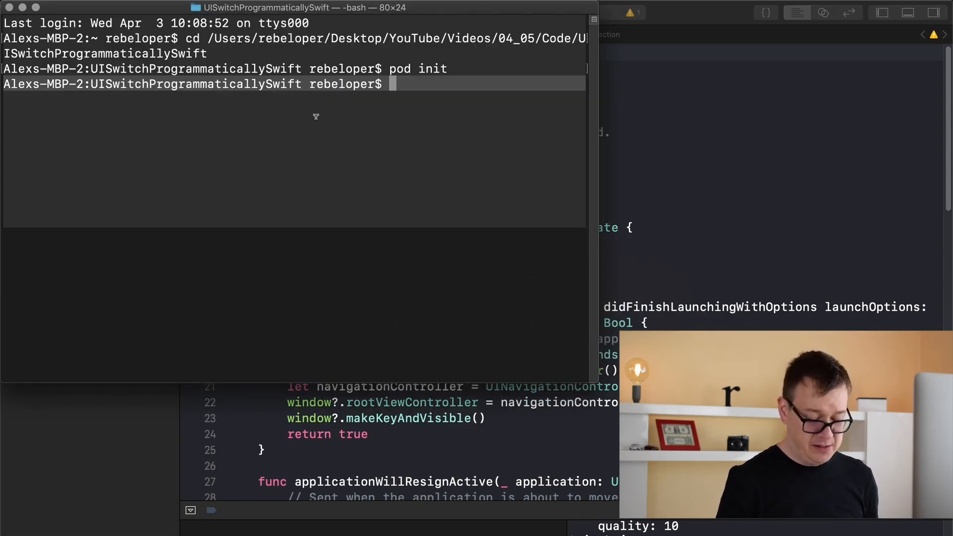
pyautogui.write('pod install')
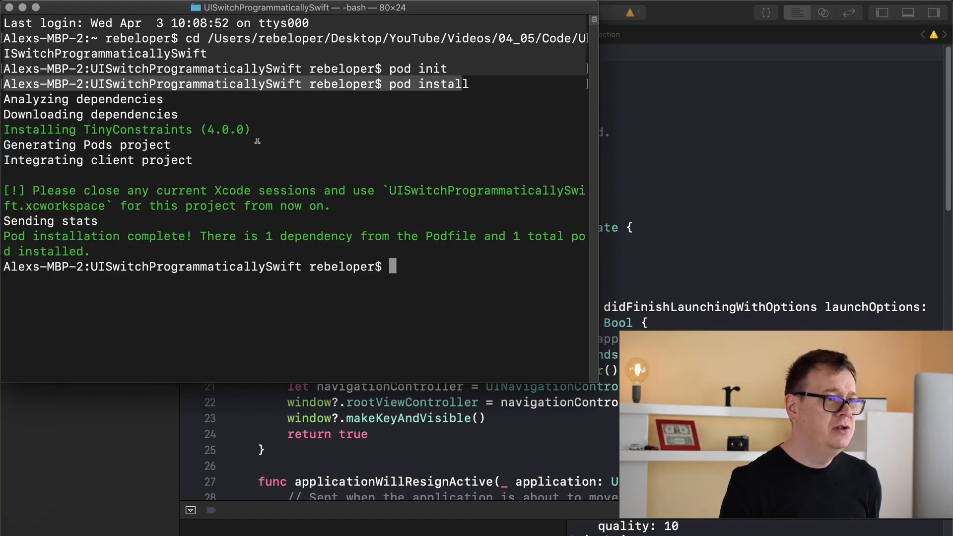
pyautogui.doubleClick(228, 129)
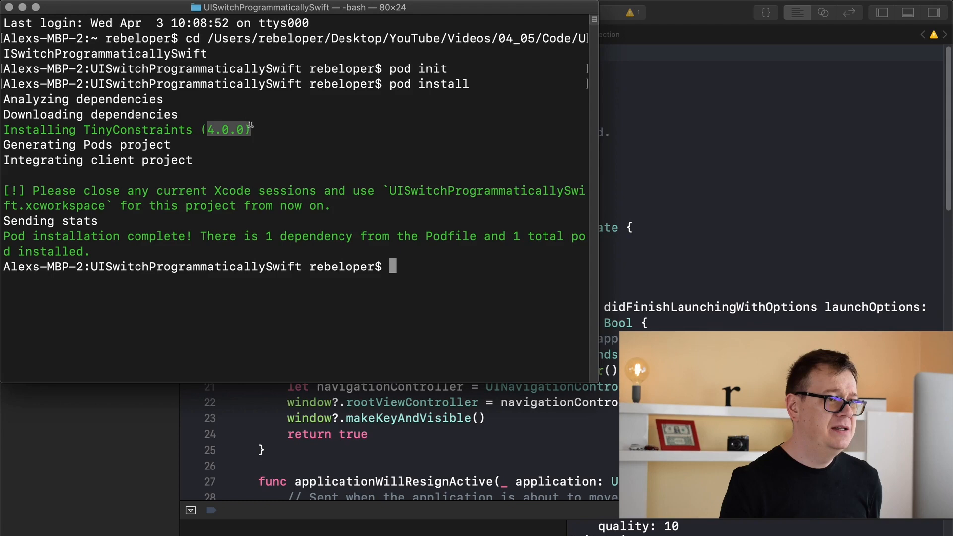
pyautogui.moveTo(23, 166)
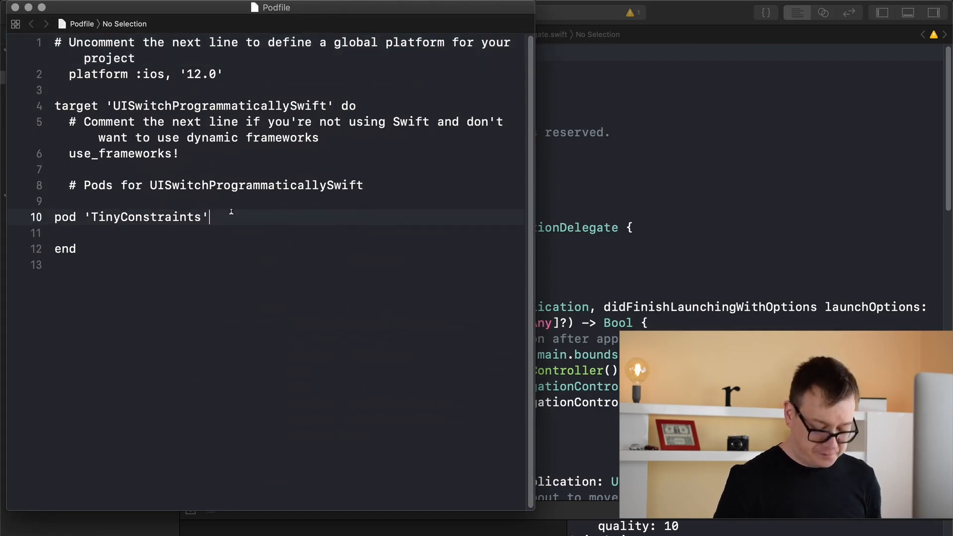
# - Pin the Podfile line to pod 'TinyConstraints', '~> 4.0.0'
pyautogui.write('", "')
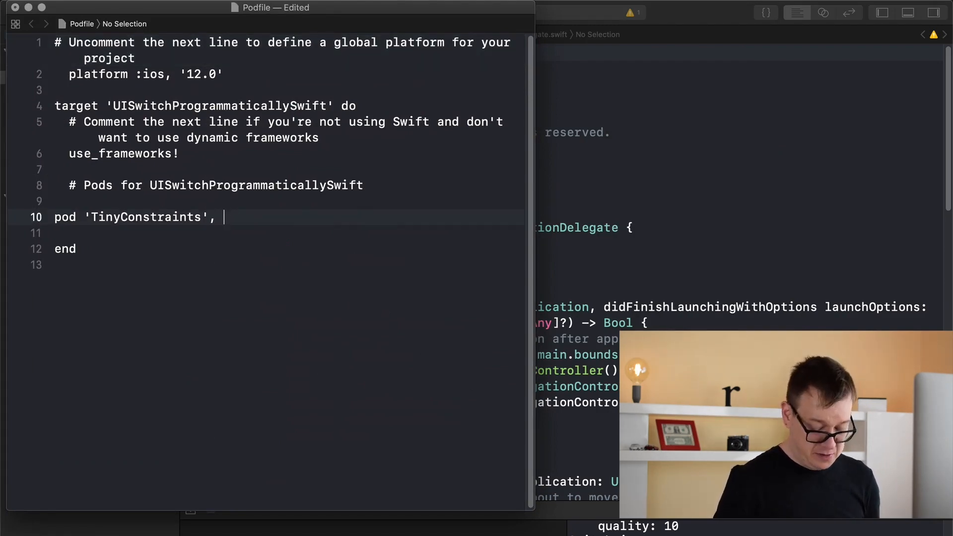
pyautogui.write("'~> 4.0.0'")
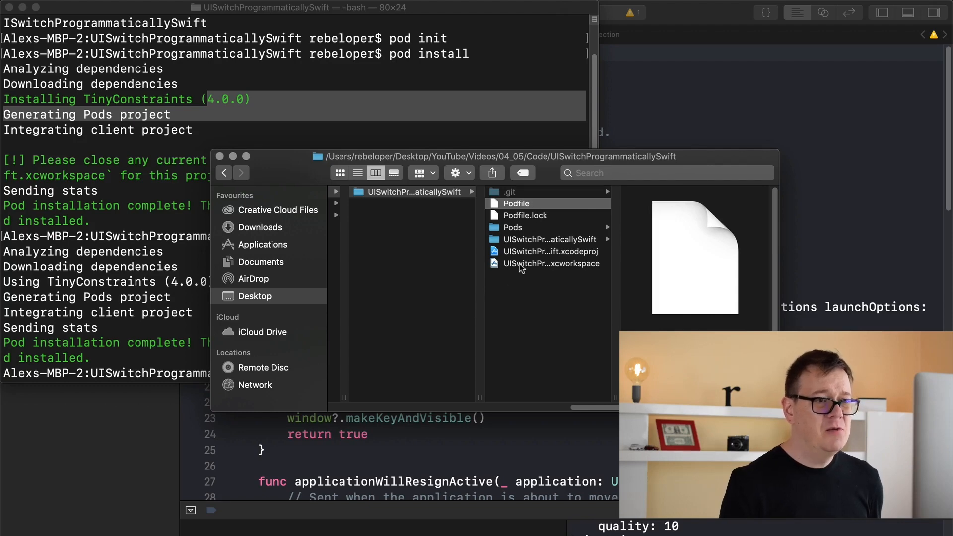
# - Open the project's .xcworkspace file from Finder in Xcode
pyautogui.click(548, 263)
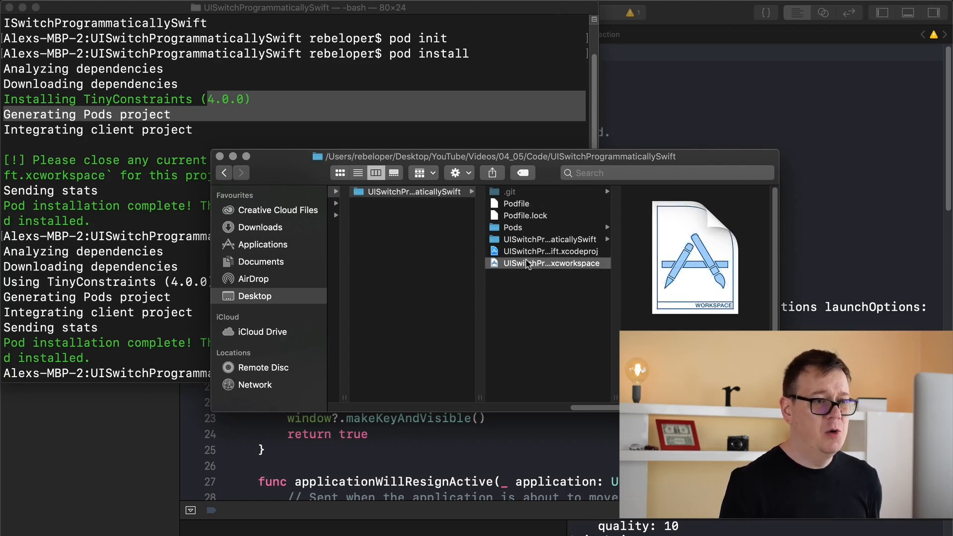
pyautogui.doubleClick(548, 263)
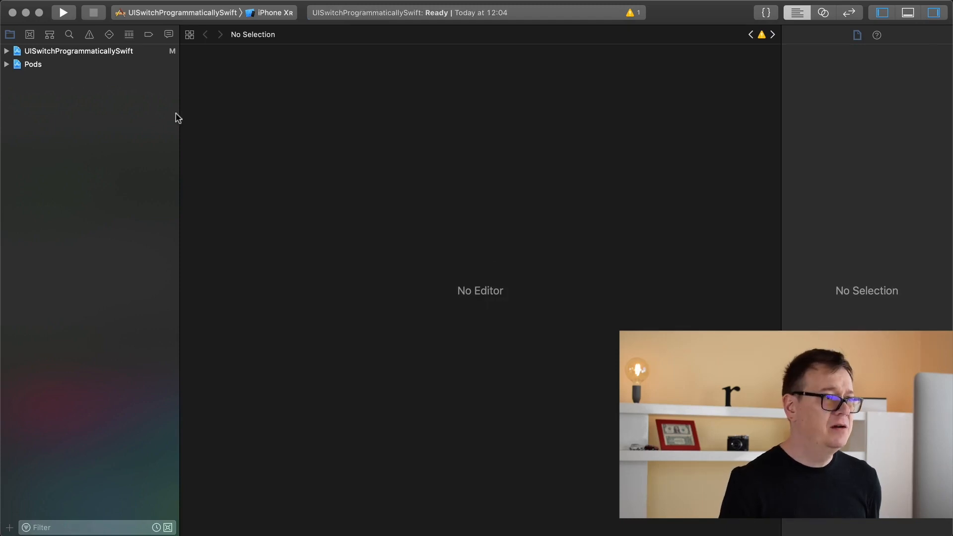
# - In RootViewController.swift, declare lazy var themeSwitch: UISwitch after the class opening
pyautogui.click(6, 51)
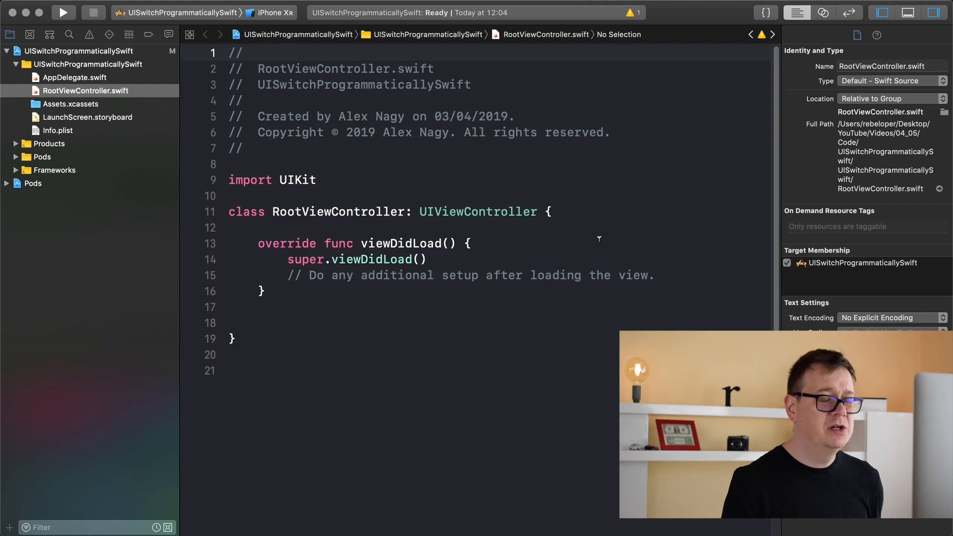
pyautogui.click(553, 212)
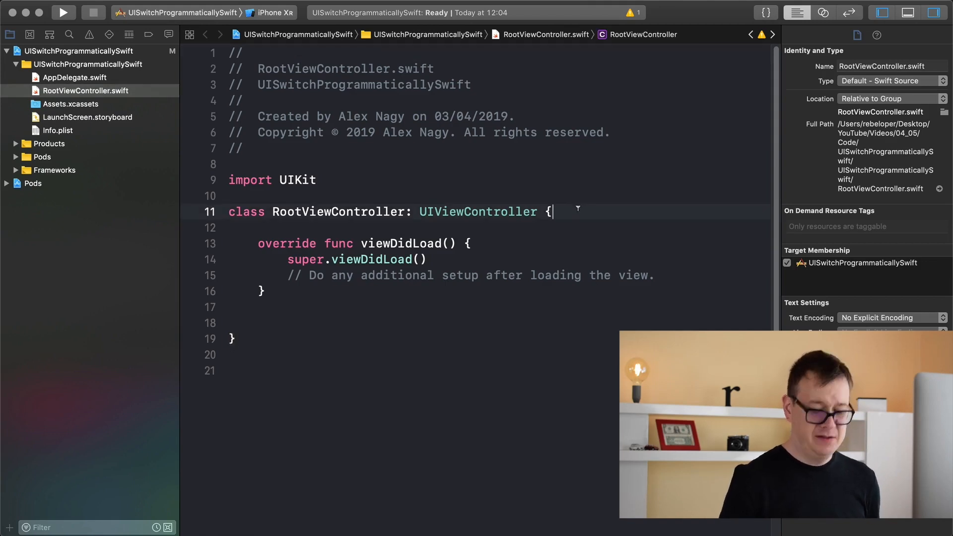
pyautogui.write('lazy a')
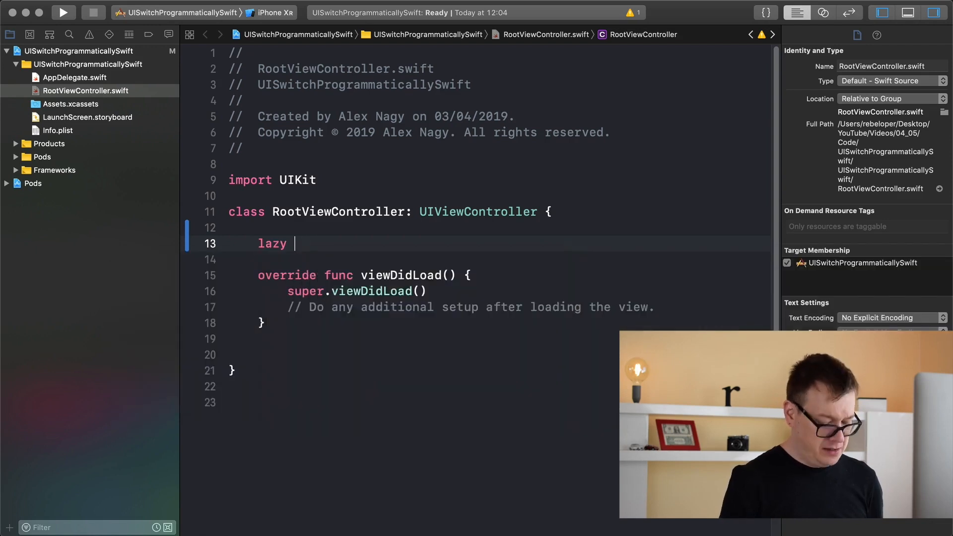
pyautogui.write('var')
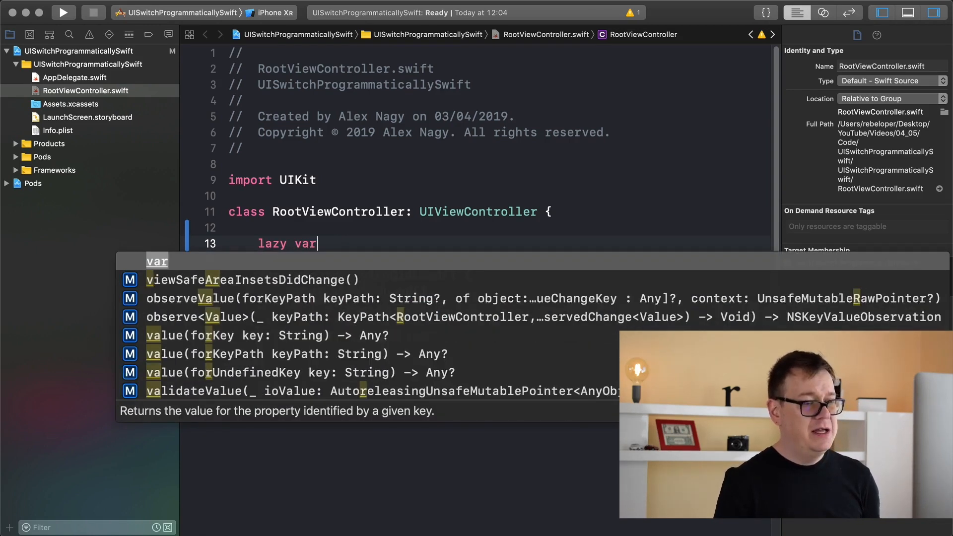
pyautogui.press('Escape')
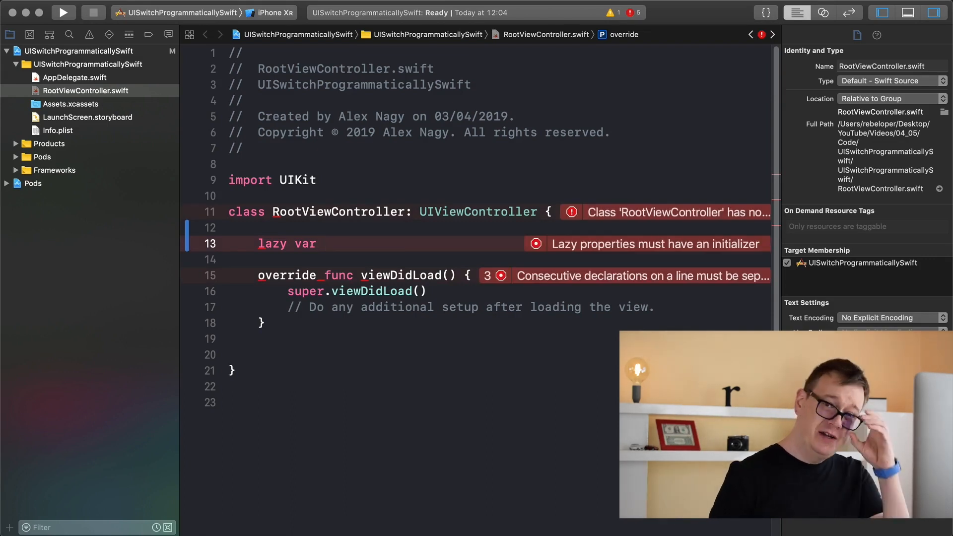
pyautogui.click(326, 245)
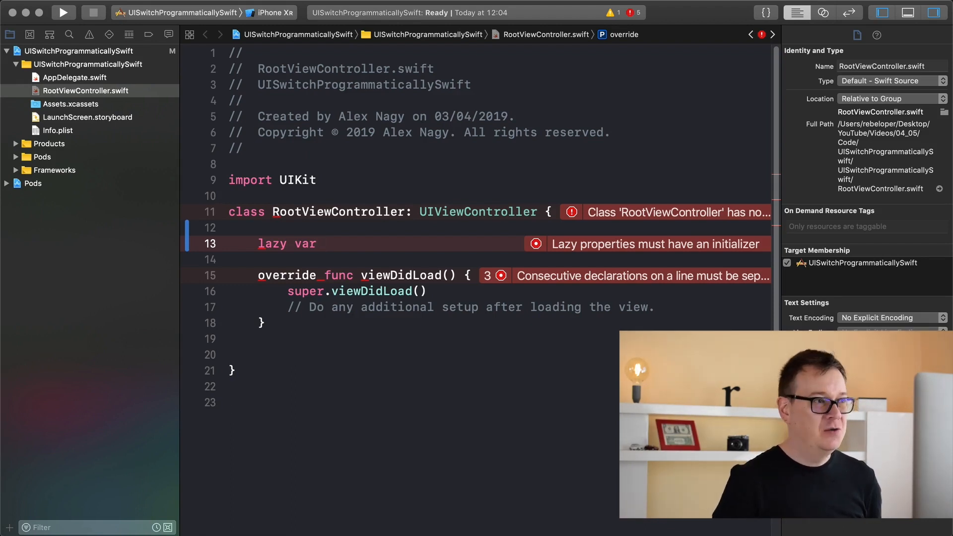
pyautogui.click(326, 243)
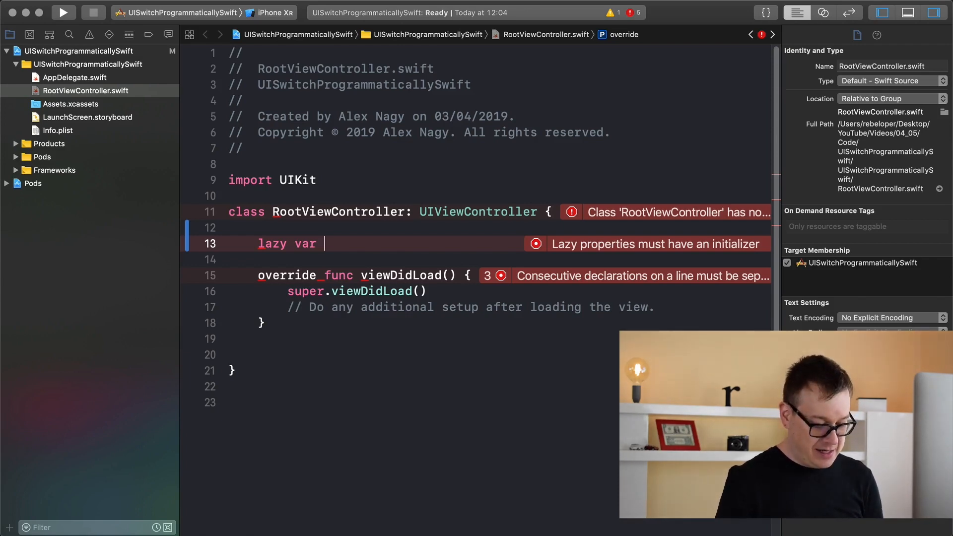
pyautogui.write('themeSw')
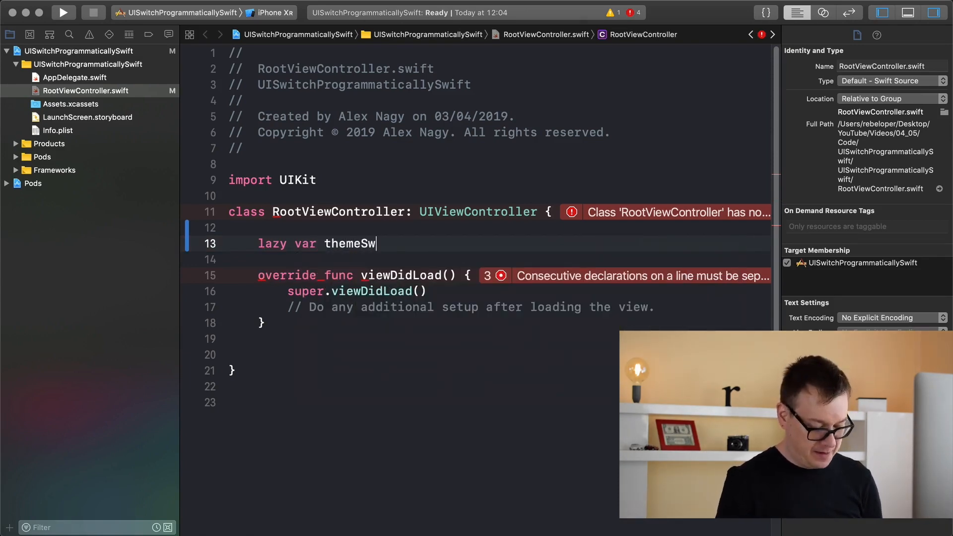
pyautogui.write('itch: U')
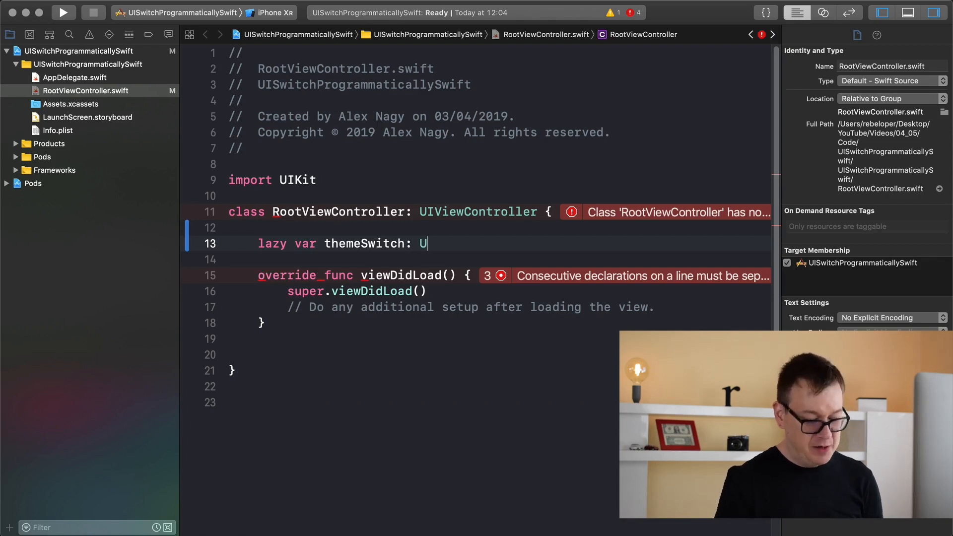
pyautogui.write('ISwitch = {')
pyautogui.write('}(')
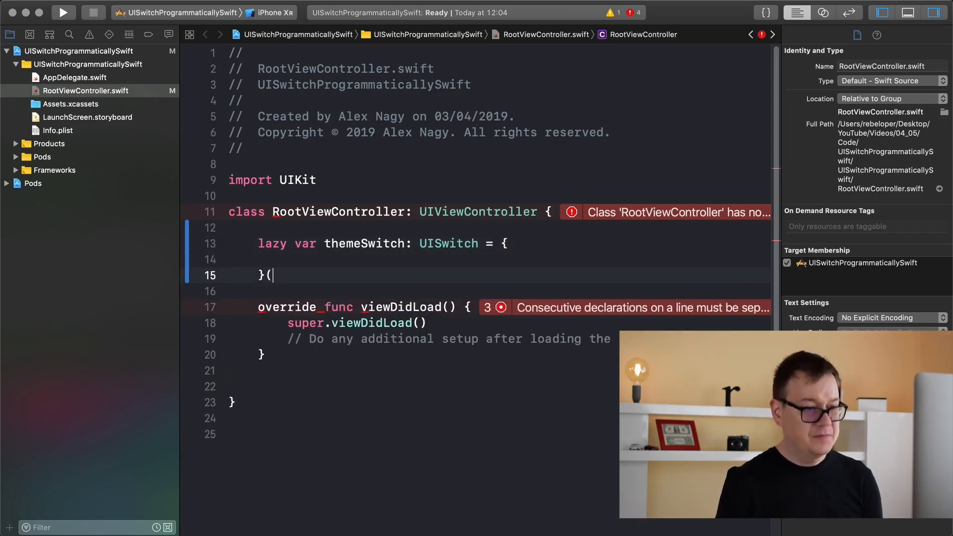
# - Complete the closure with let themeSwitch = UISwitch(); return themeSwitch, and import TinyConstraints instead of UIKit
pyautogui.write('let')
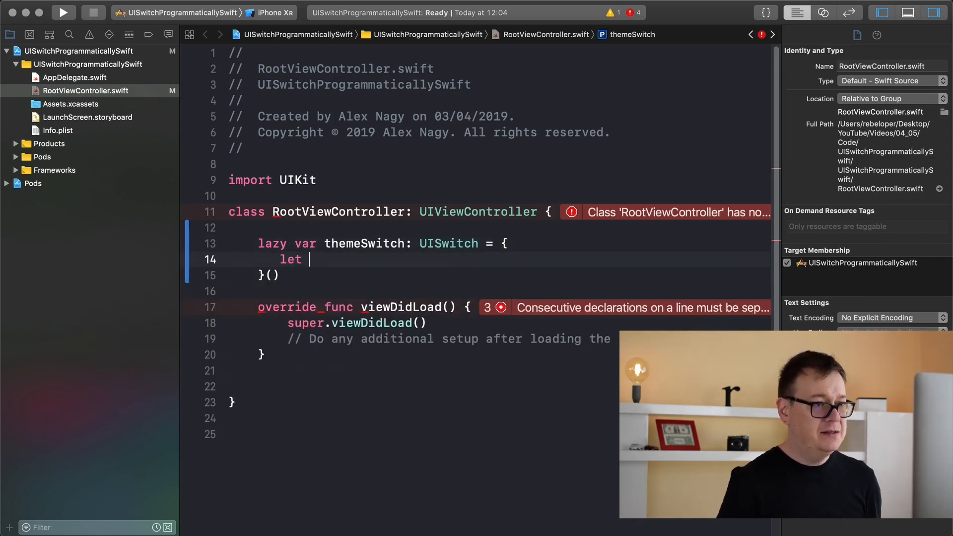
pyautogui.doubleClick(364, 243)
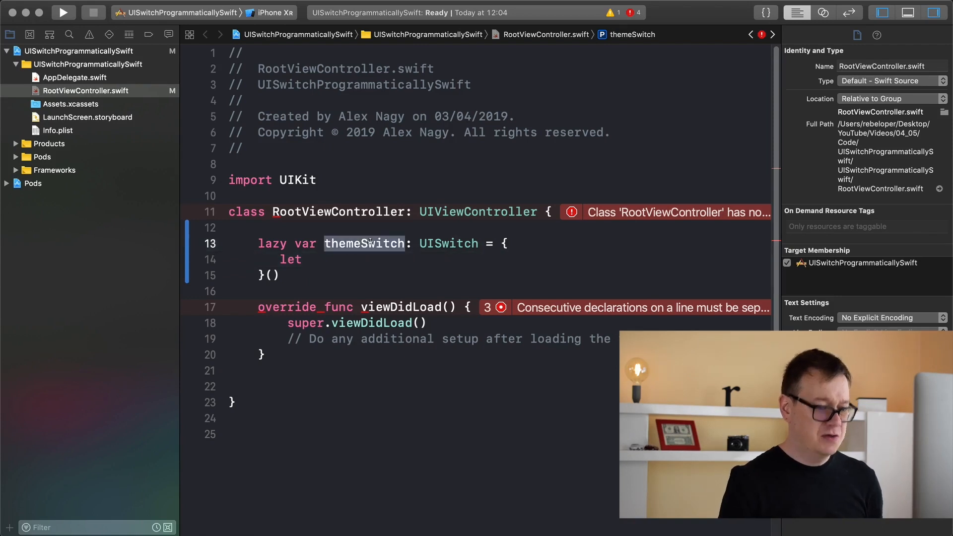
pyautogui.write('themeSwitch')
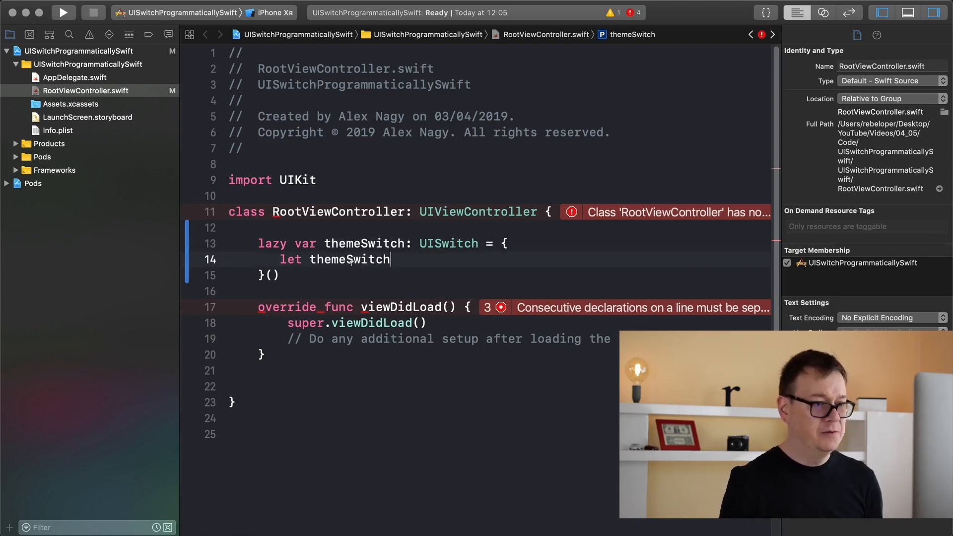
pyautogui.write('=')
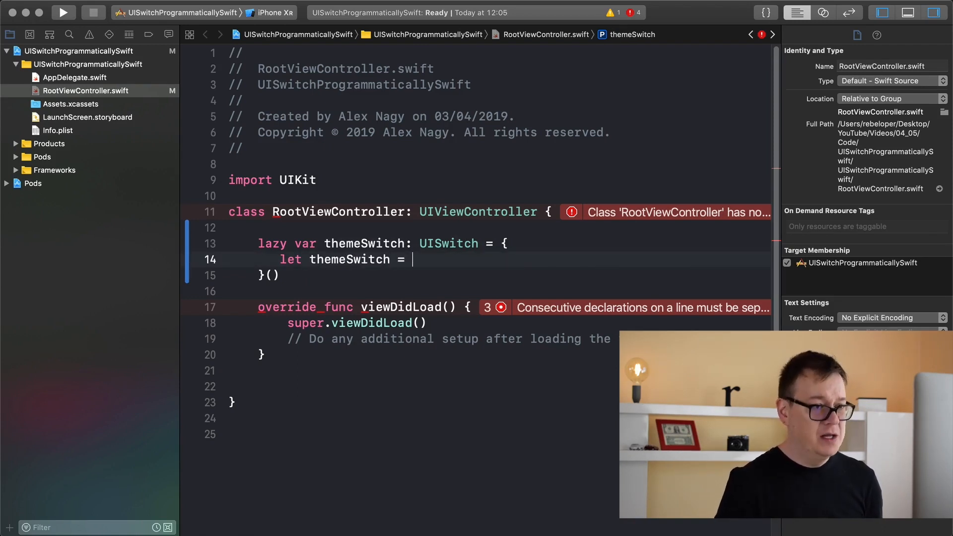
pyautogui.write('UISwitch(')
pyautogui.write('r')
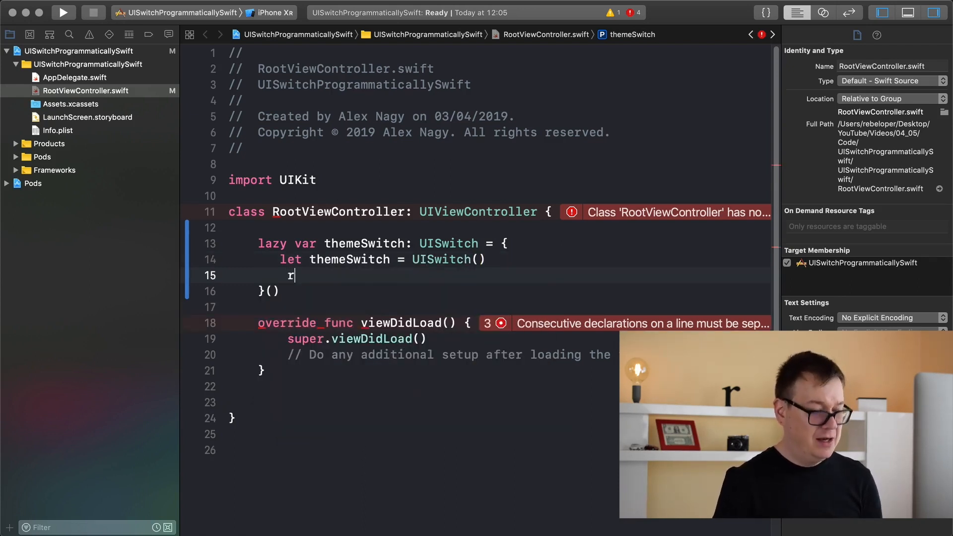
pyautogui.write('eturn')
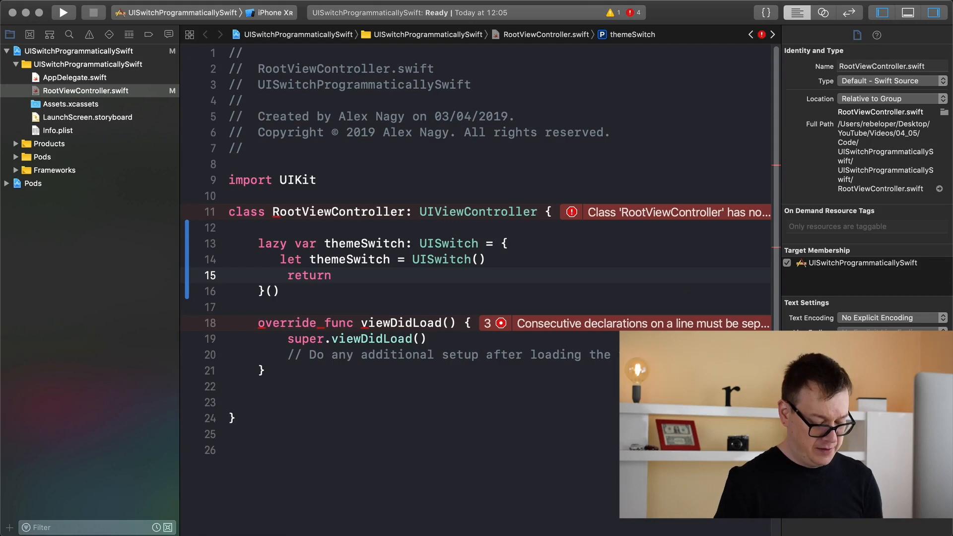
pyautogui.write('themeSwitch')
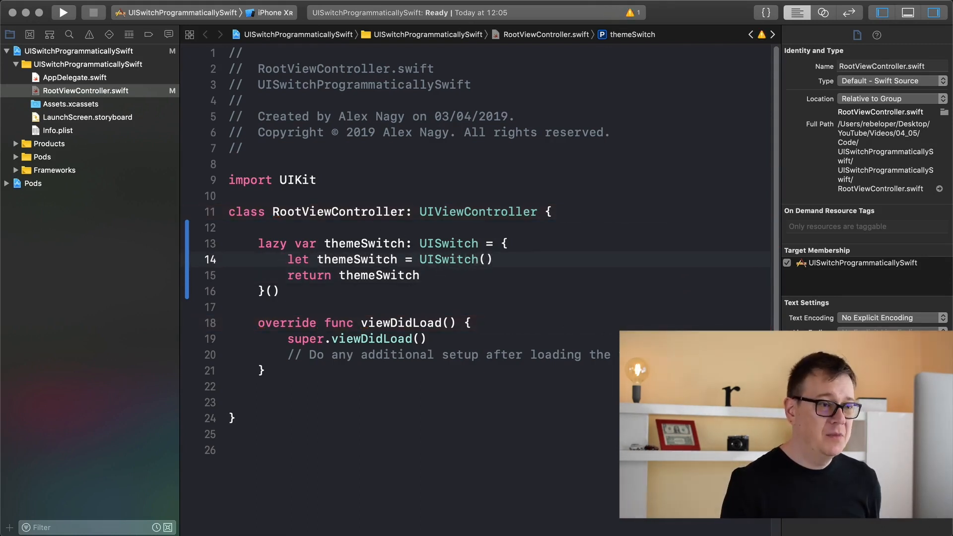
pyautogui.doubleClick(297, 180)
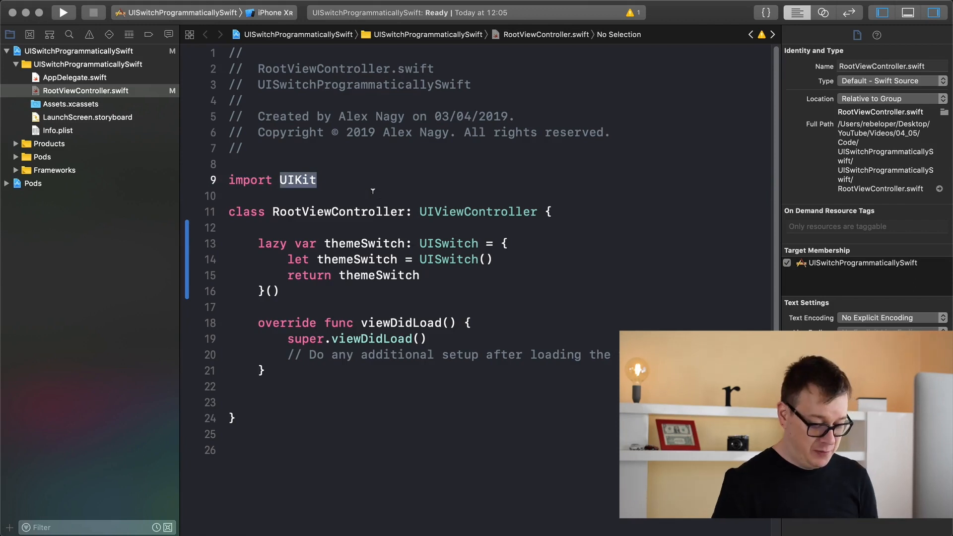
pyautogui.write('TinyConstraints')
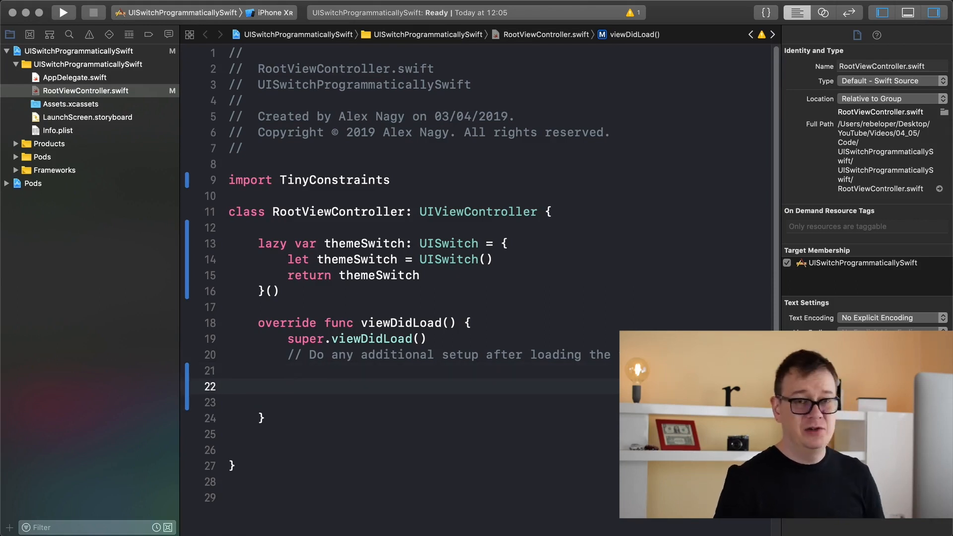
# - Begin view.backgroundColor = in viewDidLoad and switch to the file browser at the project's Code folder
pyautogui.write('vi')
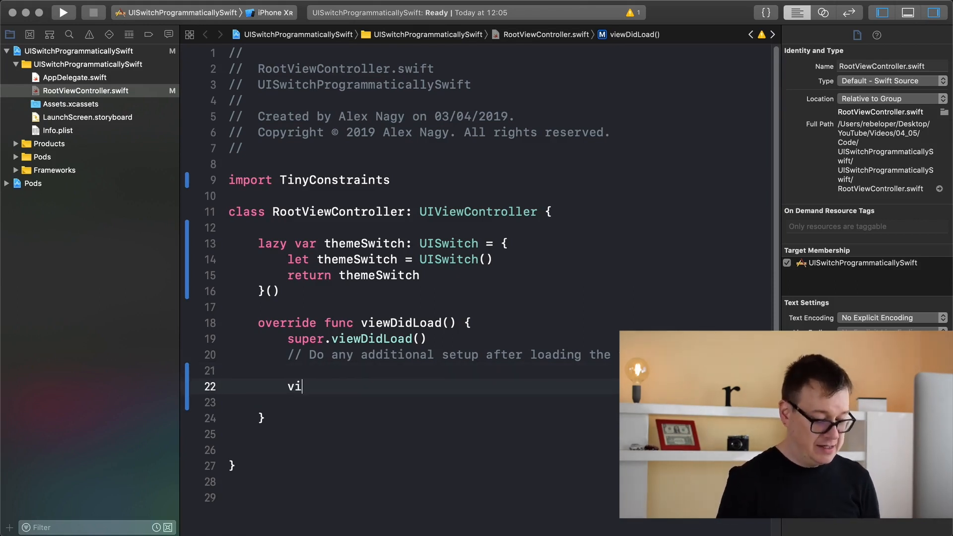
pyautogui.write('ew')
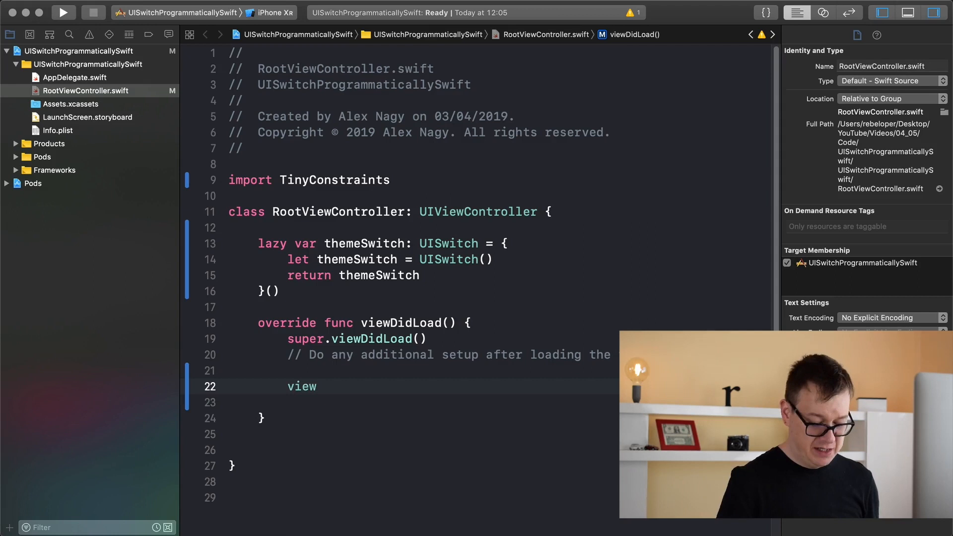
pyautogui.write('.backgroundColor =')
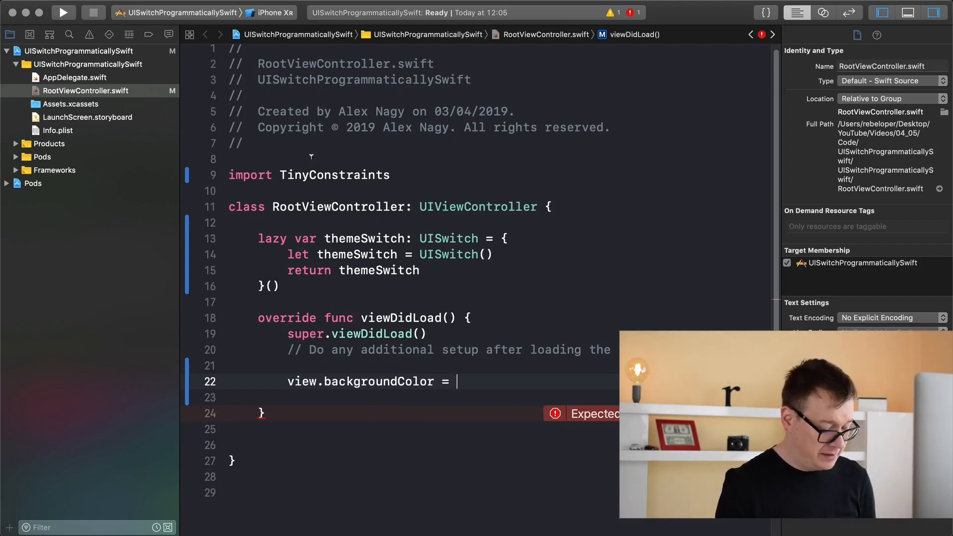
pyautogui.press('cmd+tab')
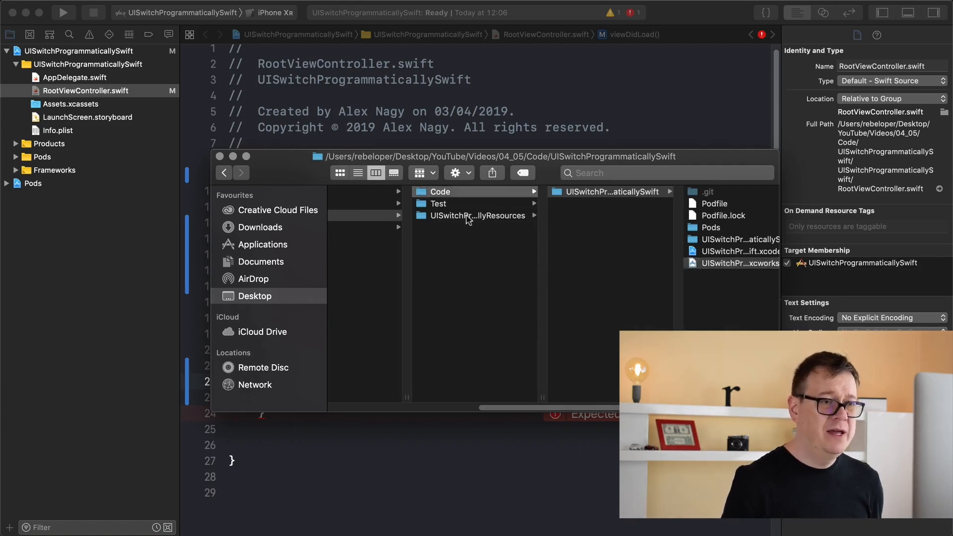
# - Add Colors.xcassets with black, red and white to the project and inspect the white colour asset
pyautogui.click(480, 215)
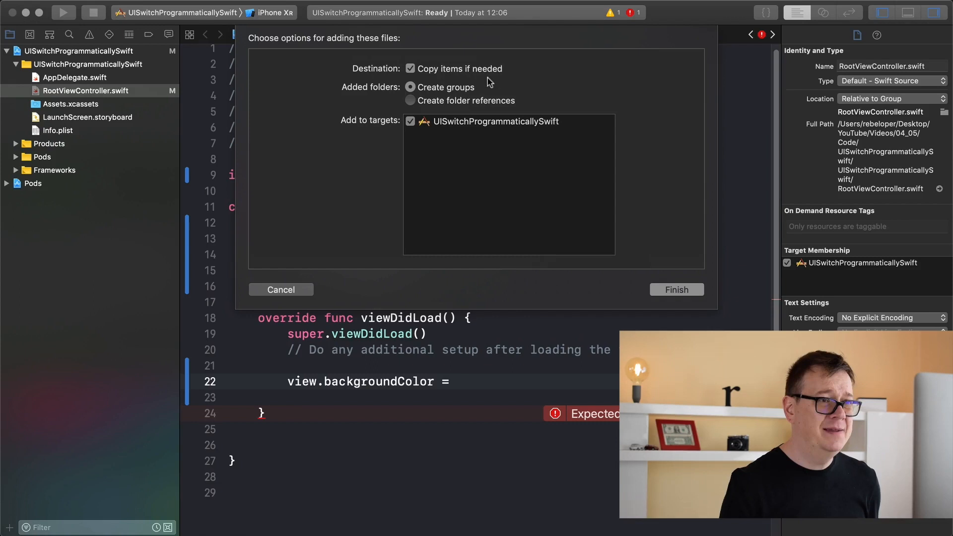
pyautogui.moveTo(418, 87)
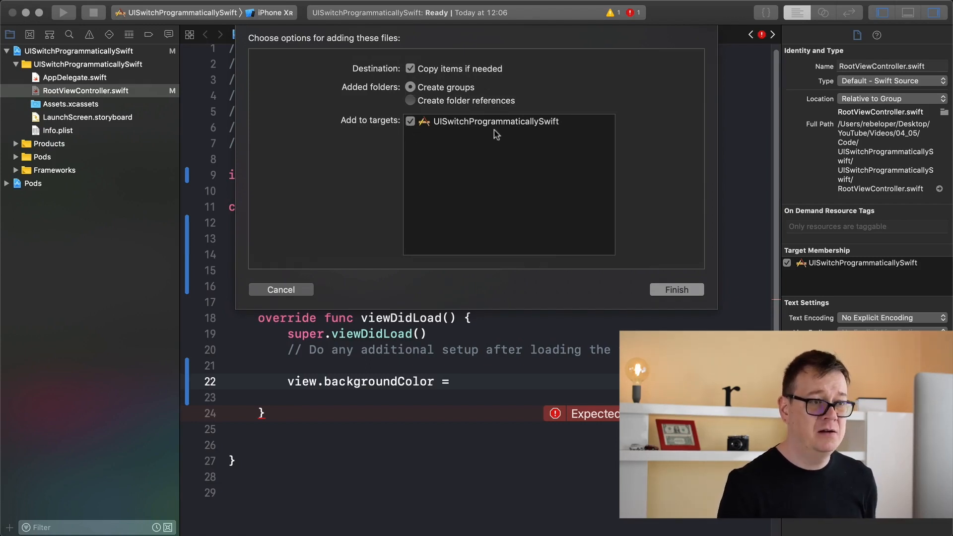
pyautogui.click(676, 289)
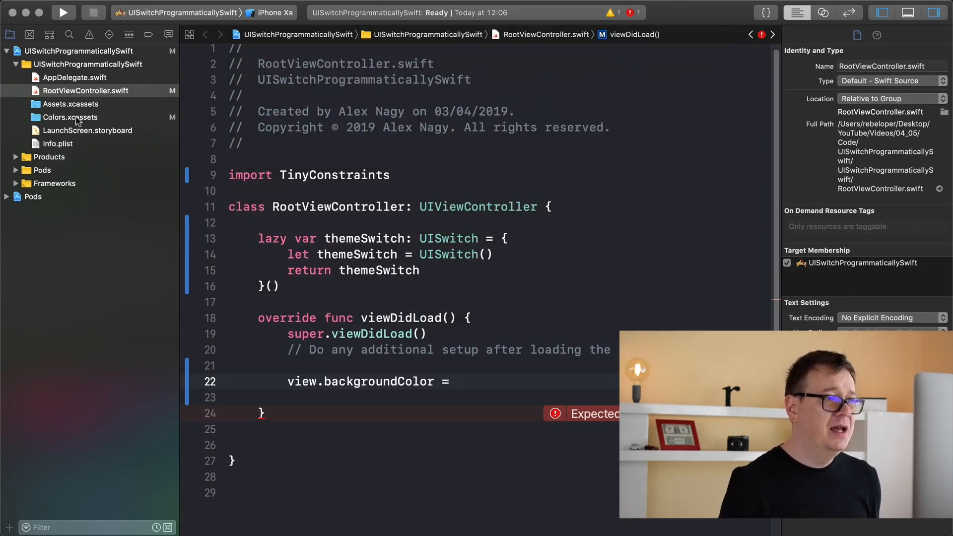
pyautogui.click(69, 118)
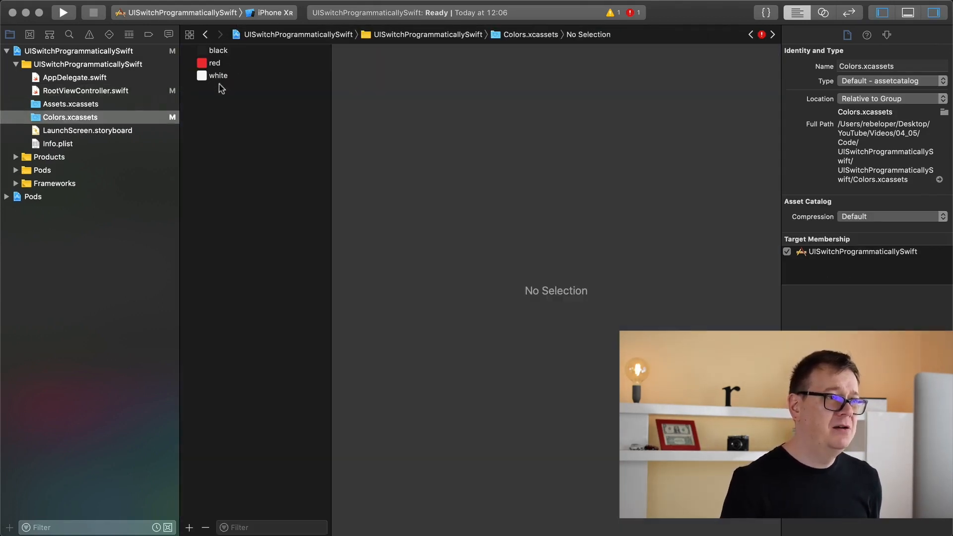
pyautogui.click(85, 90)
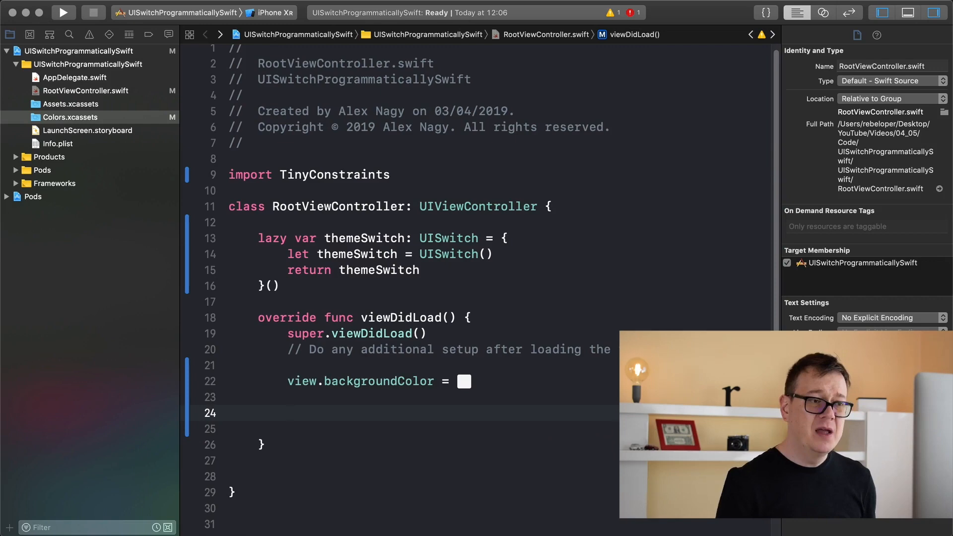
# - Add view.addSubview(themeSwitch) and themeSwitch.centerInSuperview() to viewDidLoad and run the app
pyautogui.scroll(-3)
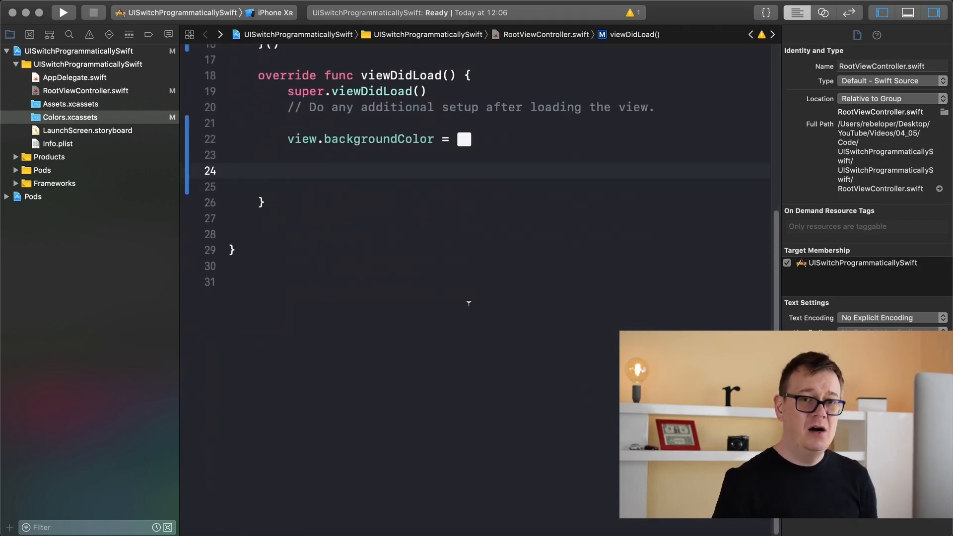
pyautogui.click(288, 171)
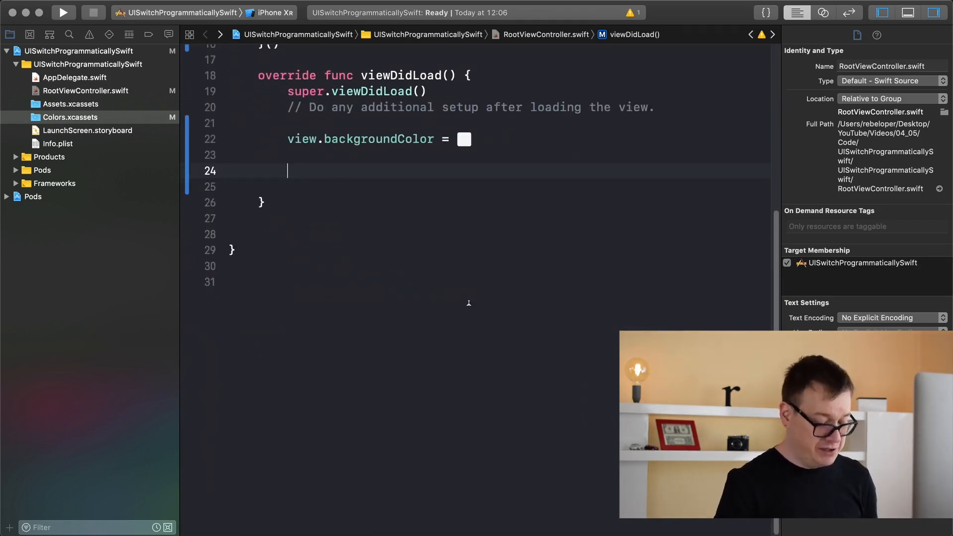
pyautogui.write('view.addSubview(themeSwitch')
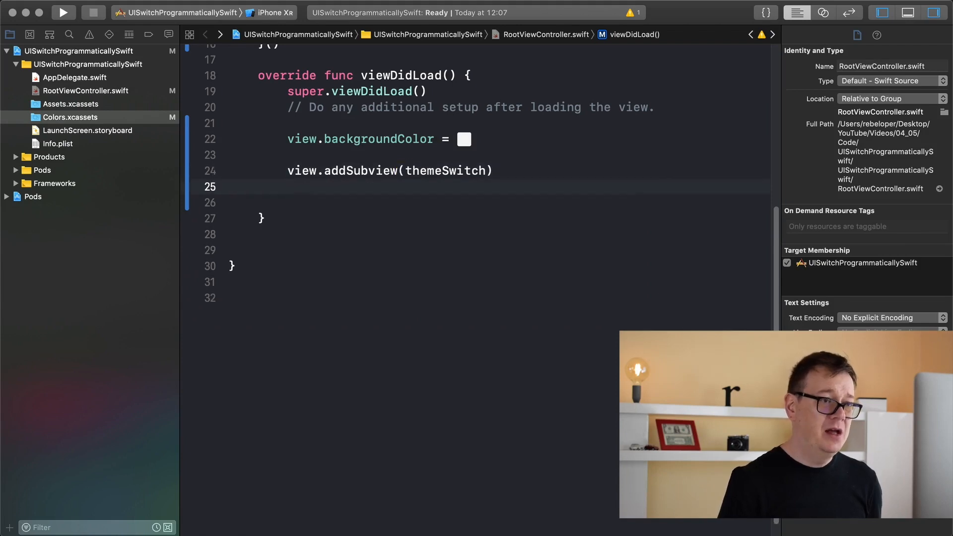
pyautogui.write('them')
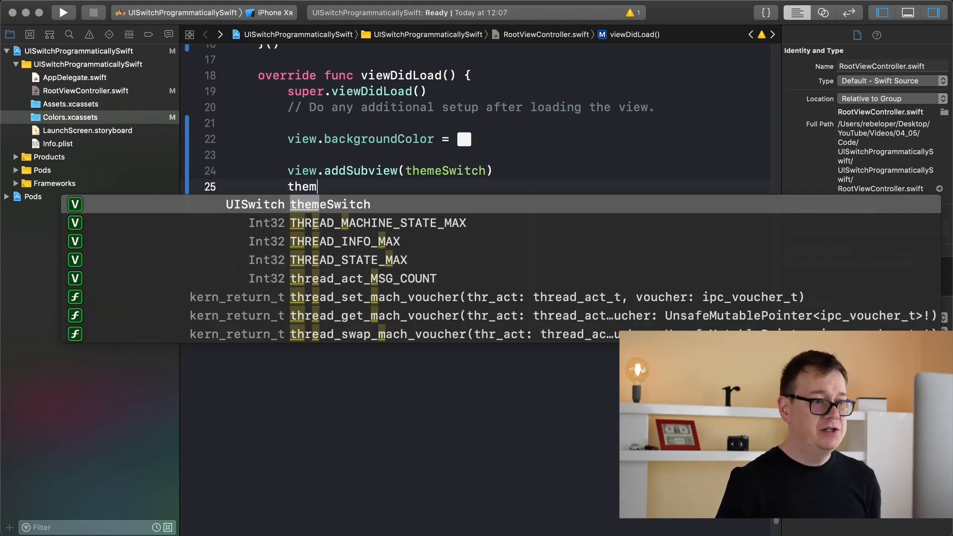
pyautogui.write('eSwitch.centerInSuperview(')
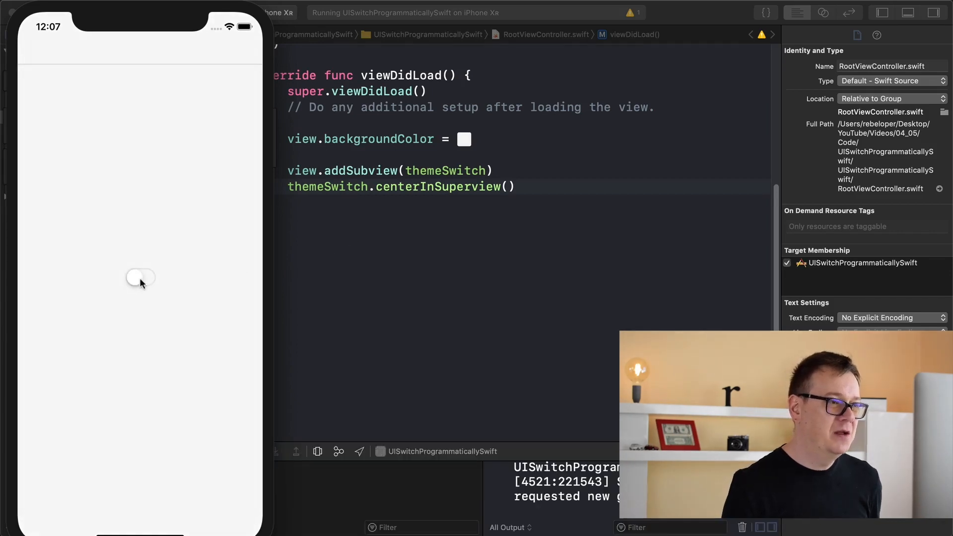
# - Set themeSwitch.tintColor to the red colour literal inside the lazy initializer
pyautogui.click(140, 278)
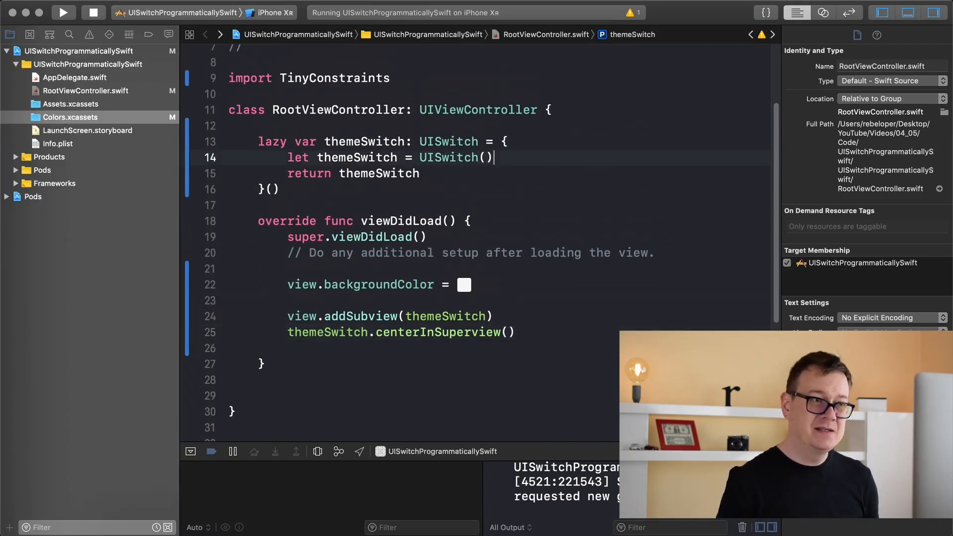
pyautogui.write('themeSwitch.tintColor =')
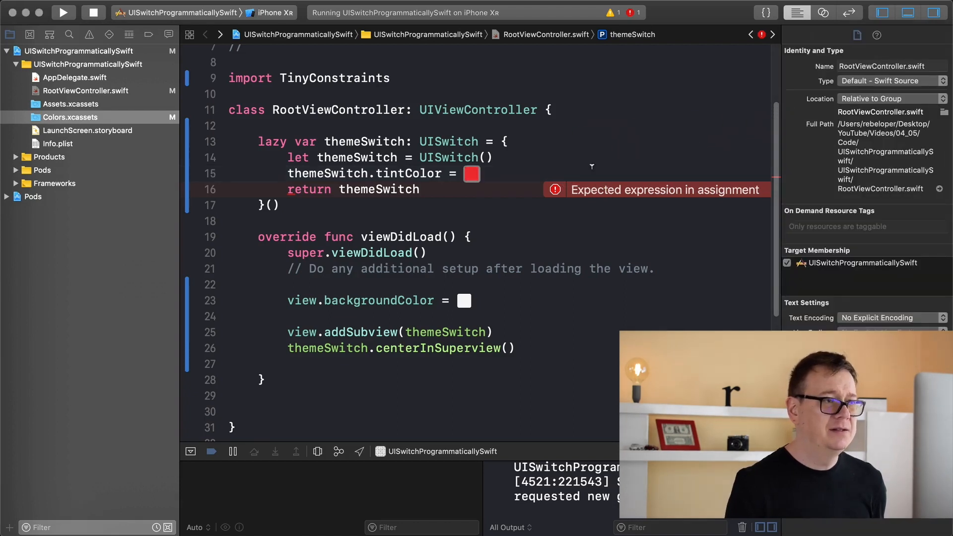
# - Run the app and toggle the red-tinted switch on in the simulator
pyautogui.click(63, 12)
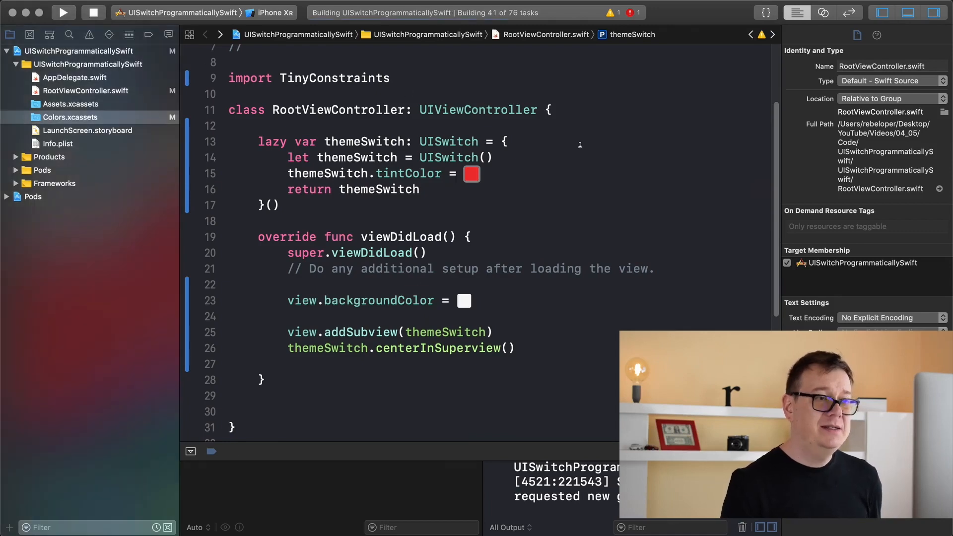
pyautogui.click(63, 12)
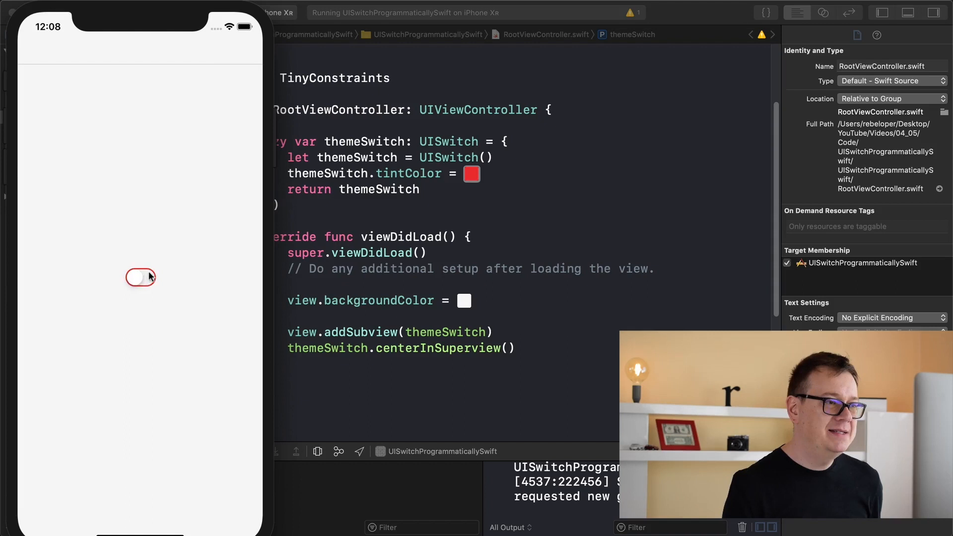
pyautogui.click(140, 278)
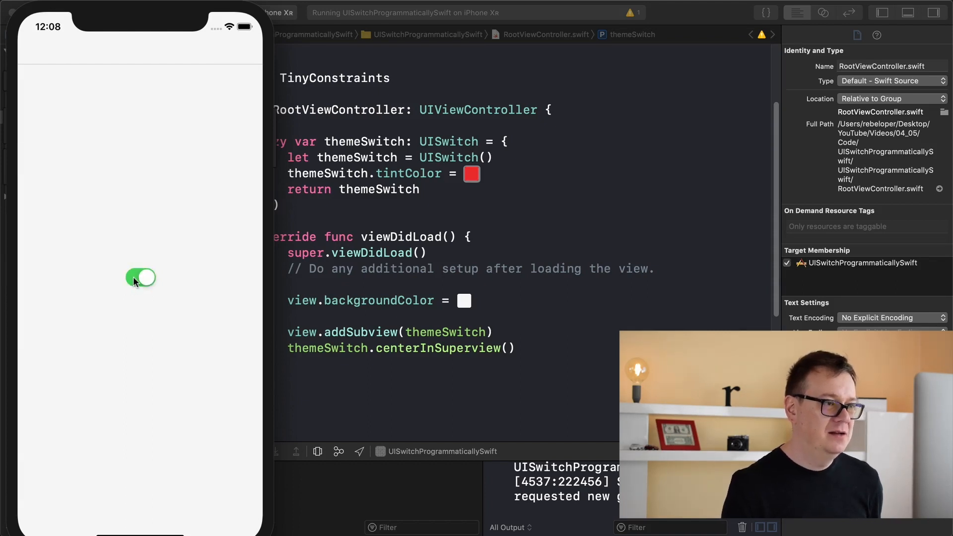
# - Set themeSwitch.onTintColor to the red colour literal as well
pyautogui.click(141, 278)
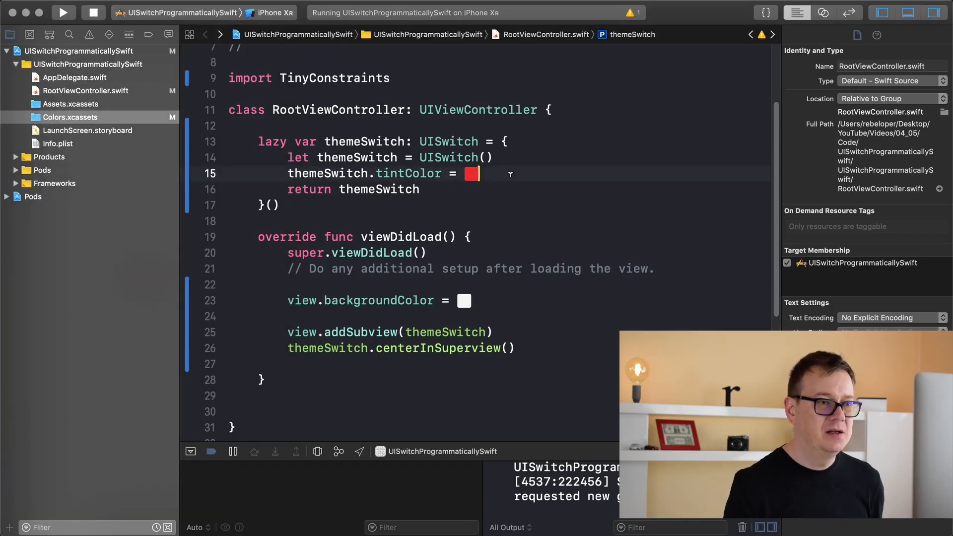
pyautogui.write('them')
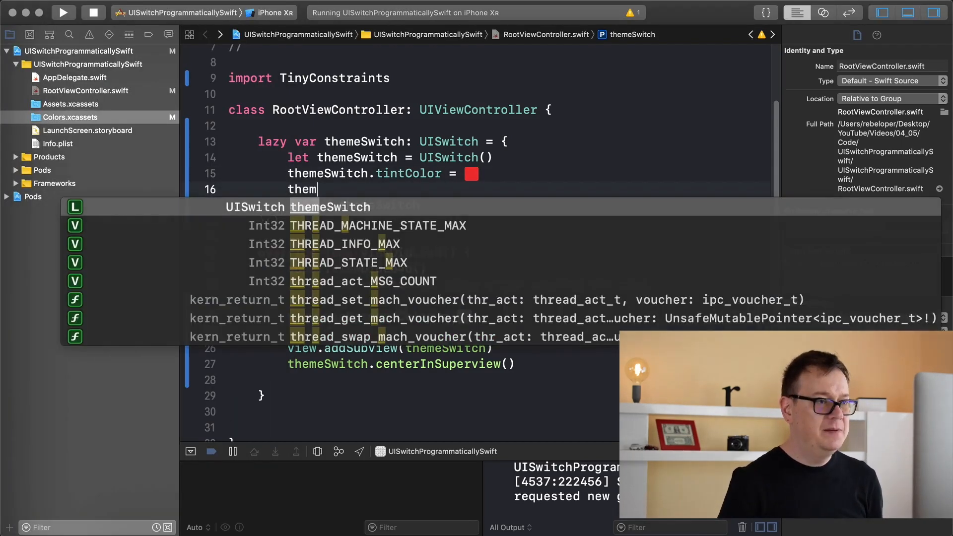
pyautogui.write('eSwitch.onTintColor =')
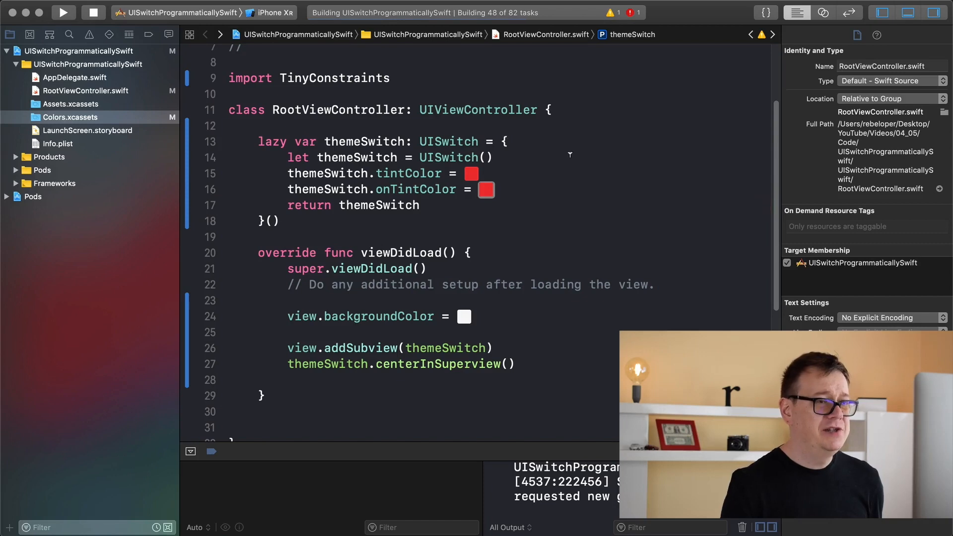
# - Set themeSwitch.thumbTintColor to the black colour literal
pyautogui.click(63, 12)
pyautogui.write('themeSwitch')
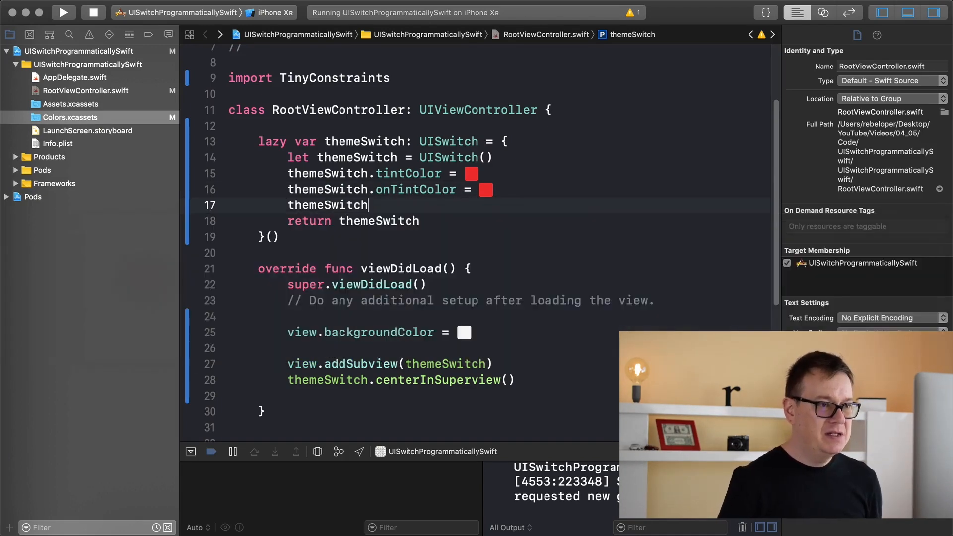
pyautogui.write('.thumbTintColor =')
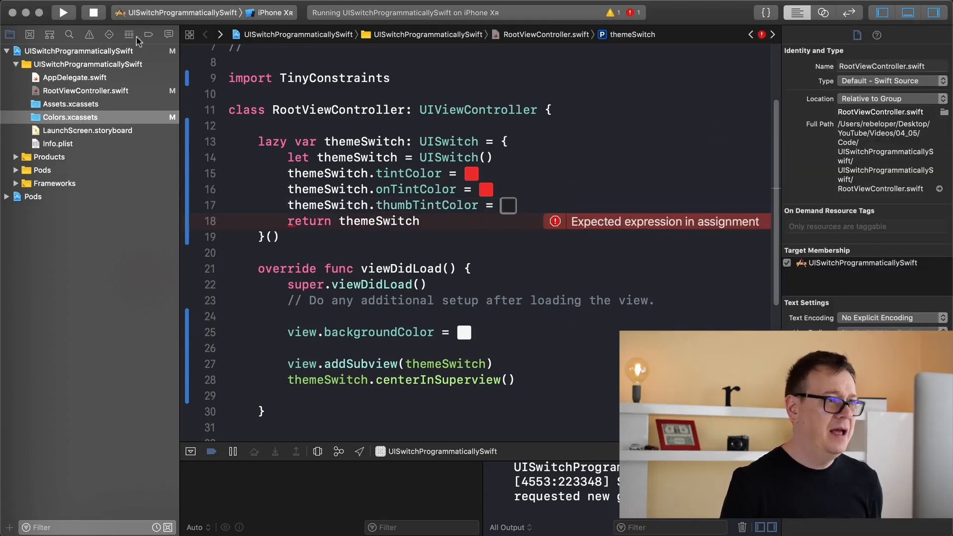
# - Run the app, toggle the black-thumbed switch, then change view.backgroundColor to black
pyautogui.click(63, 10)
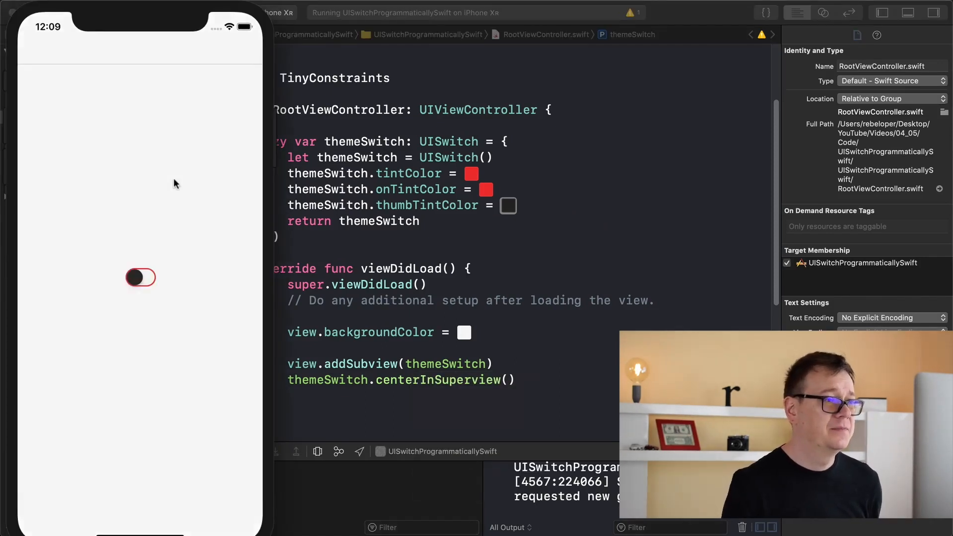
pyautogui.click(140, 278)
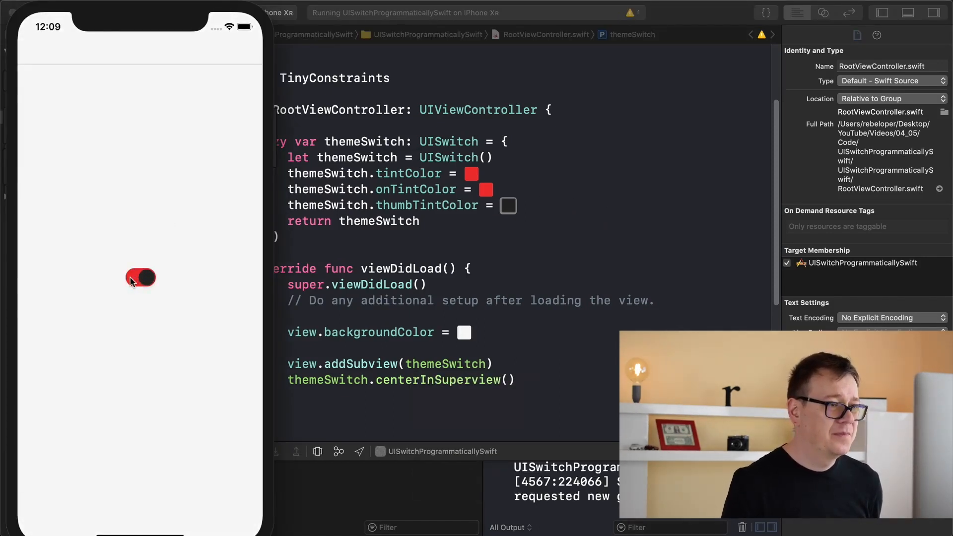
pyautogui.click(140, 278)
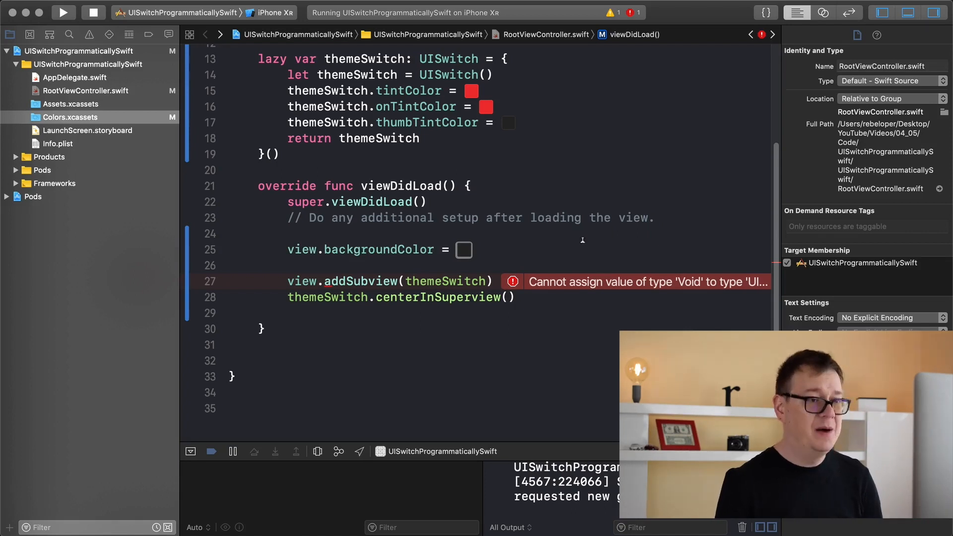
# - Run the app on the black background, then start a new themeSwitch line after thumbTintColor
pyautogui.click(62, 12)
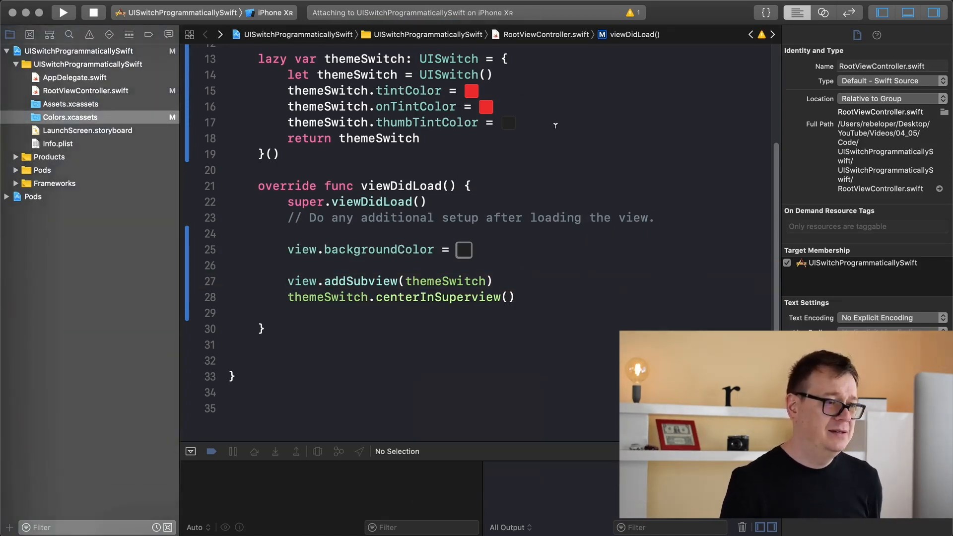
pyautogui.click(62, 12)
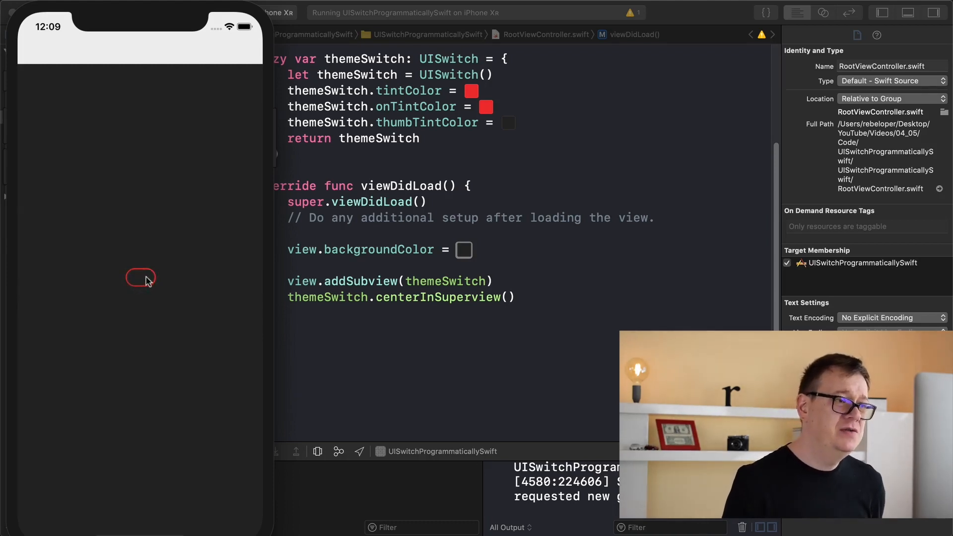
pyautogui.moveTo(154, 252)
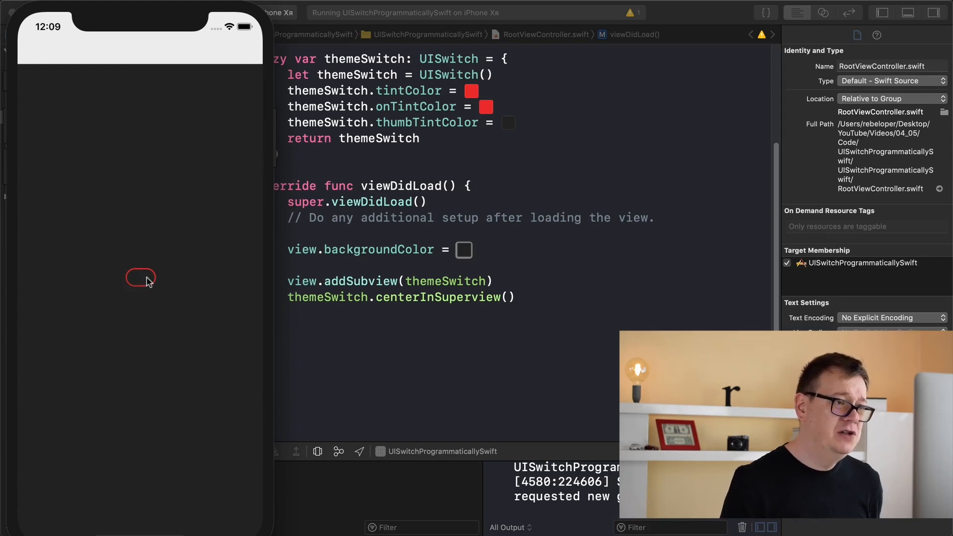
pyautogui.click(140, 278)
pyautogui.write('themeSwitch')
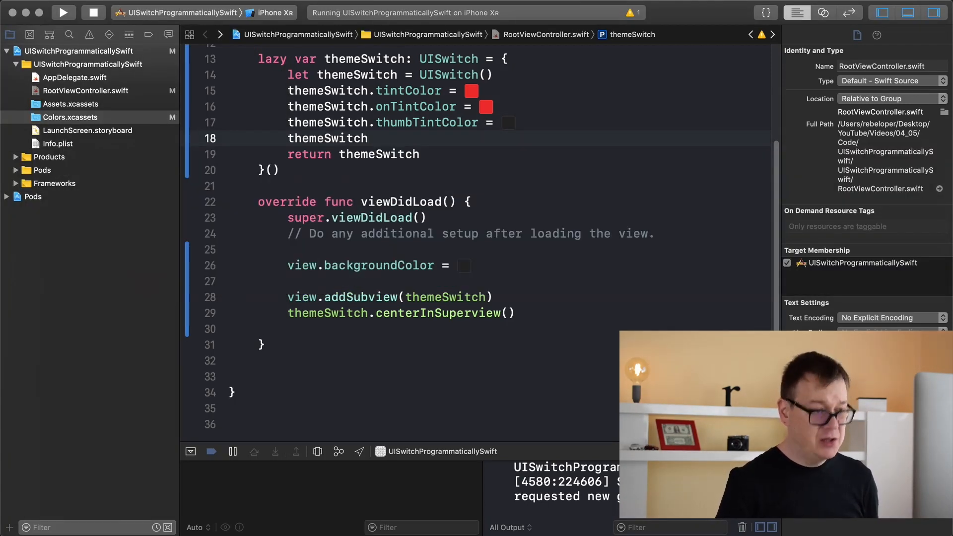
# - Set themeSwitch.backgroundColor to the white colour literal
pyautogui.write('.backgroundColor =')
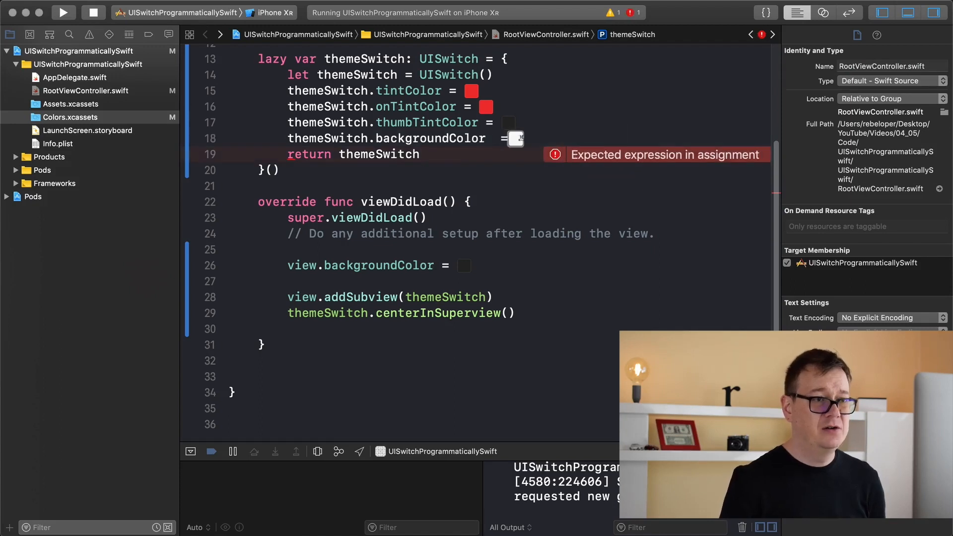
pyautogui.click(504, 138)
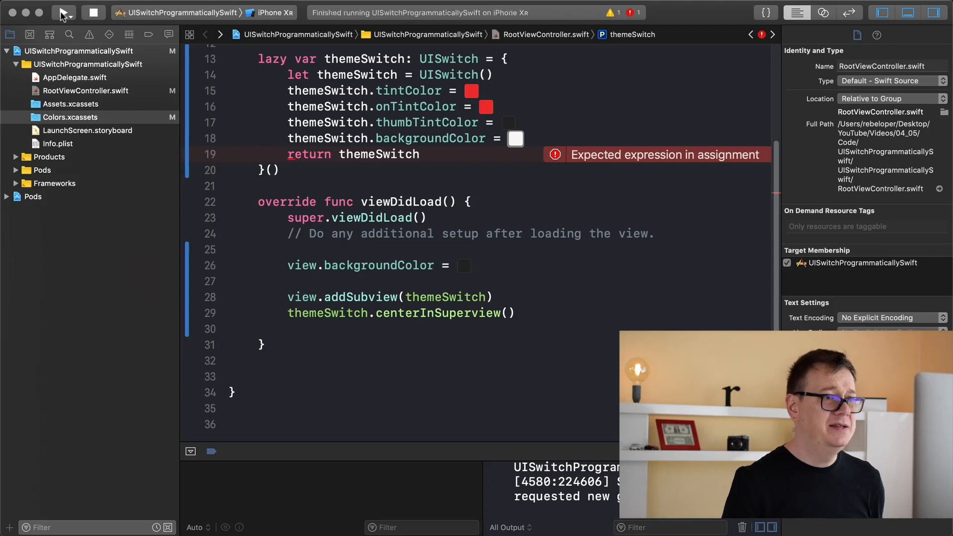
# - Run the app and toggle the white-filled switch on and off several times
pyautogui.click(63, 12)
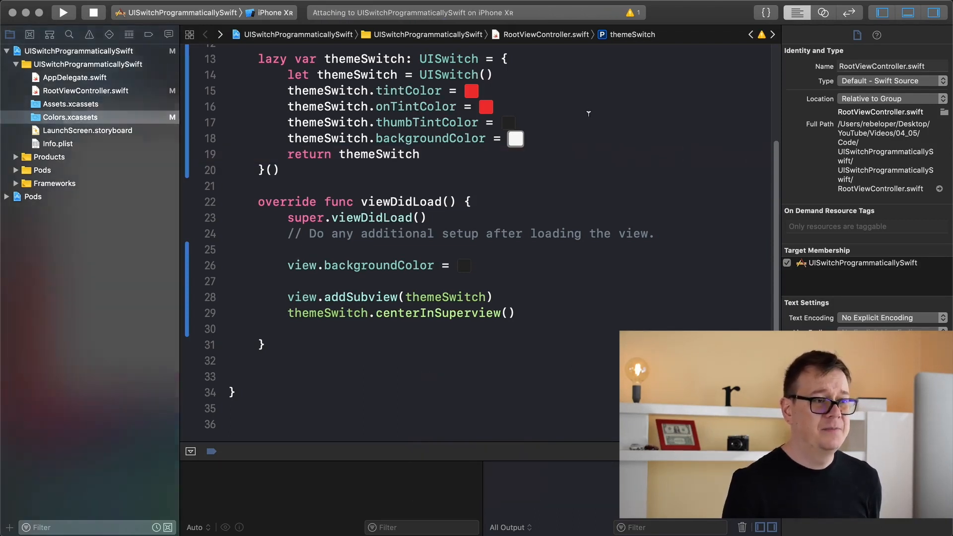
pyautogui.click(62, 12)
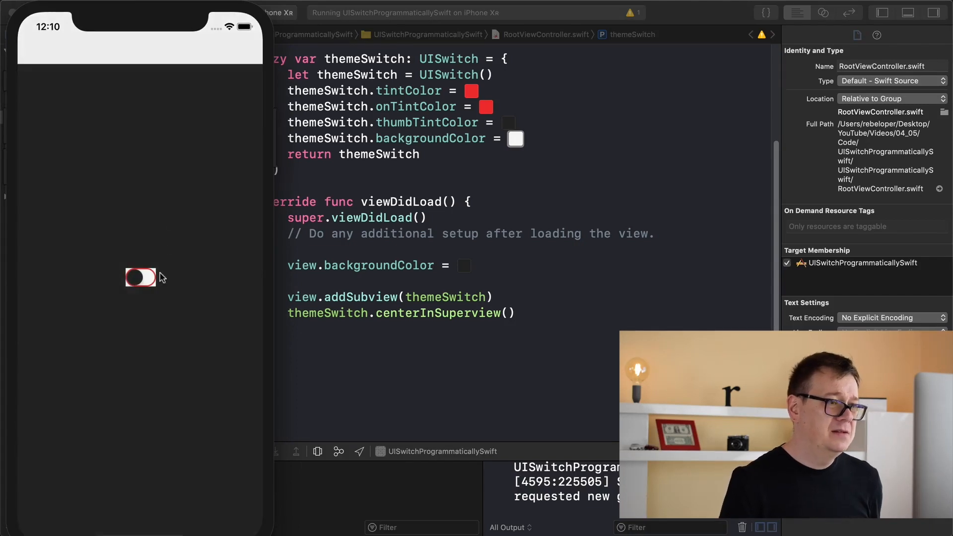
pyautogui.click(140, 277)
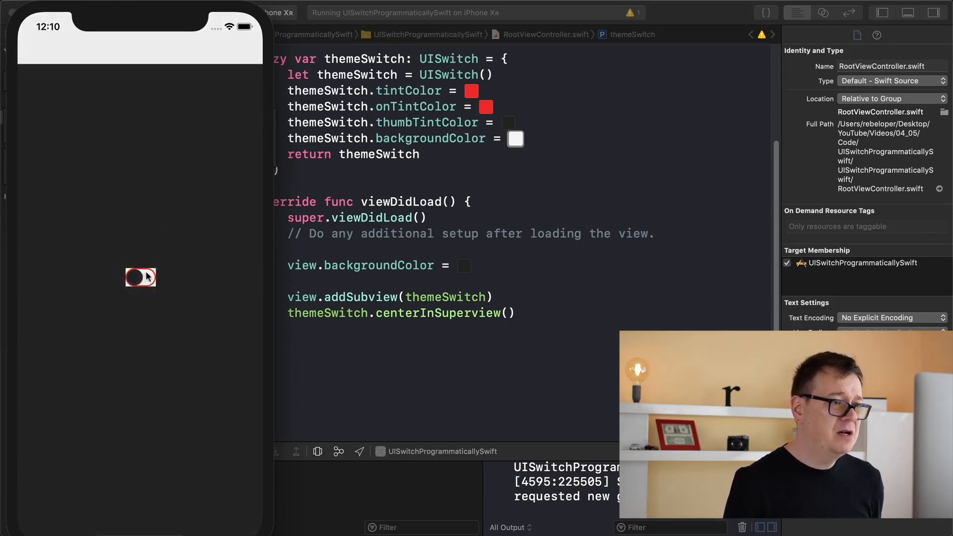
pyautogui.click(140, 277)
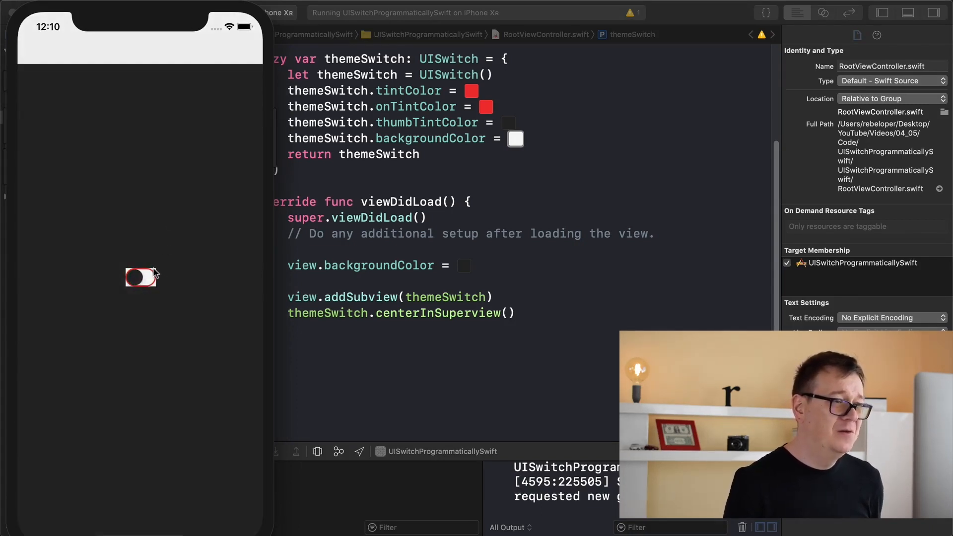
pyautogui.click(141, 278)
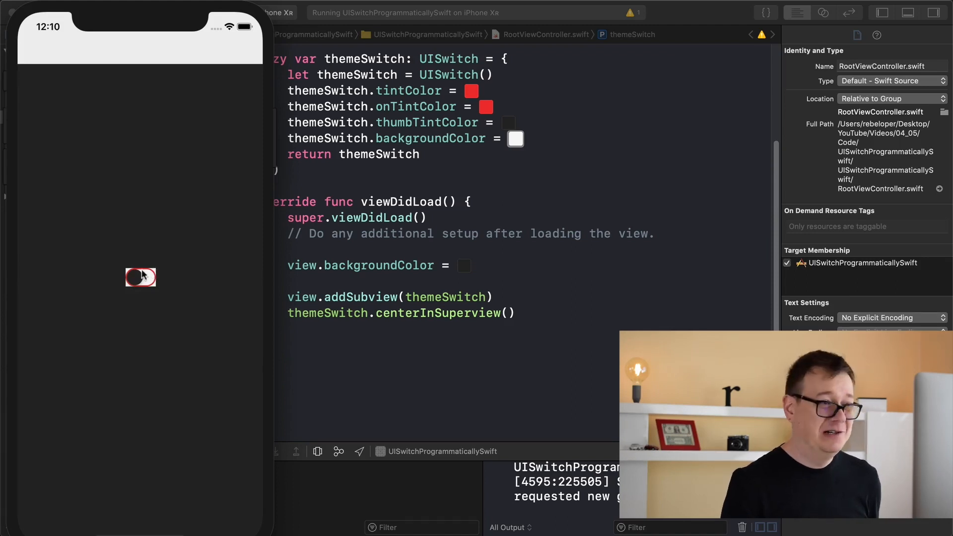
pyautogui.click(140, 277)
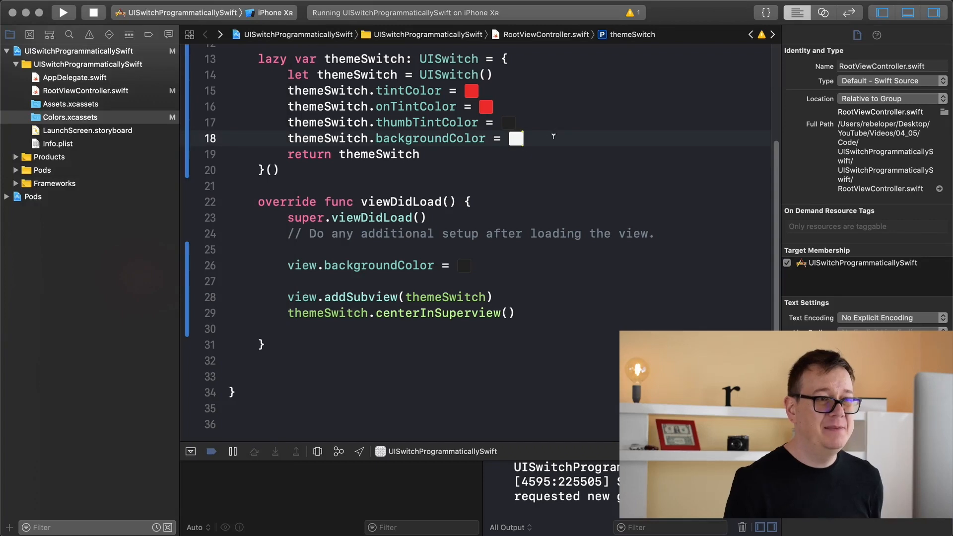
# - Set themeSwitch.layer.cornerRadius to 16
pyautogui.write('themeSwitch')
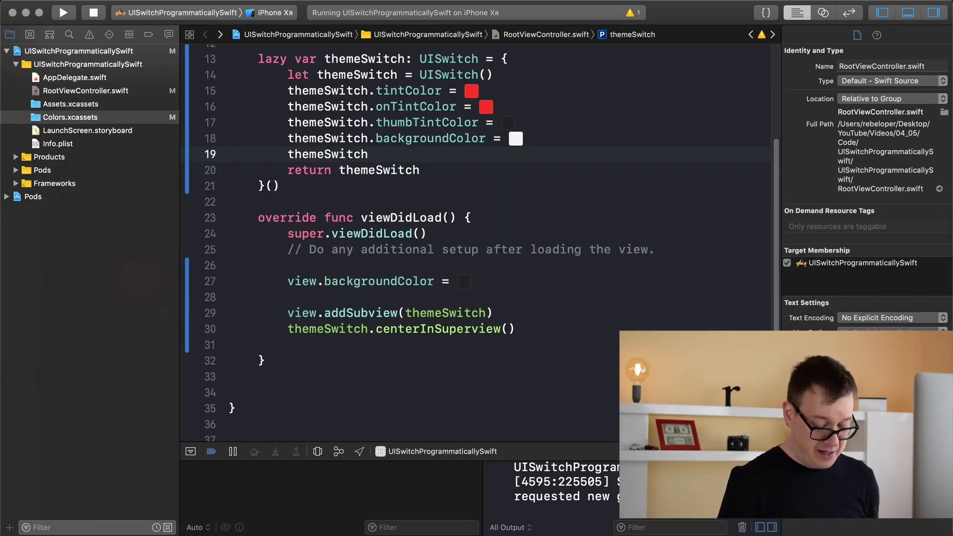
pyautogui.write('.layer')
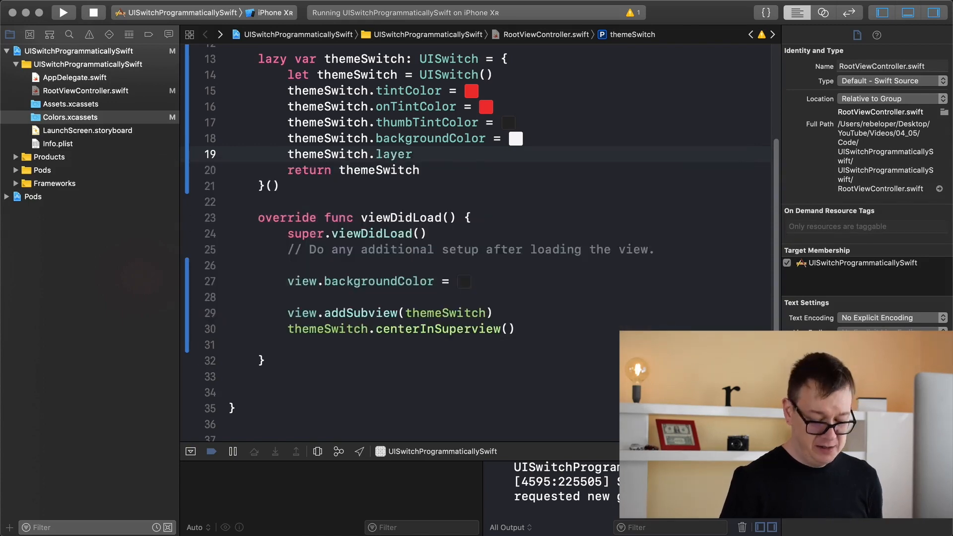
pyautogui.write('.')
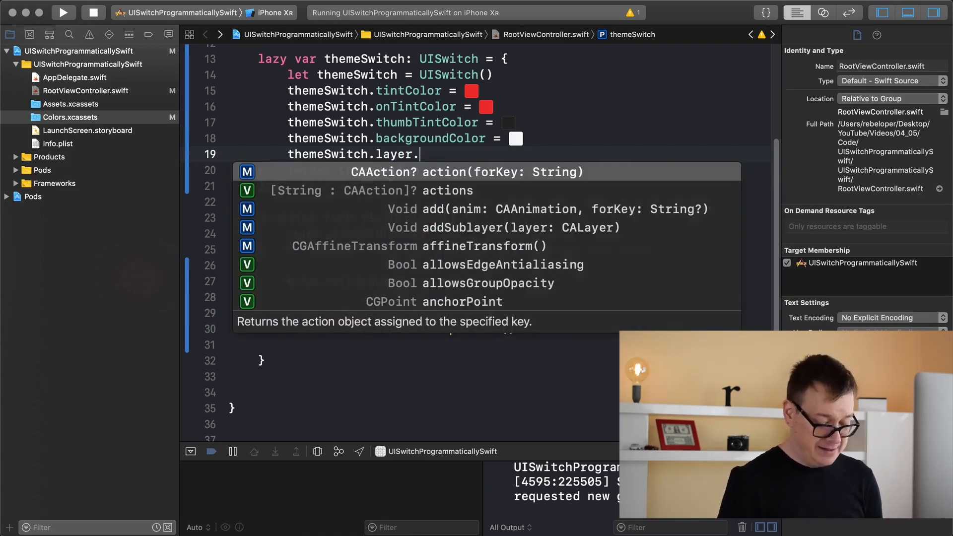
pyautogui.write('cornerRadius = 1')
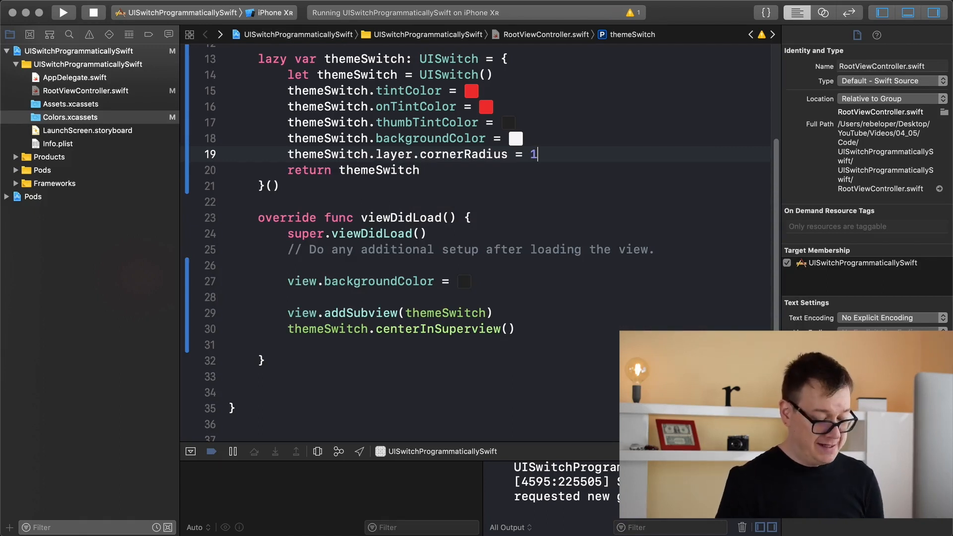
pyautogui.write('6')
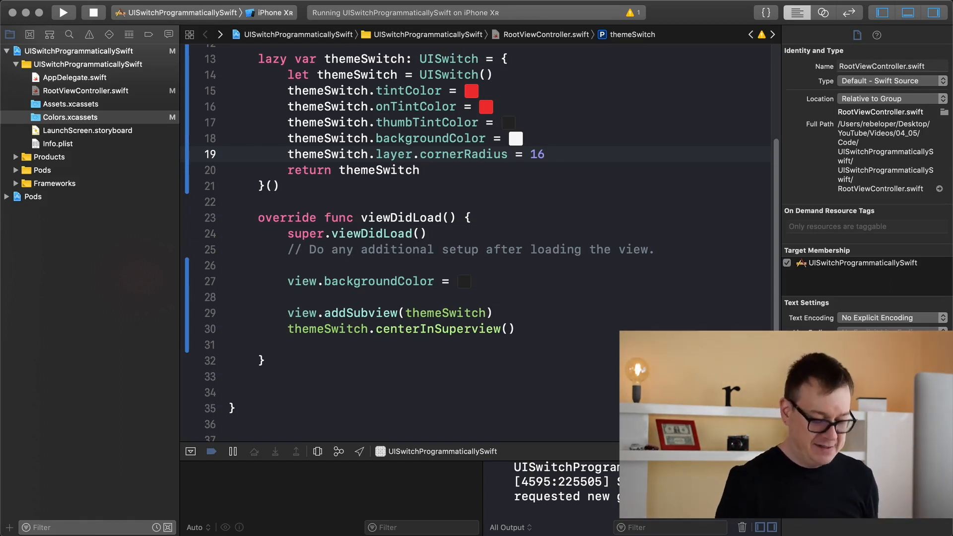
# - Set themeSwitch.layer.masksToBounds to true and rebuild
pyautogui.press('Return')
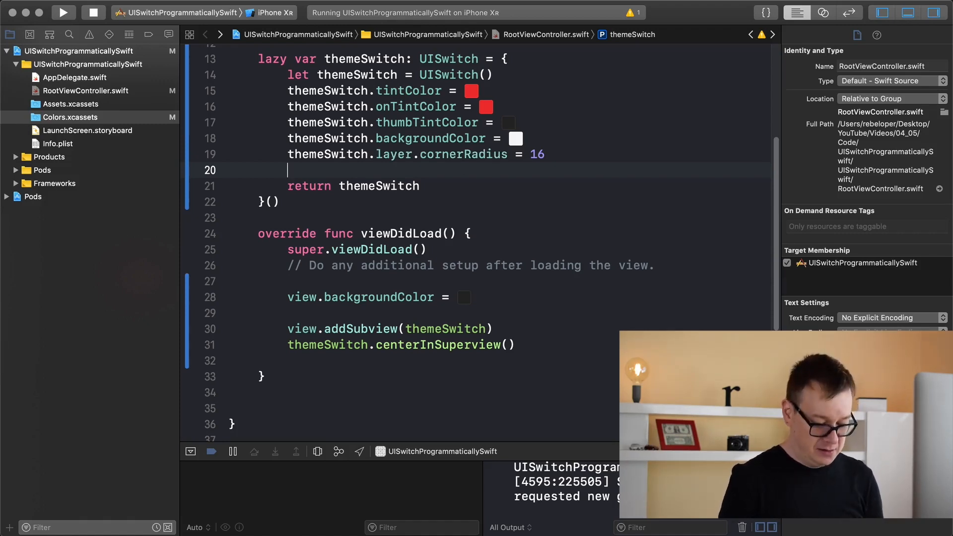
pyautogui.write('themeSwitch.layer.masksToBounds')
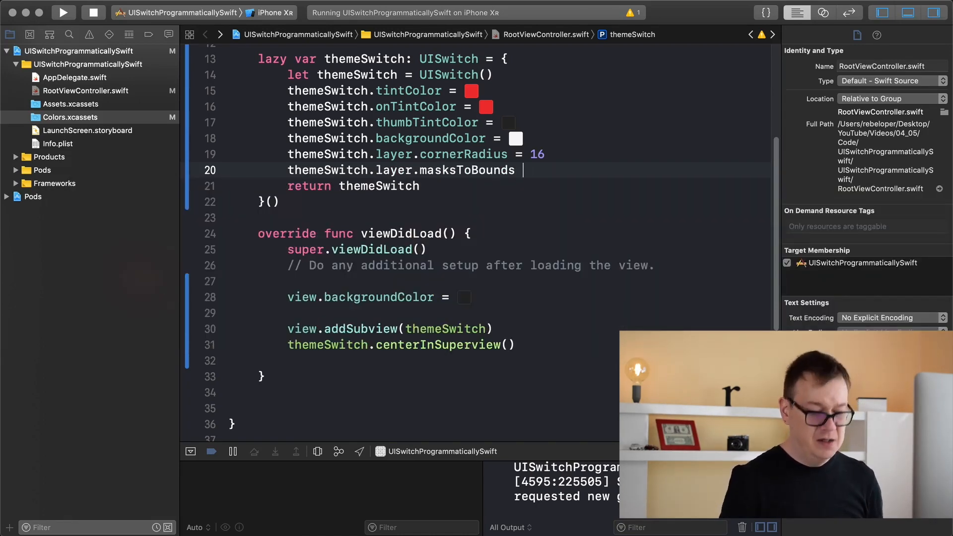
pyautogui.write('= true')
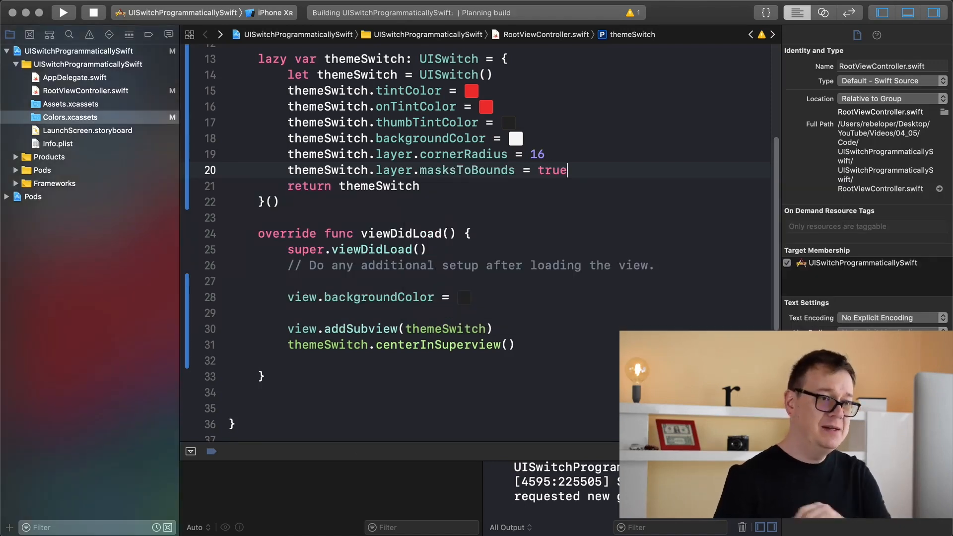
# - Bring the simulator forward and toggle the rounded switch on and off several times
pyautogui.click(63, 12)
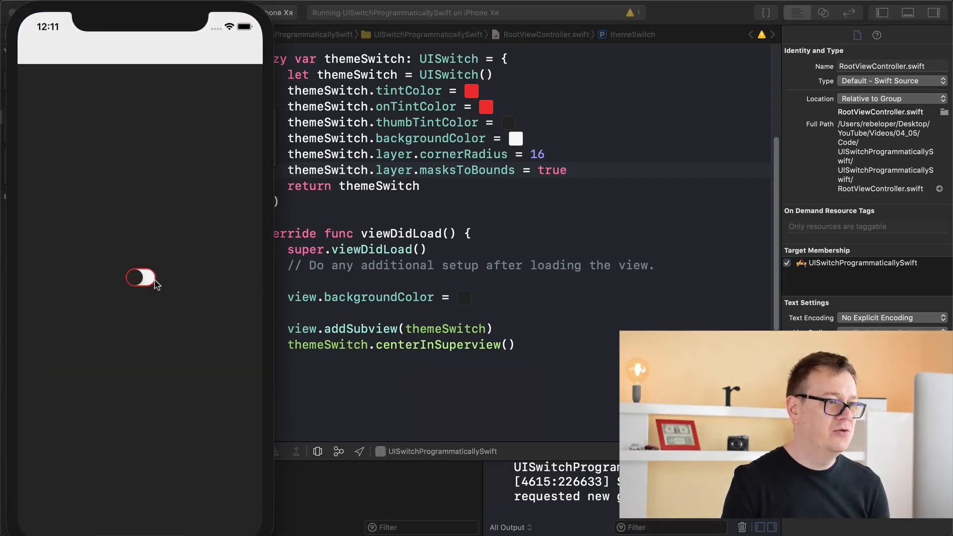
pyautogui.click(140, 278)
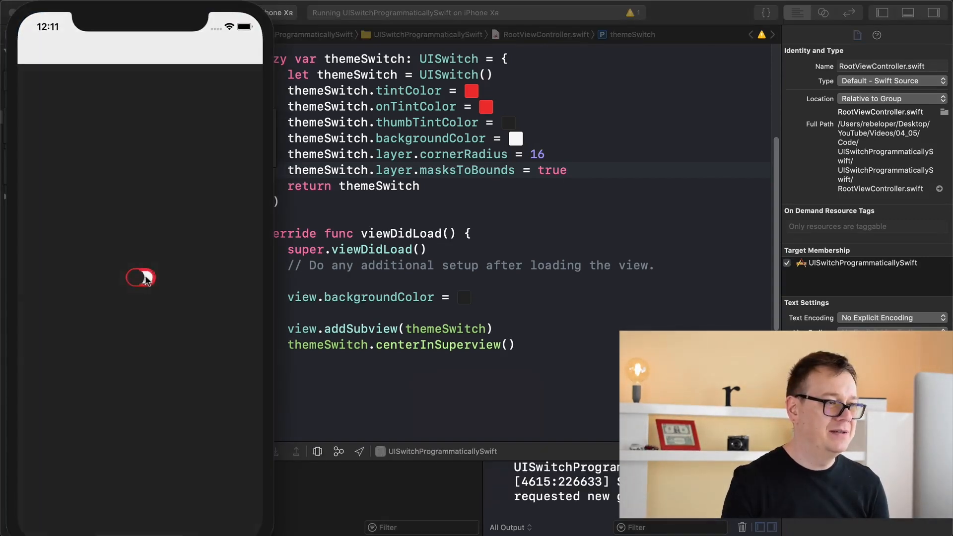
pyautogui.click(140, 278)
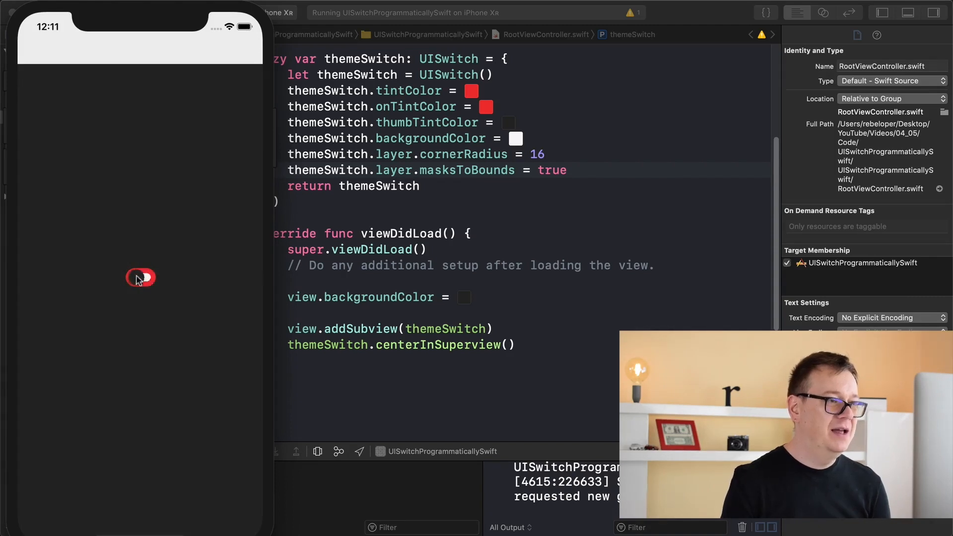
pyautogui.click(140, 277)
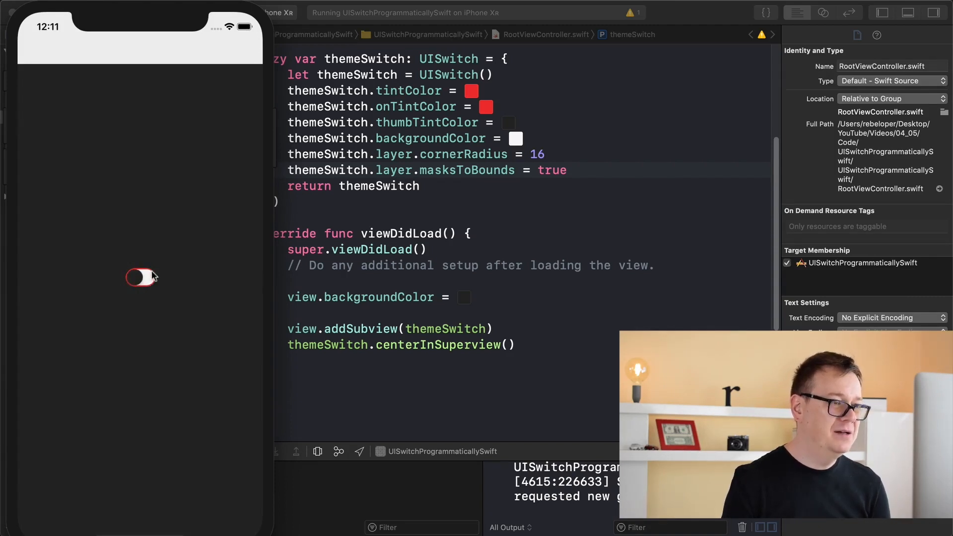
pyautogui.click(141, 277)
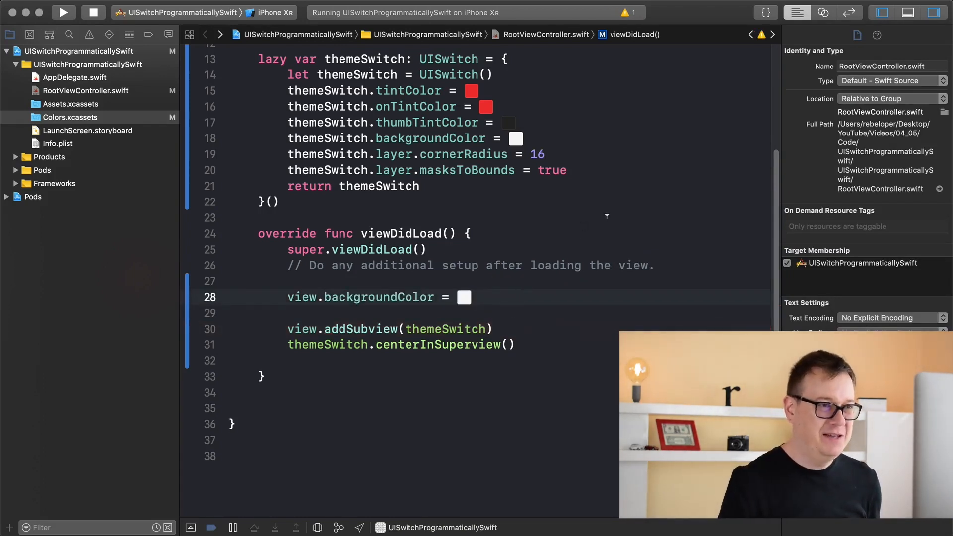
# - Rerun the app with view.backgroundColor changed to the white literal
pyautogui.click(64, 12)
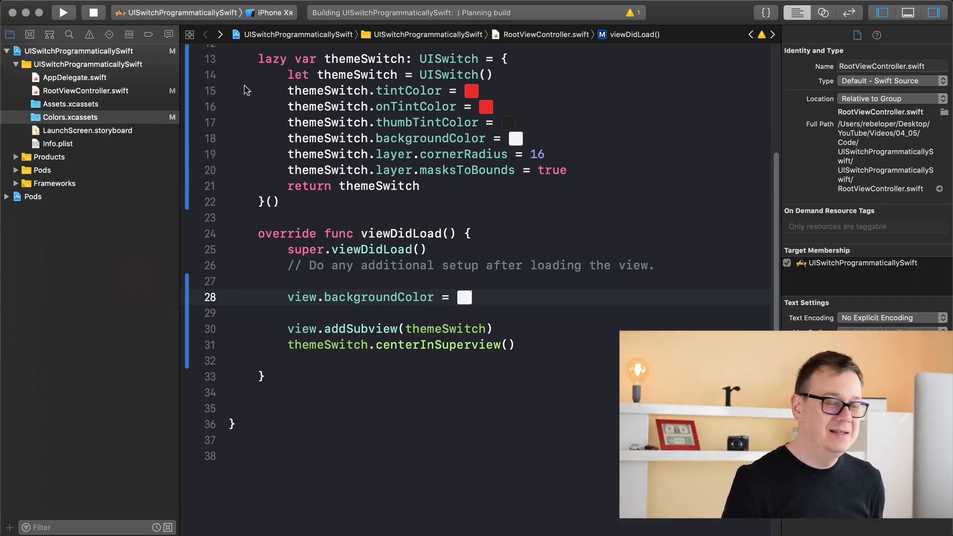
# - Bring the relaunched app forward and toggle the red switch on and off on the white background
pyautogui.click(63, 12)
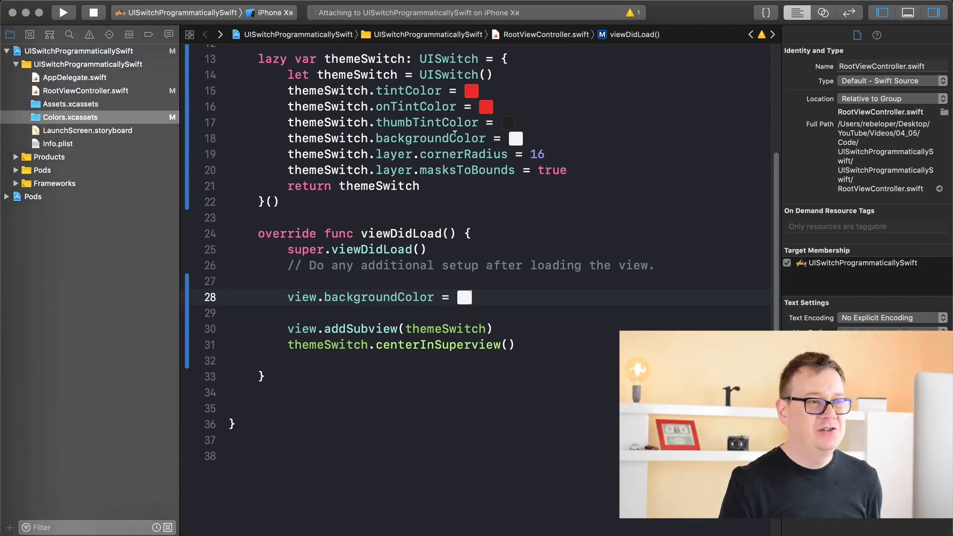
pyautogui.click(63, 12)
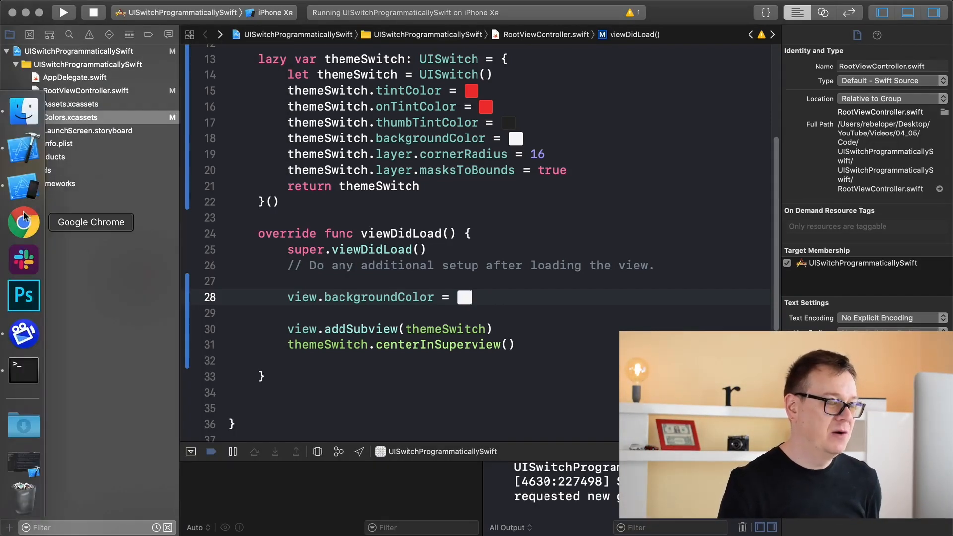
pyautogui.click(23, 185)
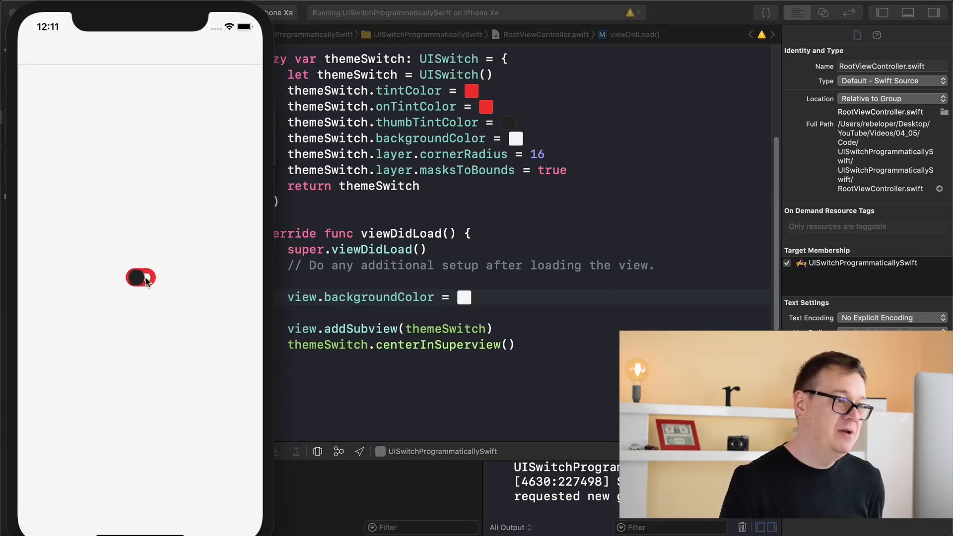
pyautogui.click(140, 278)
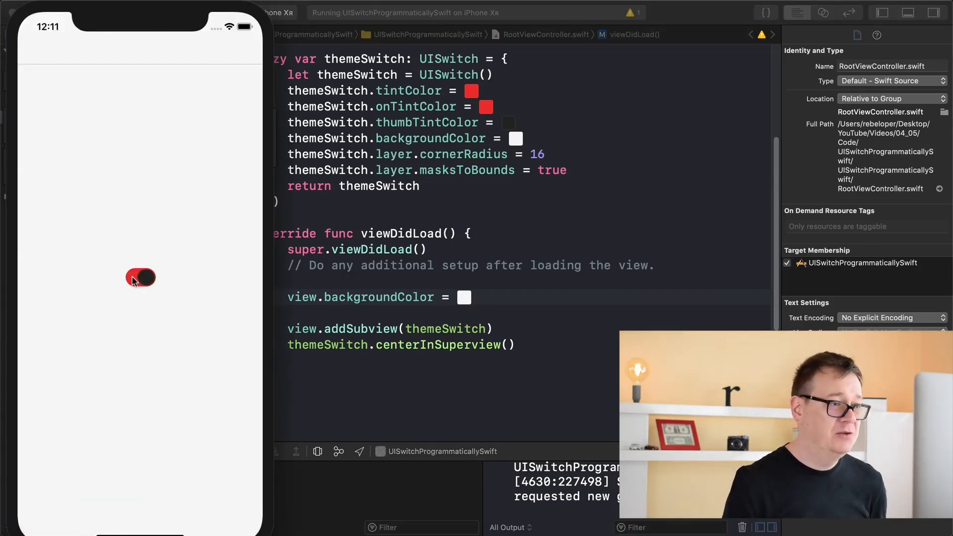
pyautogui.click(140, 278)
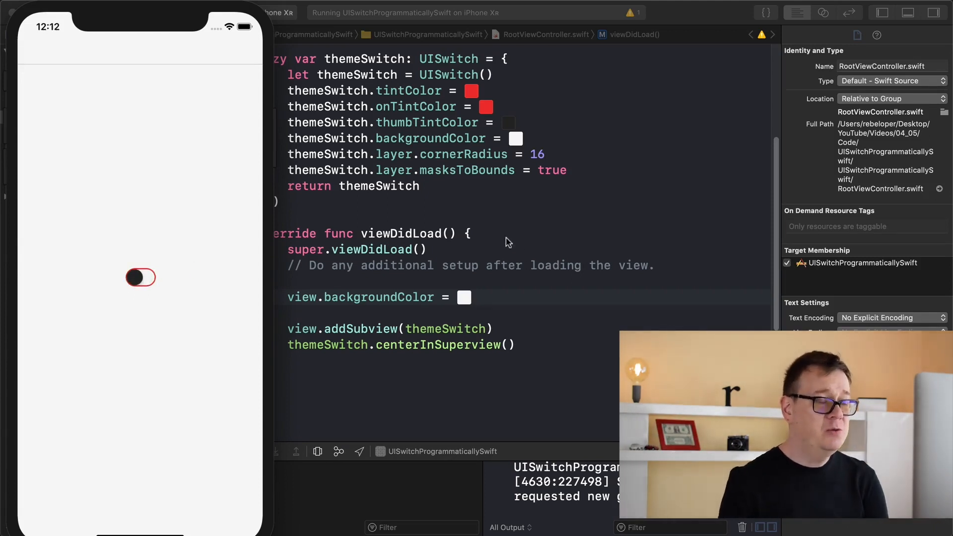
pyautogui.moveTo(528, 241)
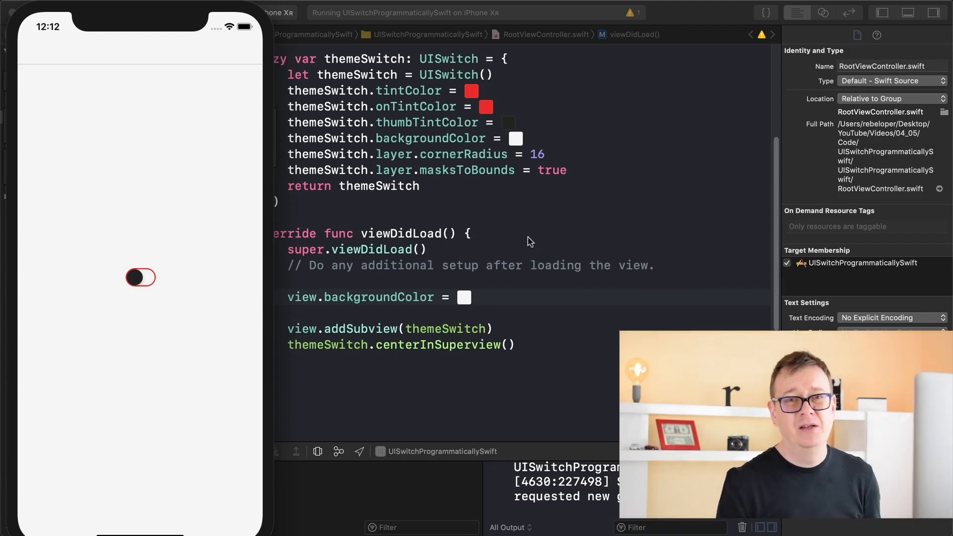
pyautogui.moveTo(602, 169)
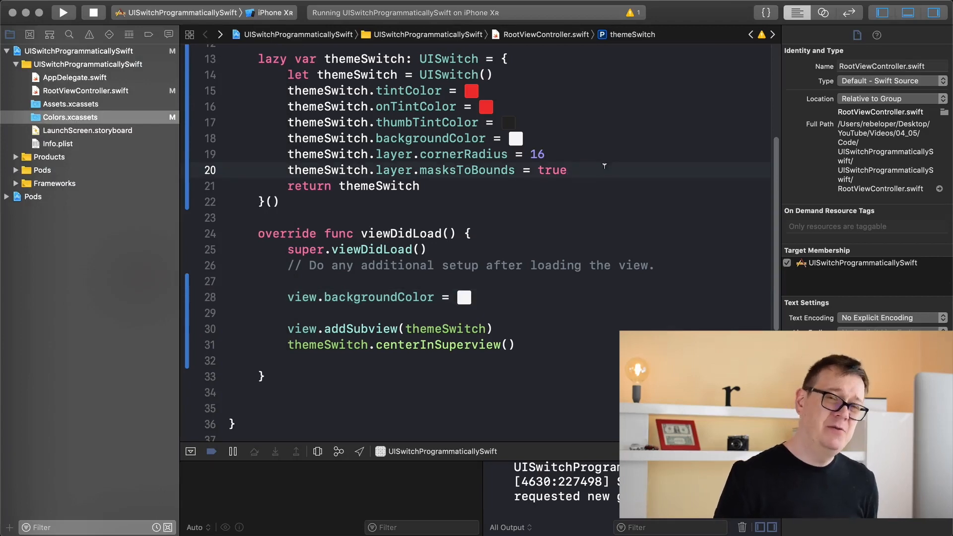
# - Start themeSwitch.addTarget with self and a #selector action using code completion
pyautogui.write('th')
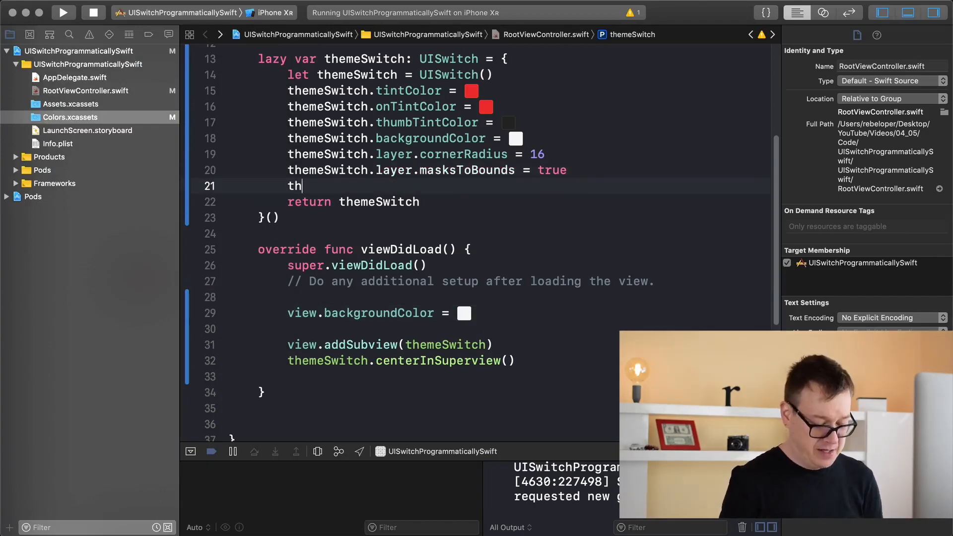
pyautogui.write('emeSwitch.addTarget(target: Any?, action: Selector, for: UIControl.Event')
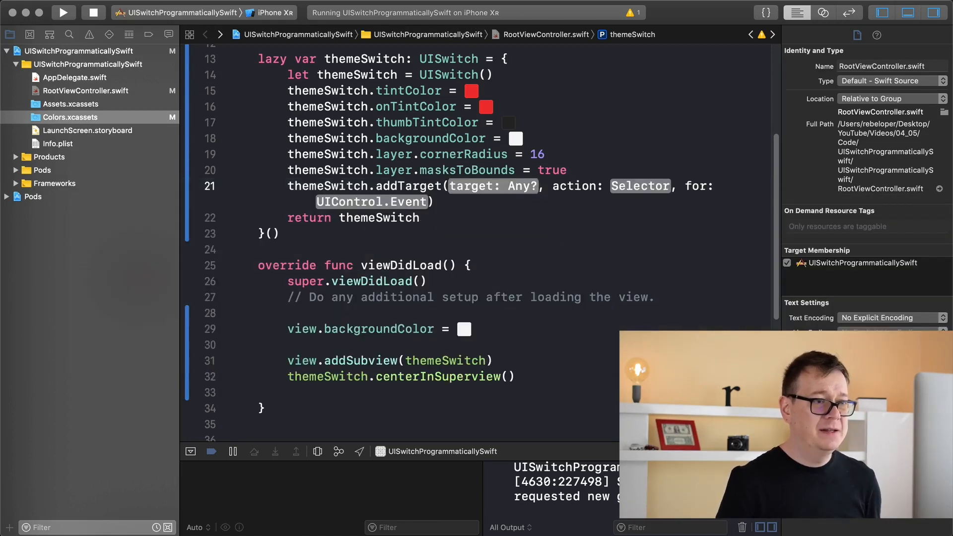
pyautogui.write('self')
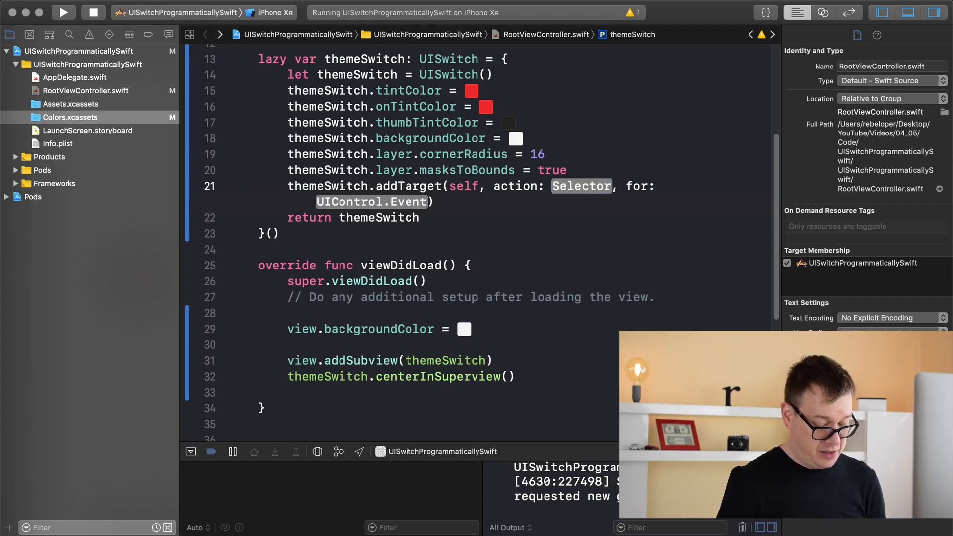
pyautogui.write('#p')
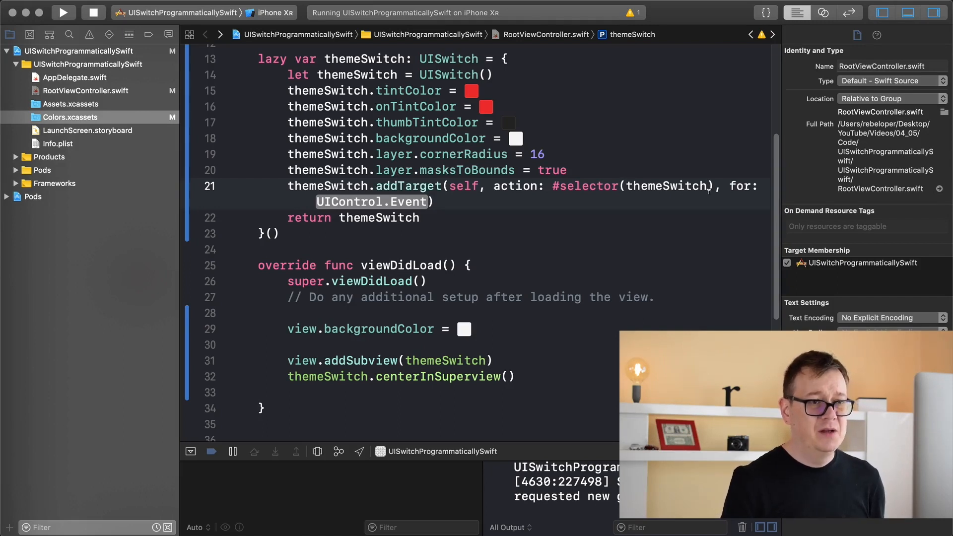
# - Complete the call with #selector(didChangeThemeSwitchValue) for the .valueChanged event
pyautogui.doubleClick(667, 186)
pyautogui.write('.')
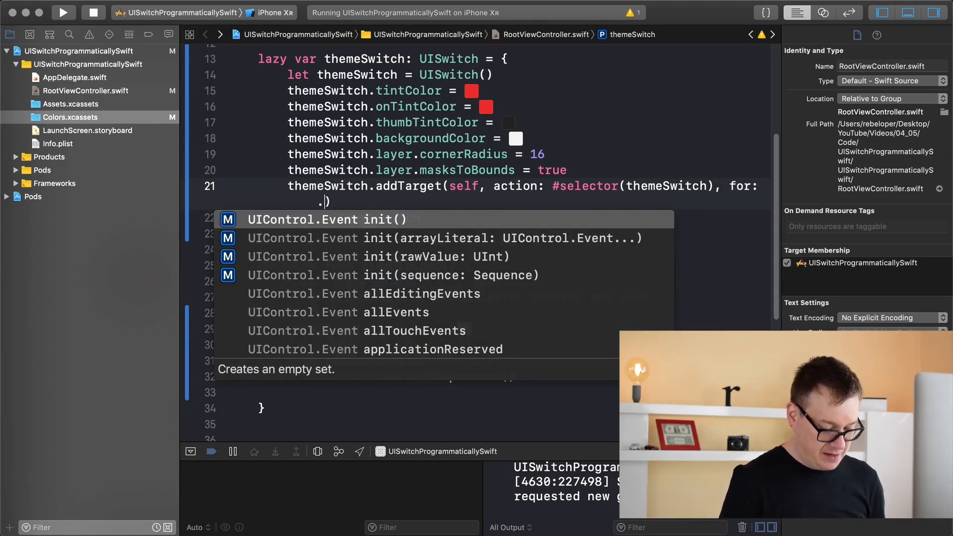
pyautogui.write('cha')
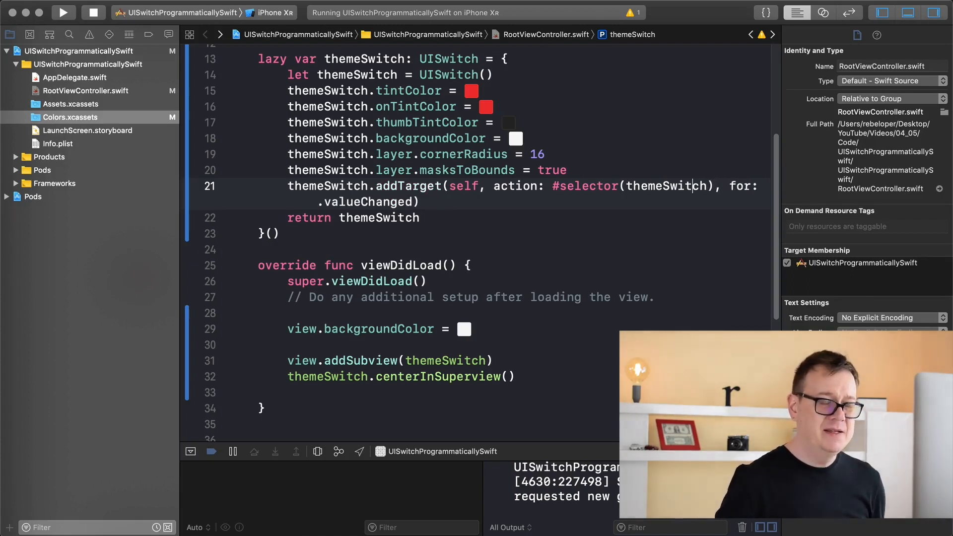
pyautogui.write('#selector(didChangeThemeSwitch), for: .valueChanged)')
pyautogui.write('@o')
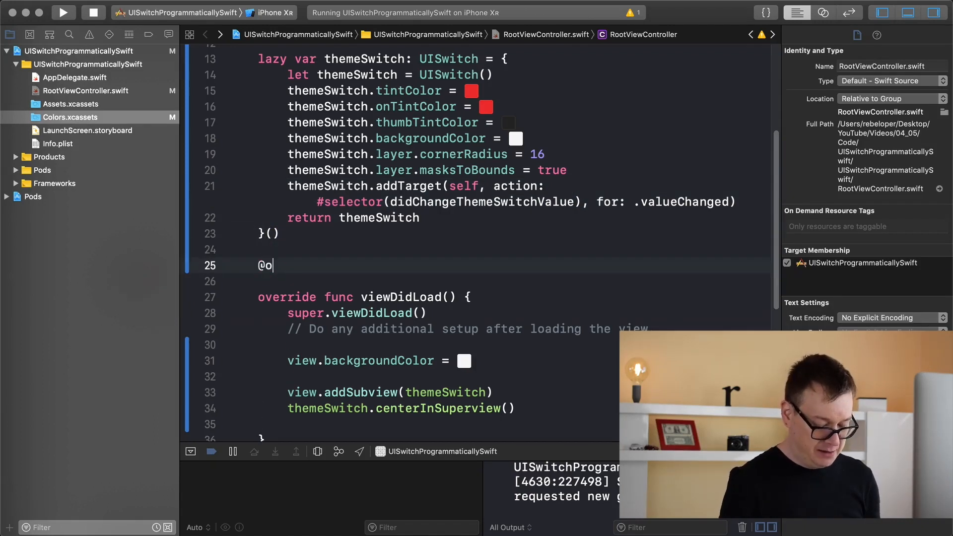
pyautogui.write('bjc')
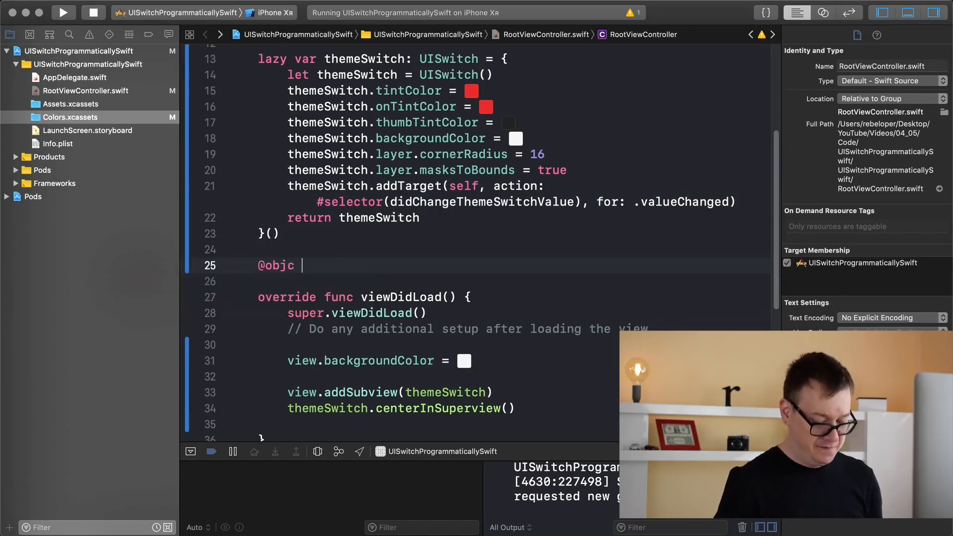
pyautogui.write('func didChangeThemeSwitchValue')
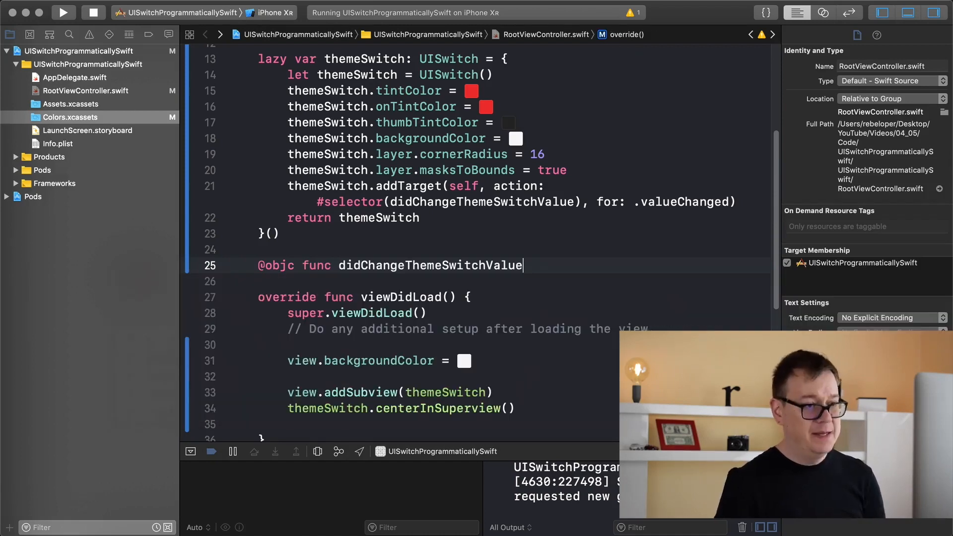
pyautogui.write('() {')
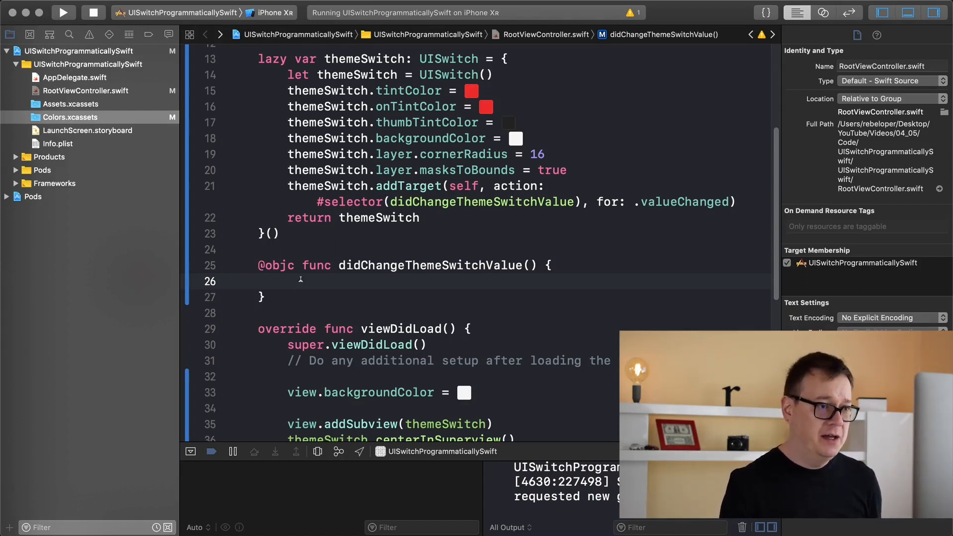
pyautogui.write('if')
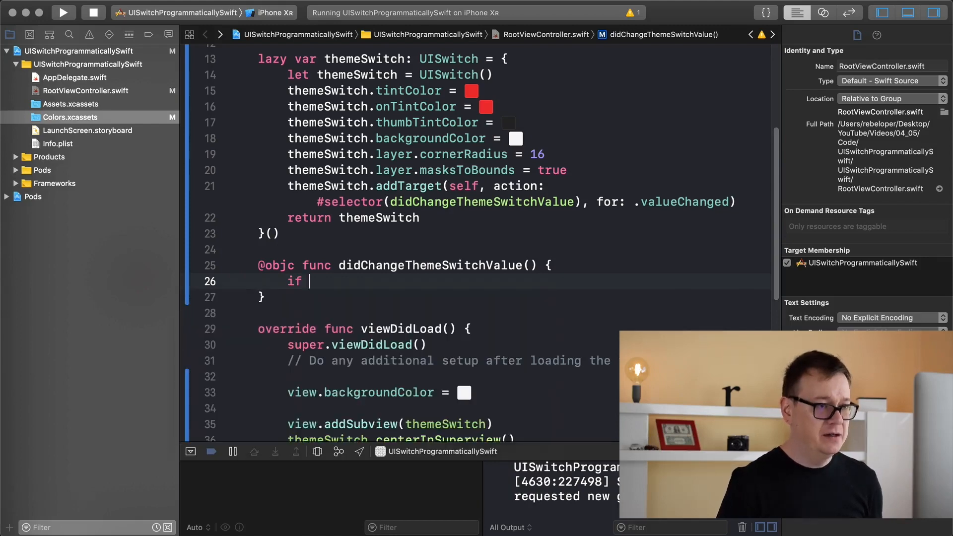
pyautogui.write('themeSwitch')
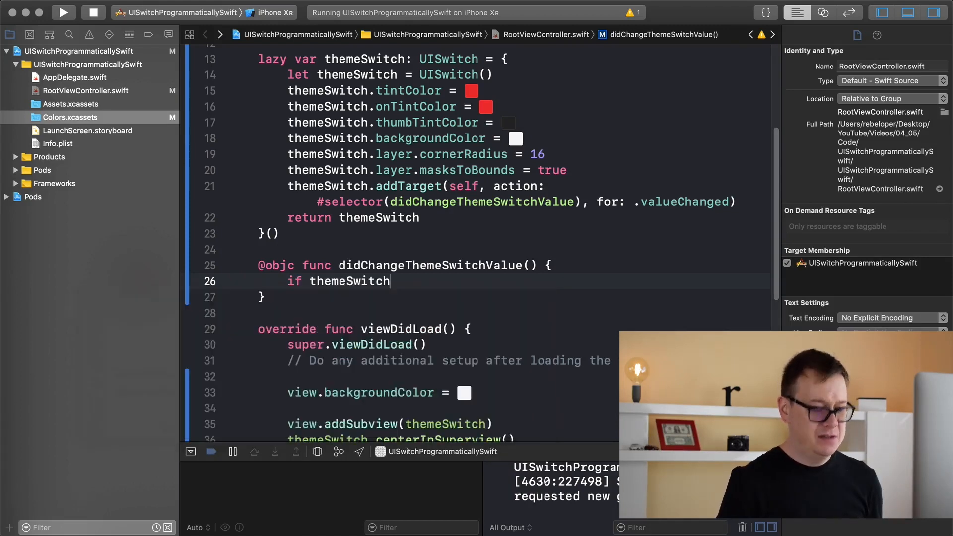
pyautogui.write('.isOn {')
pyautogui.write('} else {')
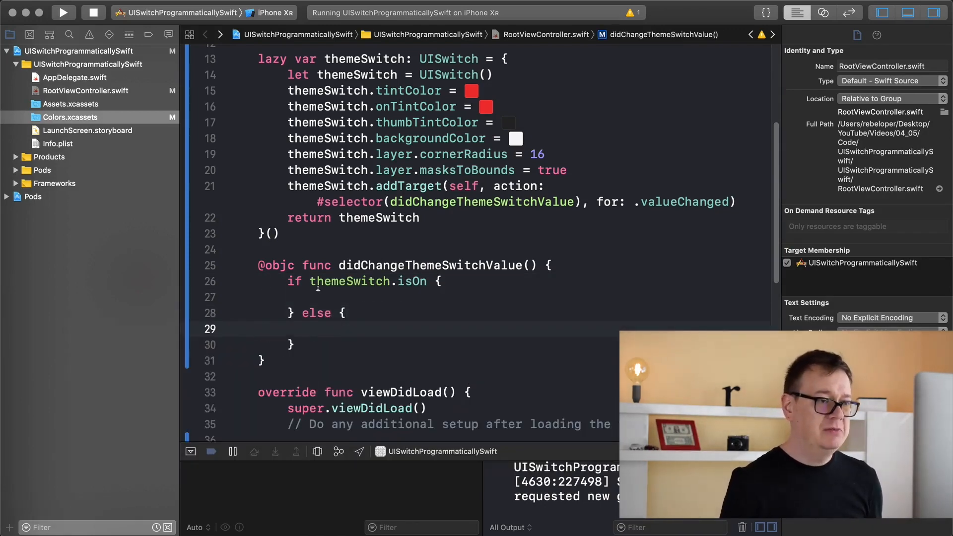
# - Print "Switch is on" or "Switch is off" in the branches and run the app
pyautogui.write('print("Switch is")')
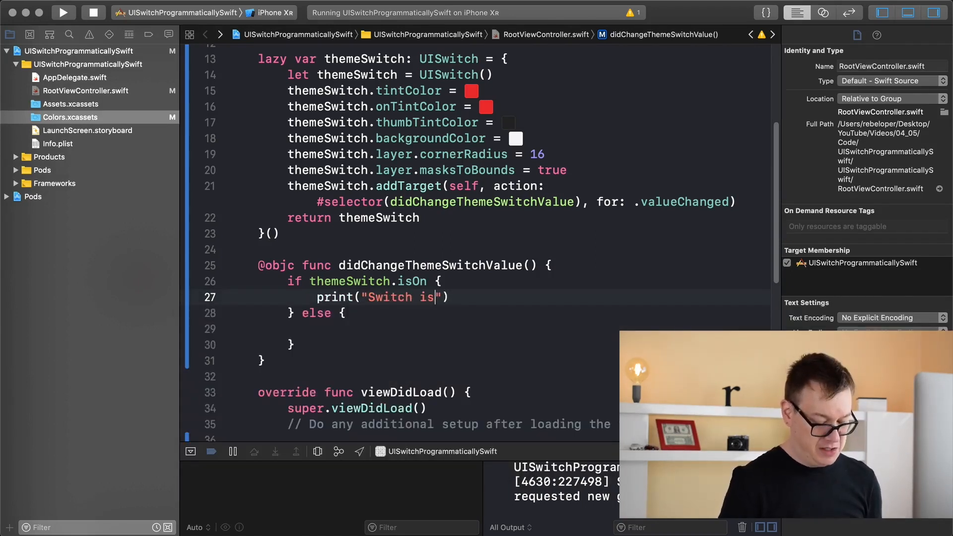
pyautogui.write('on')
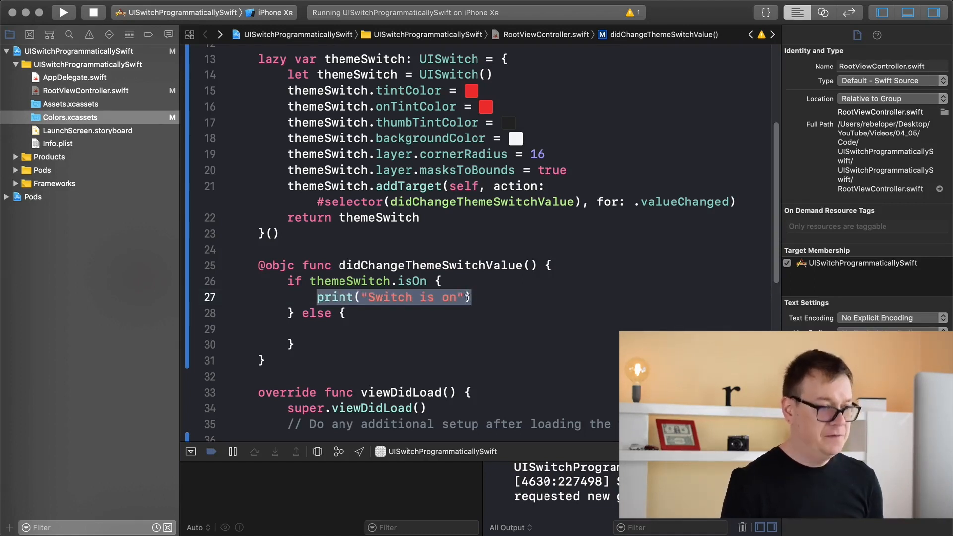
pyautogui.write('print("Switch is on")')
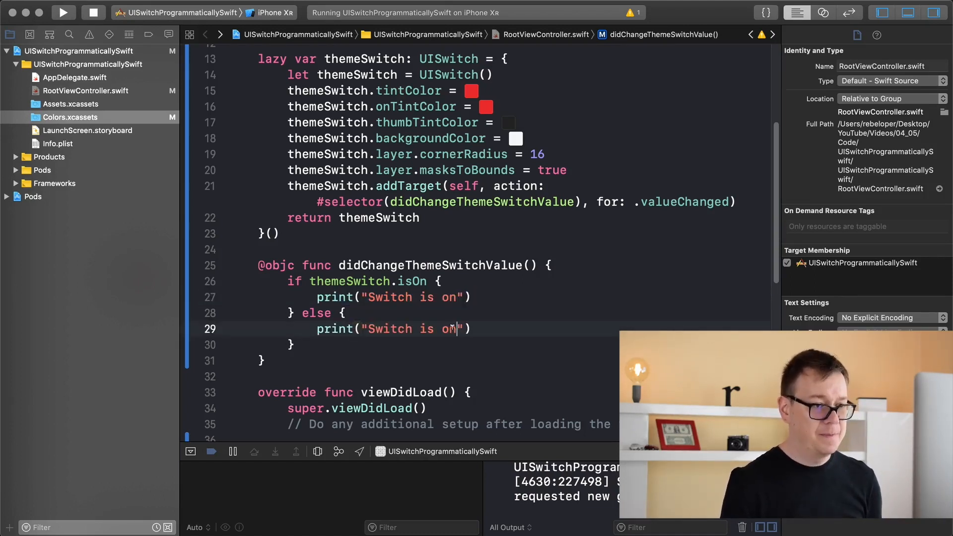
pyautogui.write('ff')
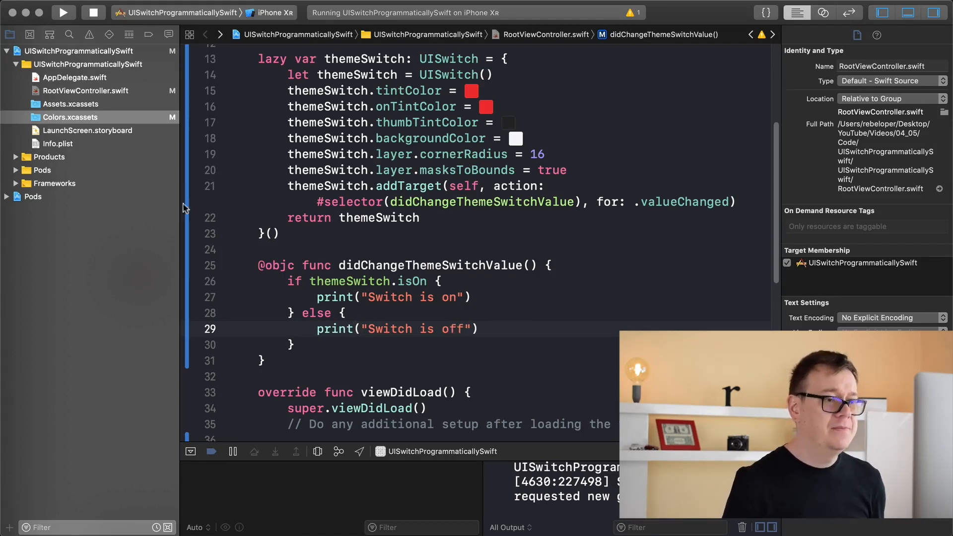
pyautogui.click(64, 12)
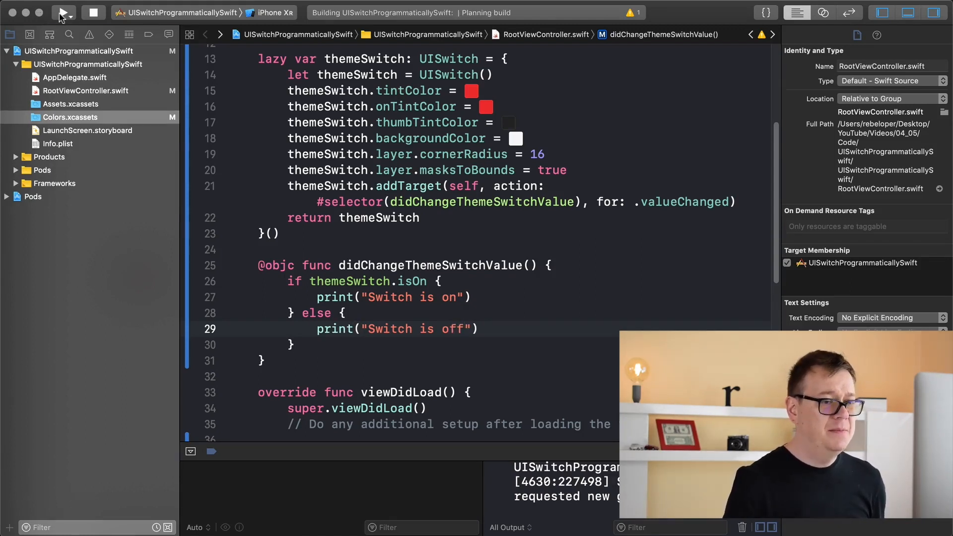
# - Toggle the switch on and off in the simulator, logging "Switch is on" and "Switch is off"
pyautogui.click(63, 12)
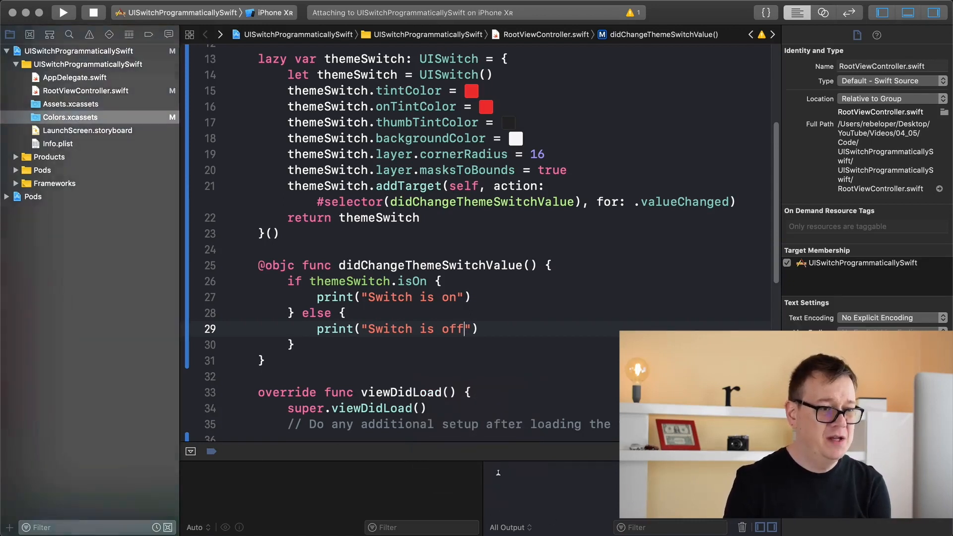
pyautogui.click(62, 12)
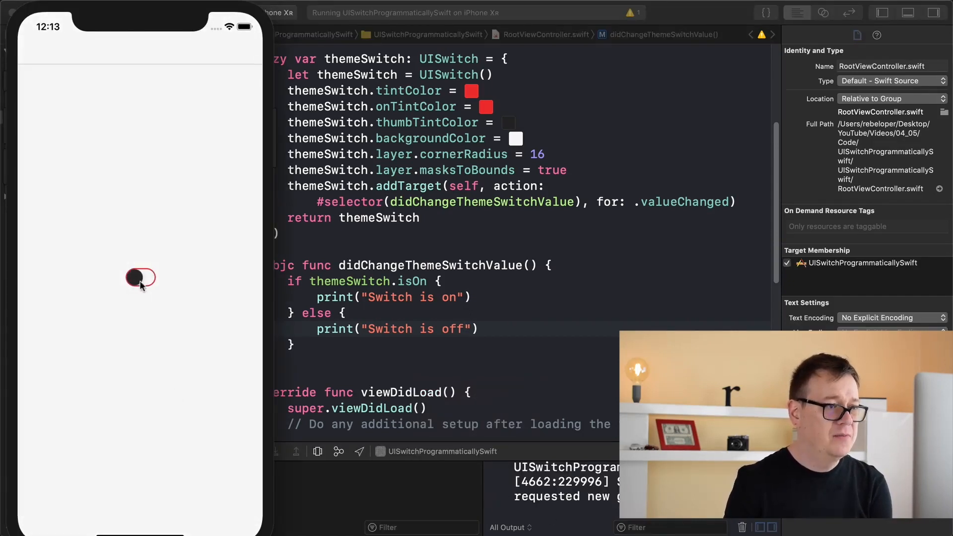
pyautogui.click(140, 278)
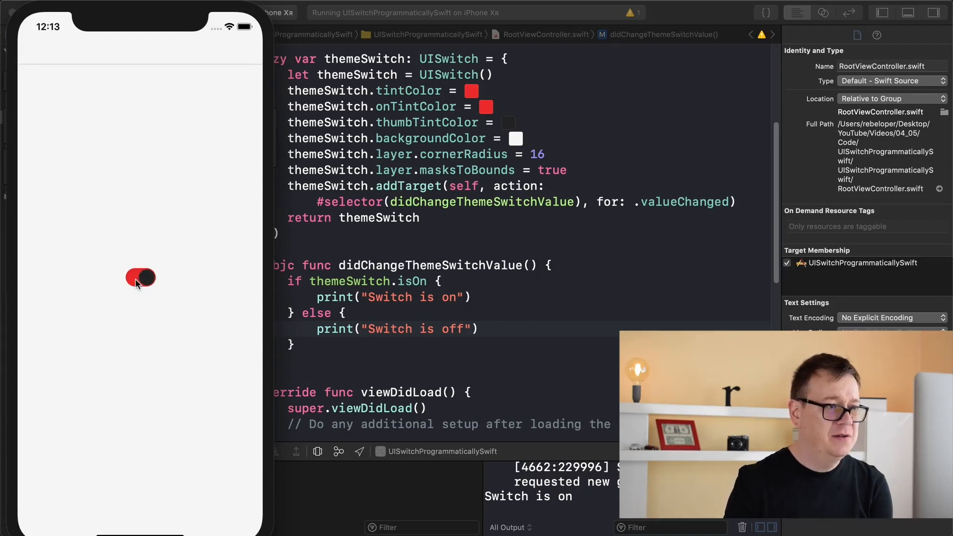
pyautogui.click(140, 278)
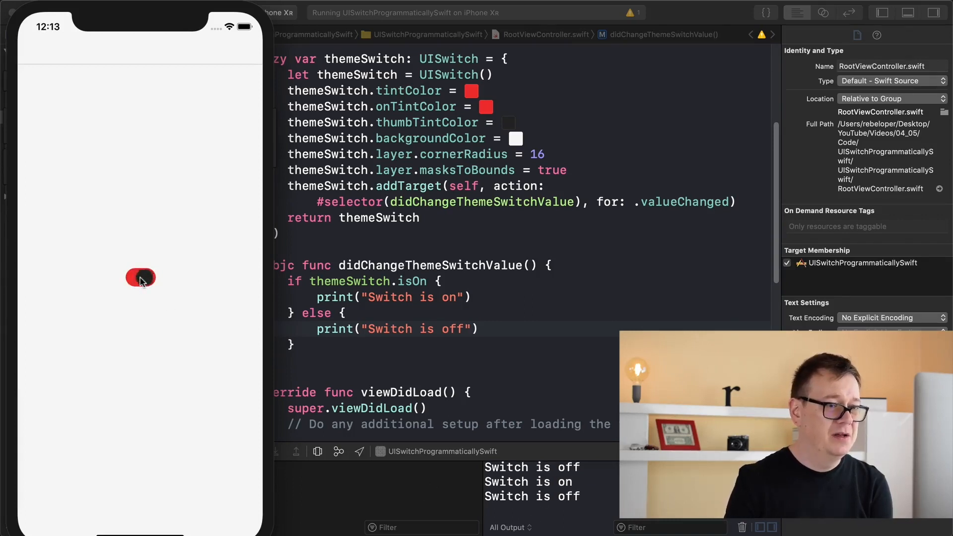